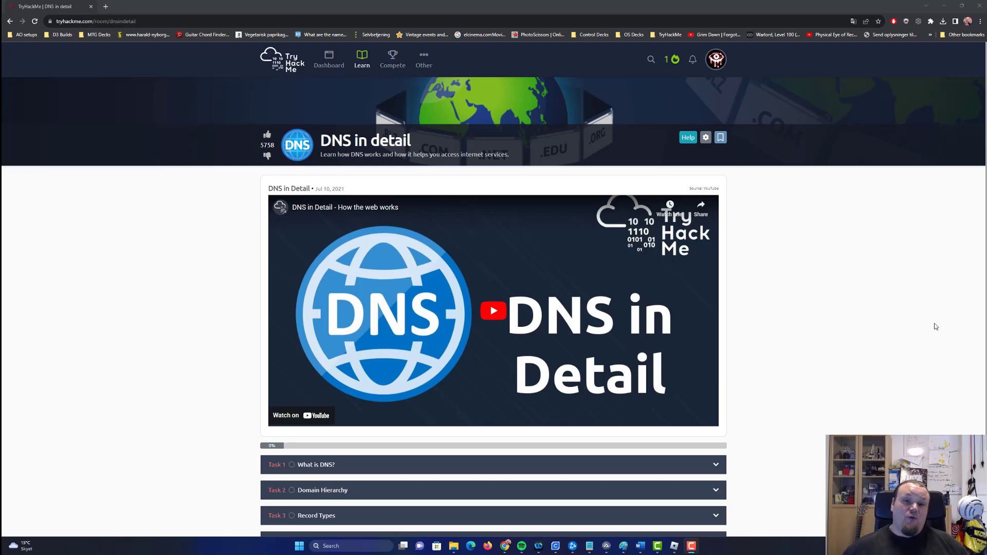
Step: Open the learning catalogue and scroll down to the Web Fundamentals path's How The Web Works module
scroll(down, 3)
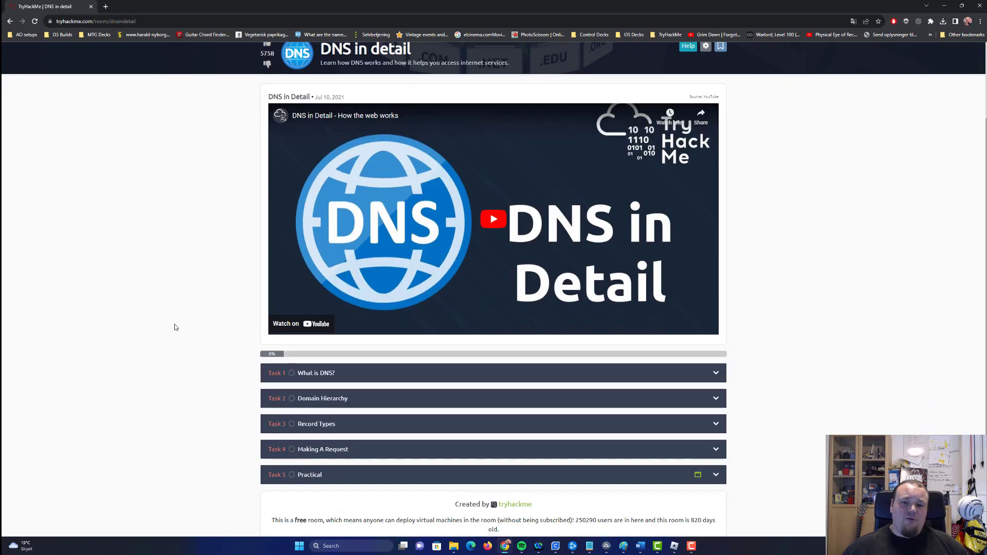
scroll(up, 3)
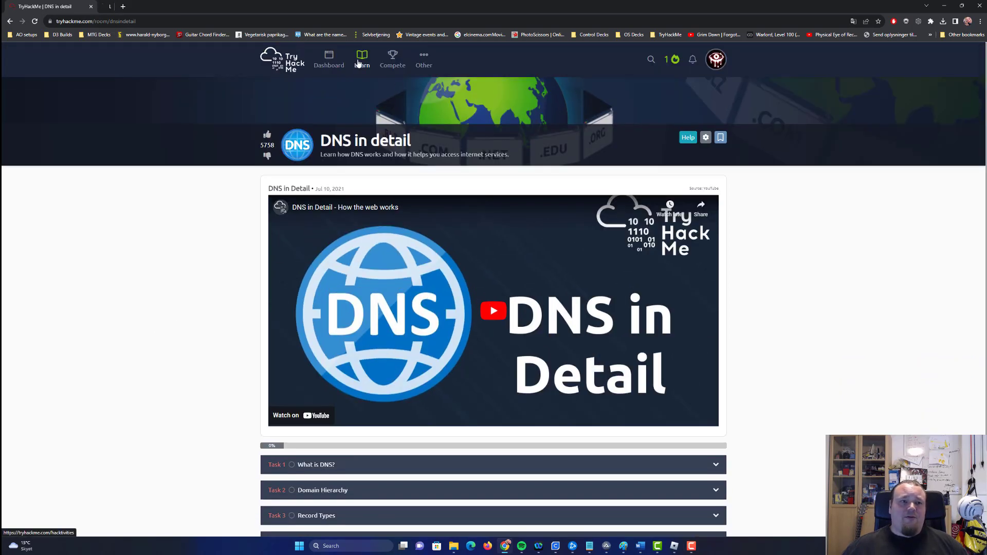
click(363, 60)
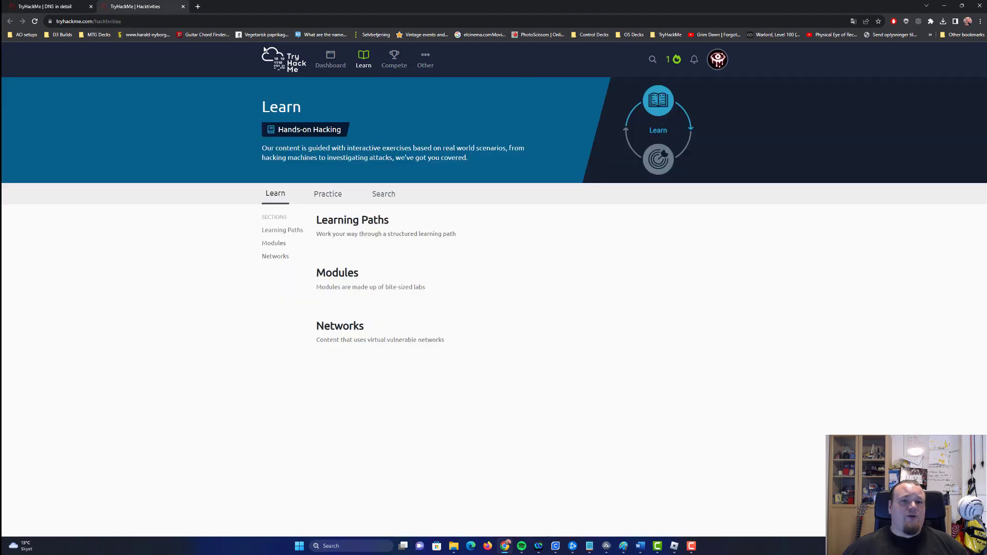
scroll(down, 3)
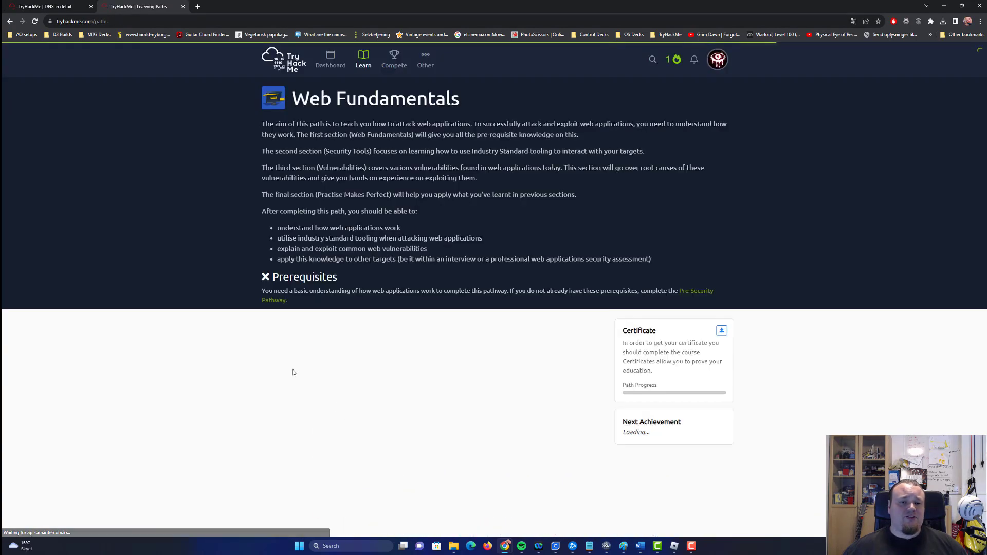
scroll(down, 3)
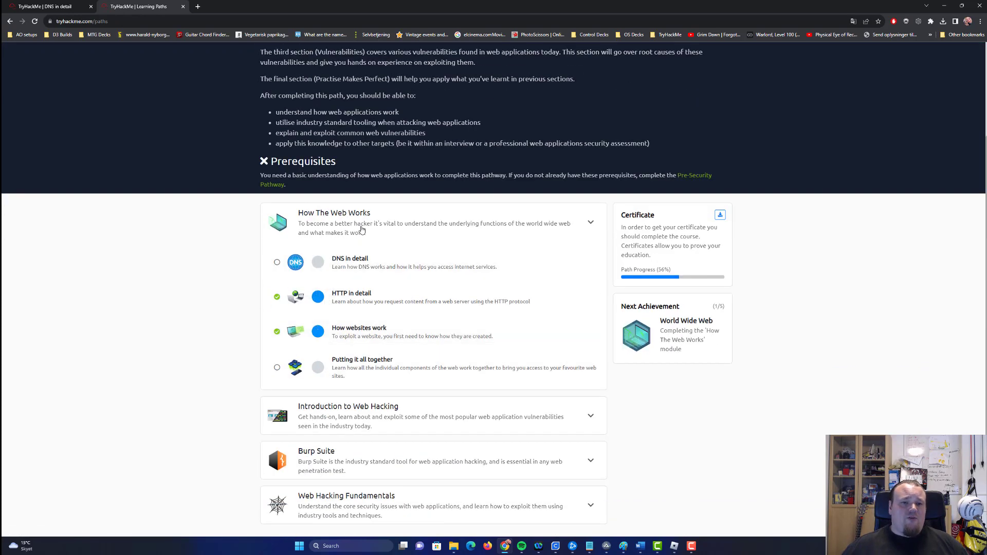
mouse_move(366, 226)
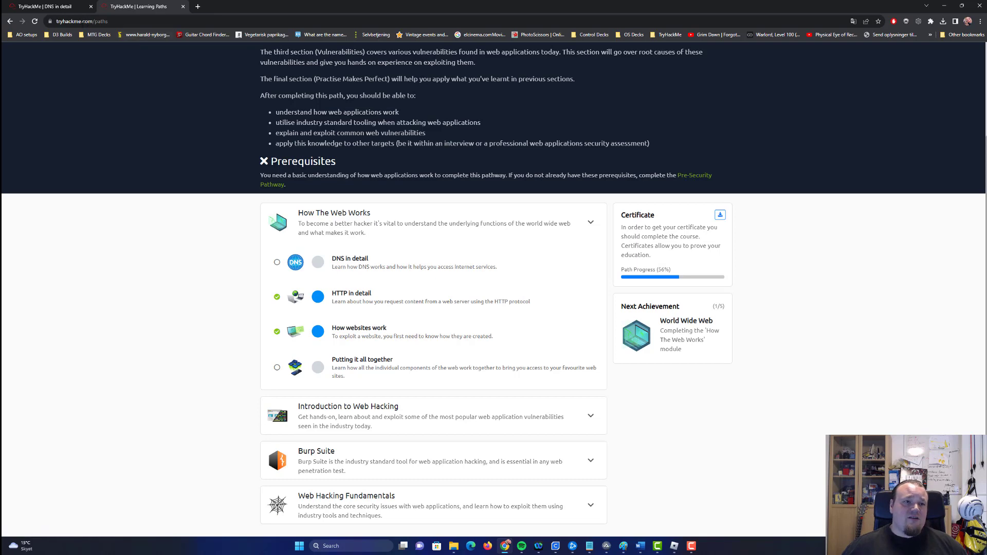
Step: Return to the DNS in detail room and expand the Task 5 Practical section
click(350, 259)
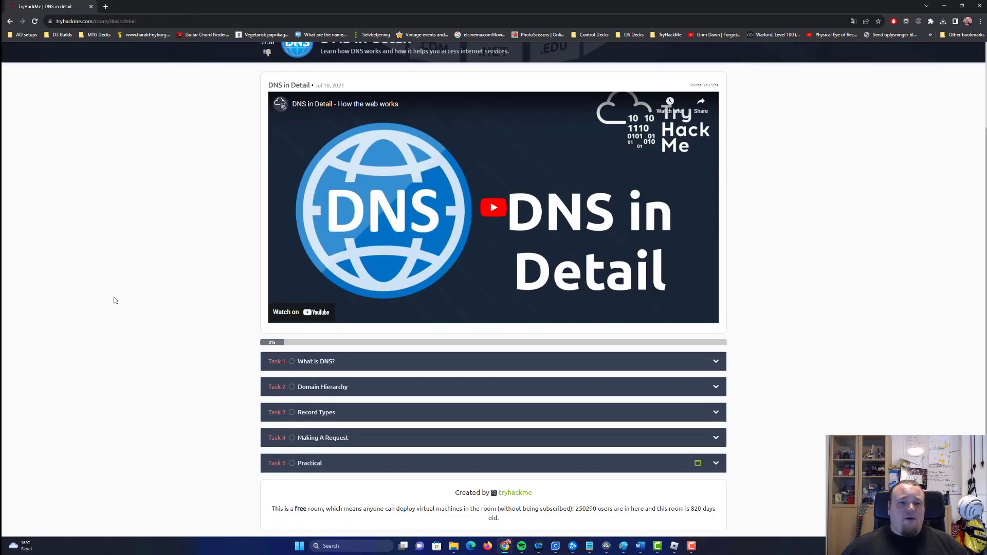
mouse_move(679, 175)
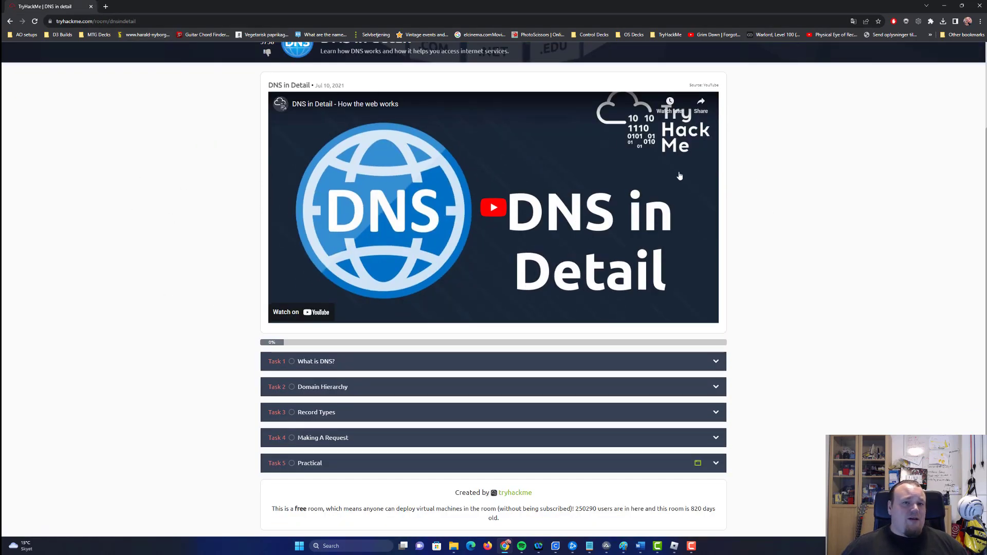
mouse_move(240, 241)
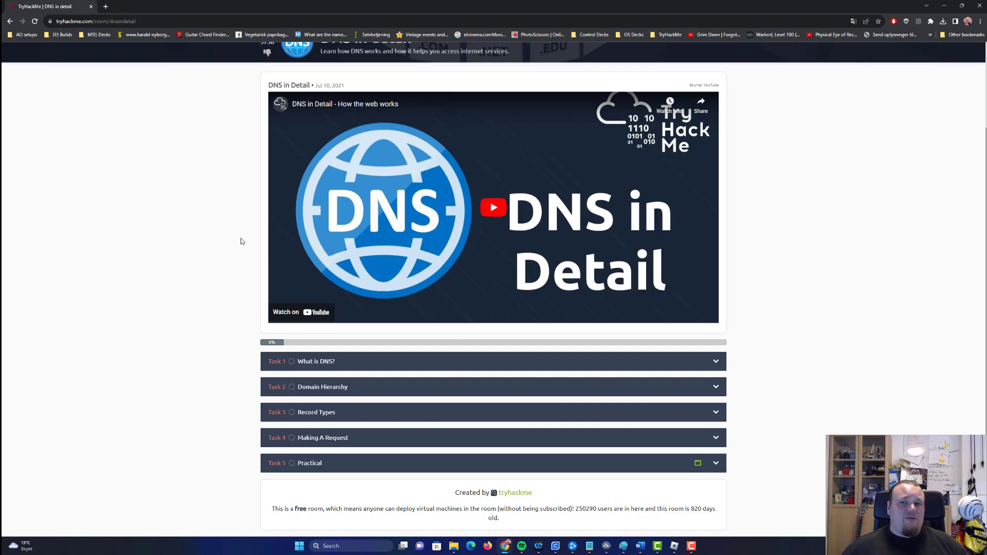
mouse_move(846, 364)
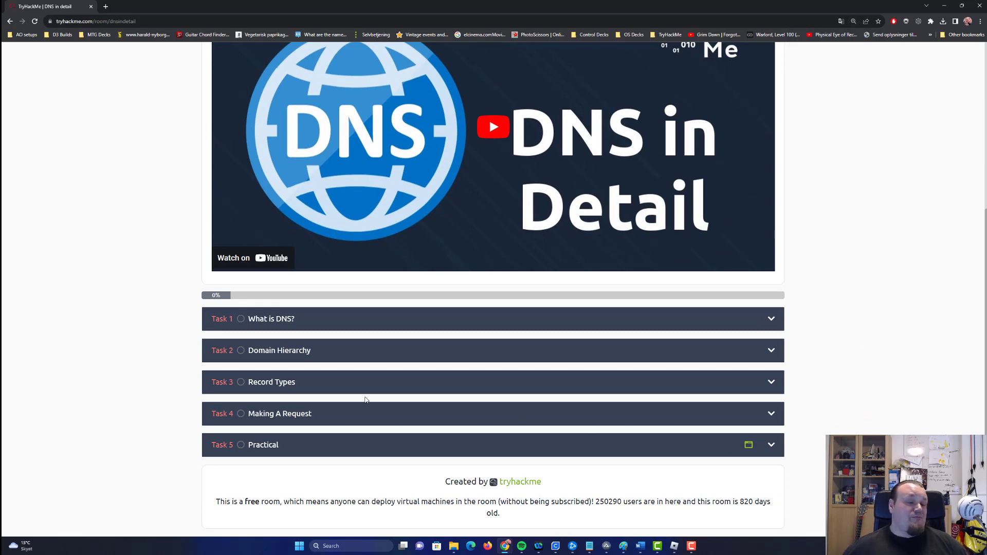
click(769, 444)
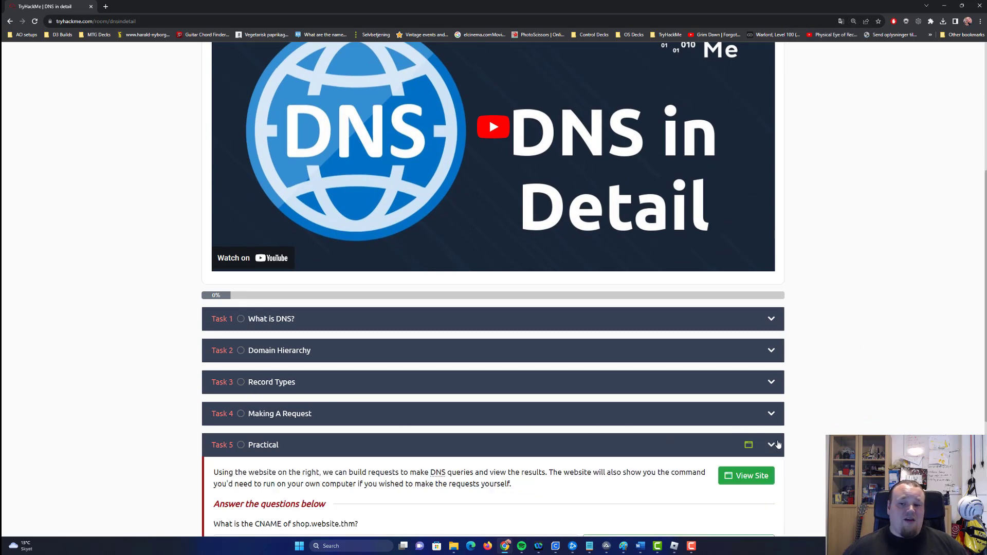
scroll(down, 3)
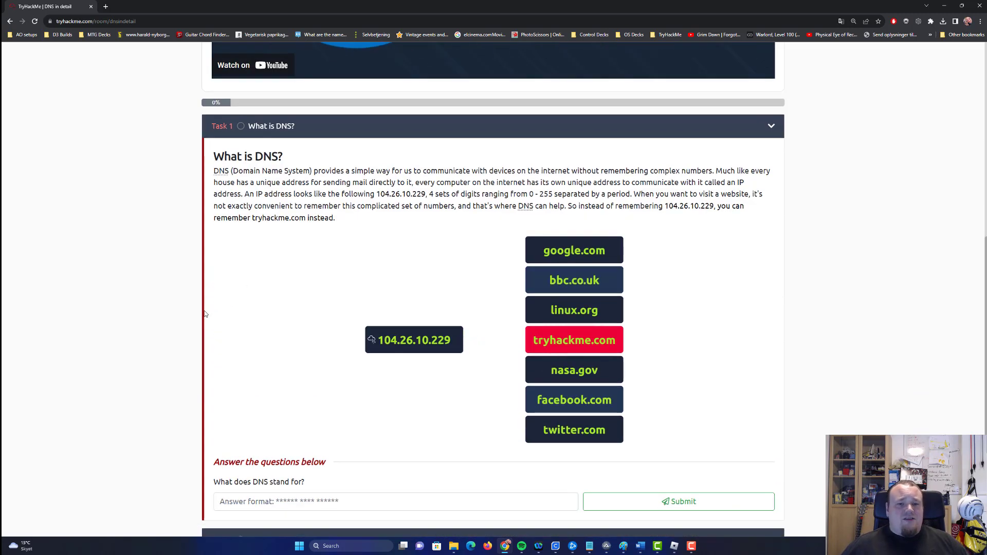
Step: Answer Task 1 with Domain Name System and submit it as correct
scroll(down, 3)
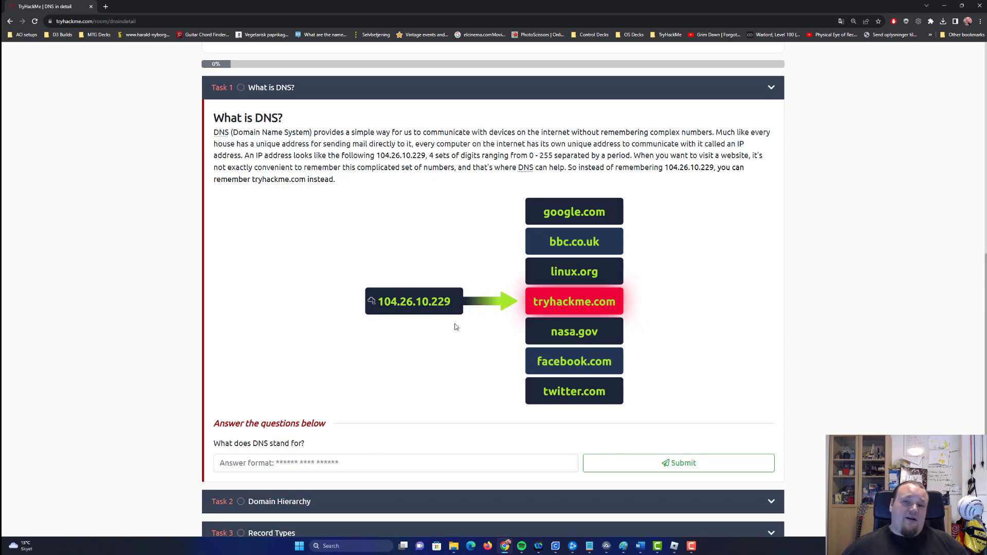
mouse_move(485, 290)
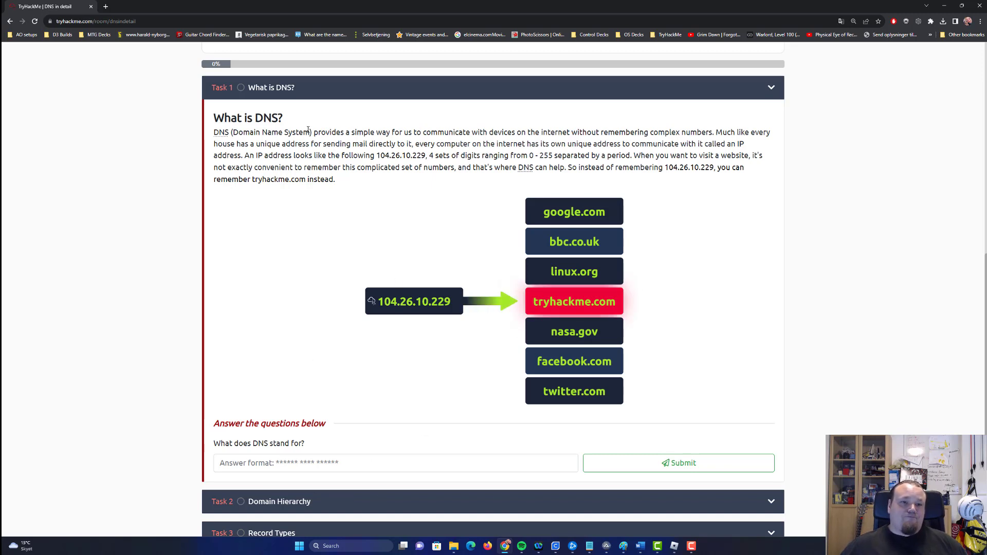
double_click(271, 133)
text(Domain Name System)
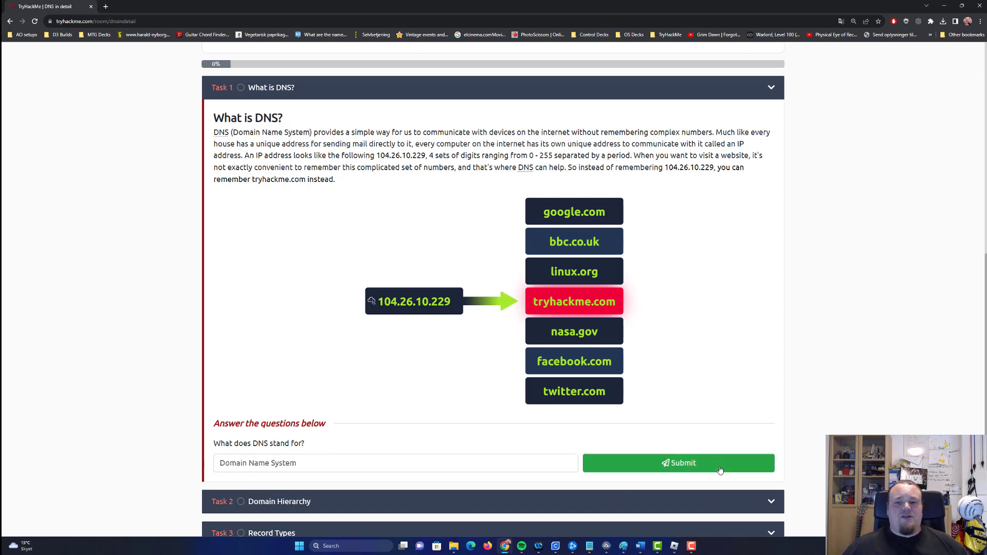
click(679, 463)
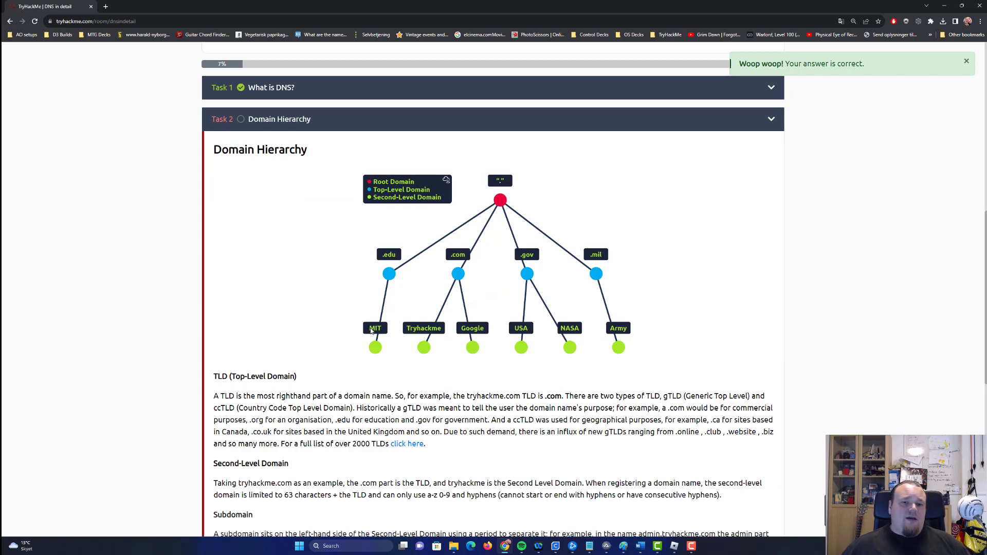
mouse_move(269, 75)
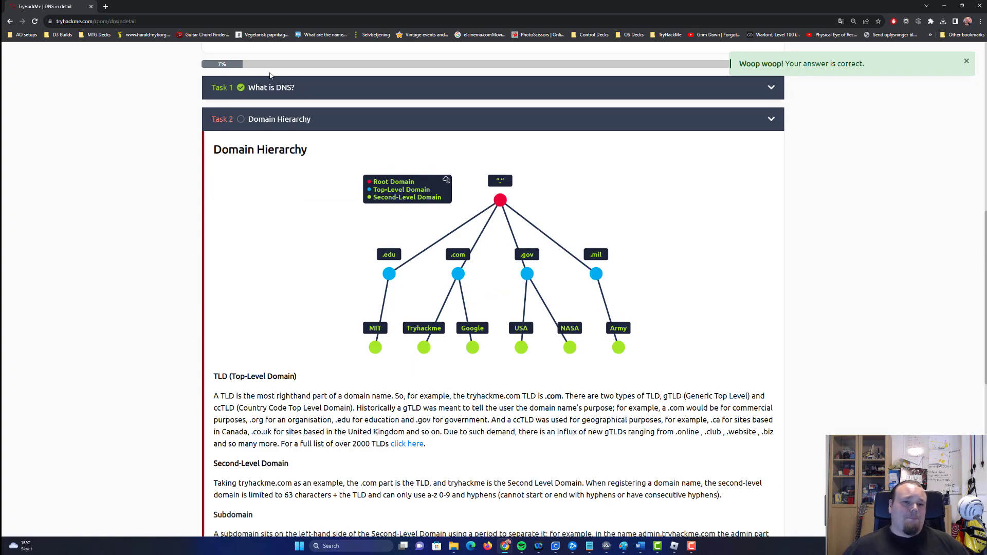
Step: Scroll through Task 2's Domain Hierarchy diagram and TLD explanation
scroll(down, 3)
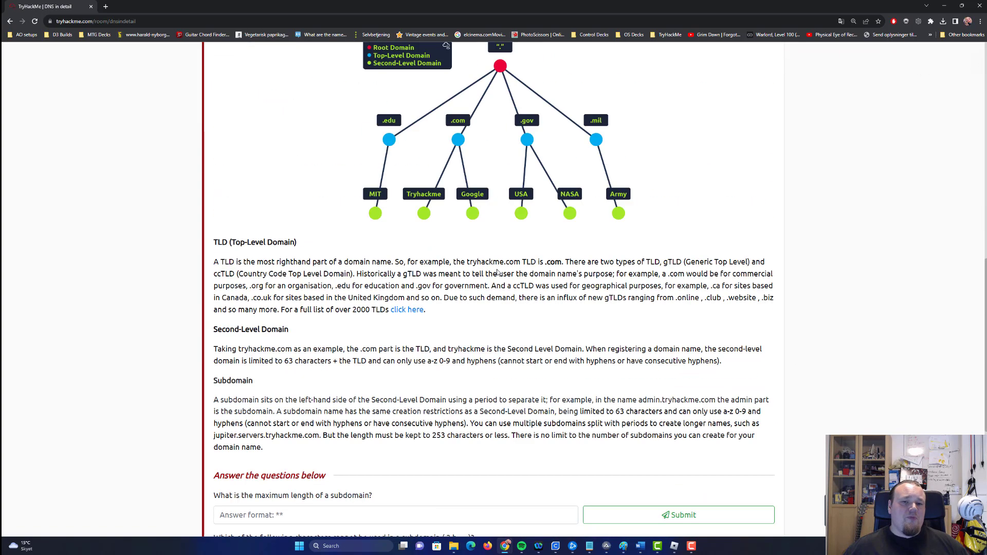
scroll(up, 3)
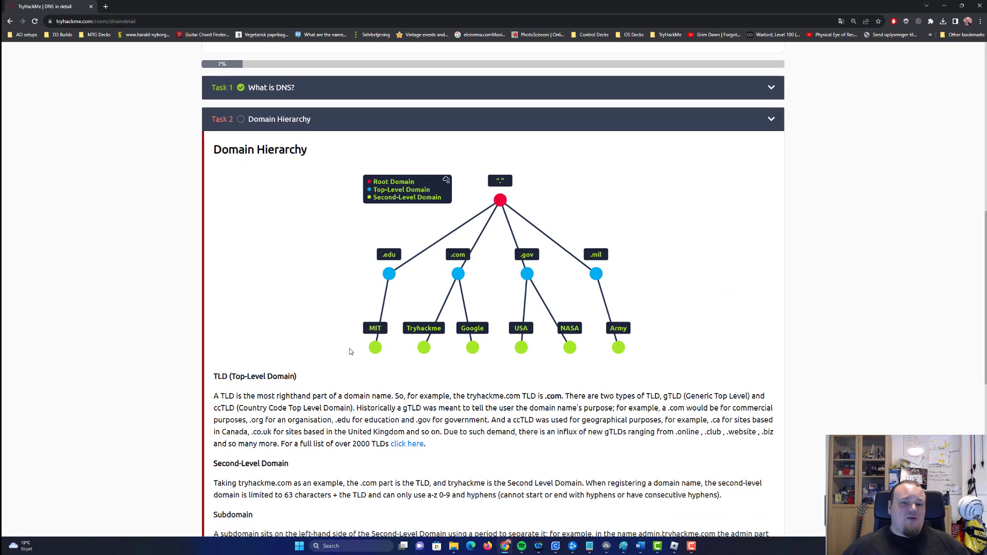
mouse_move(549, 346)
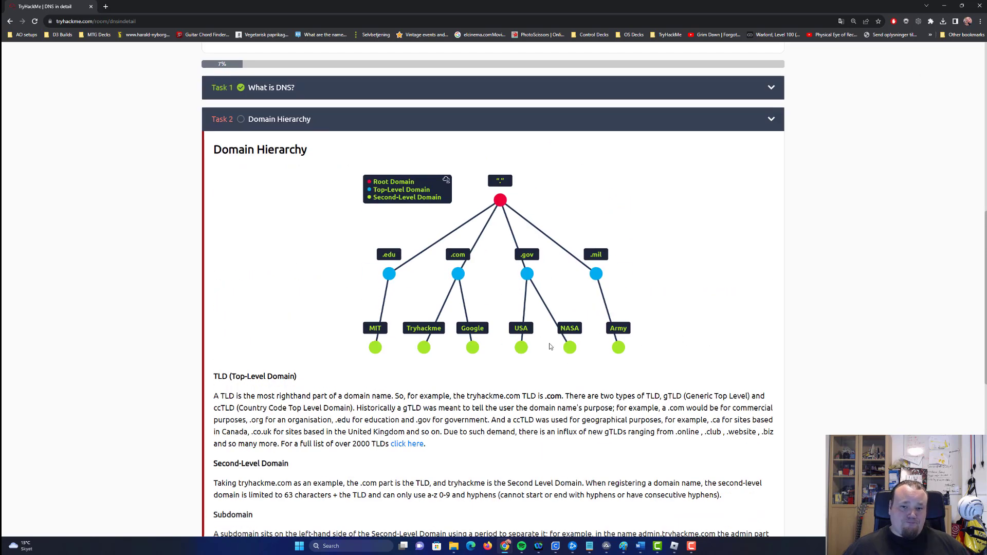
mouse_move(467, 292)
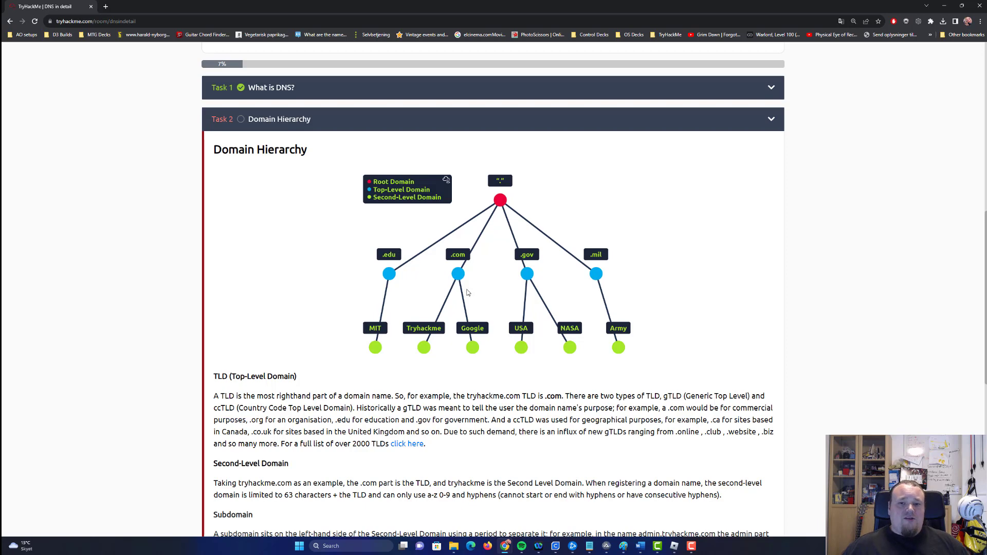
mouse_move(433, 338)
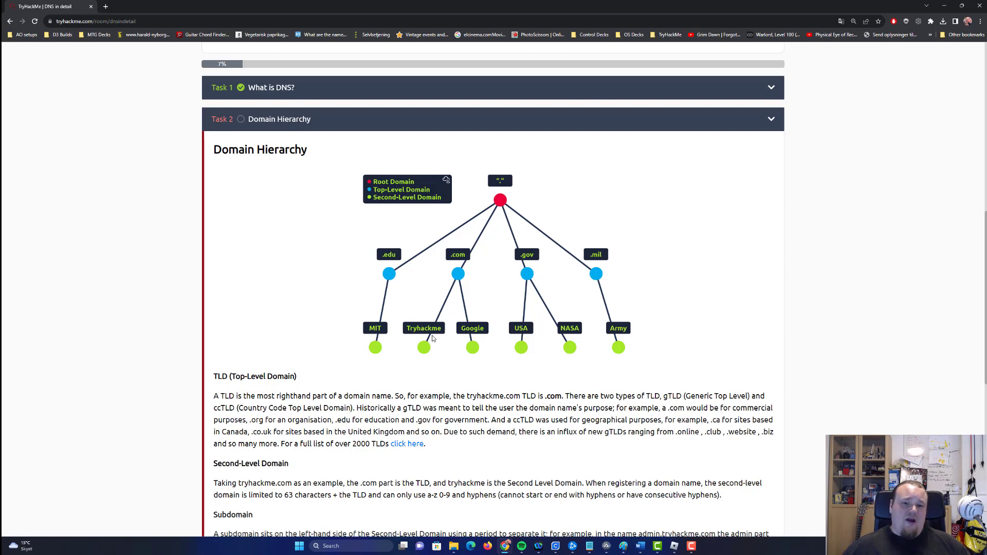
mouse_move(458, 274)
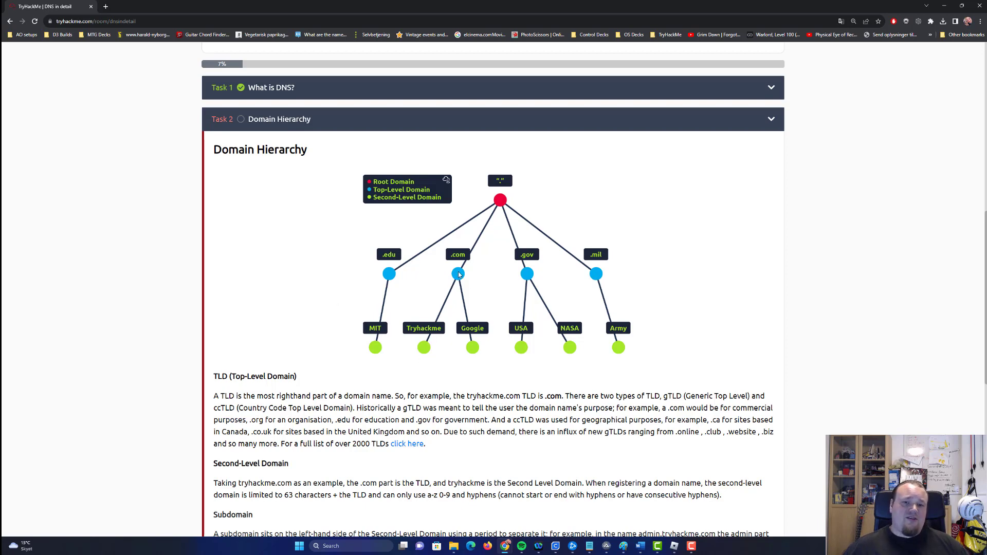
mouse_move(369, 205)
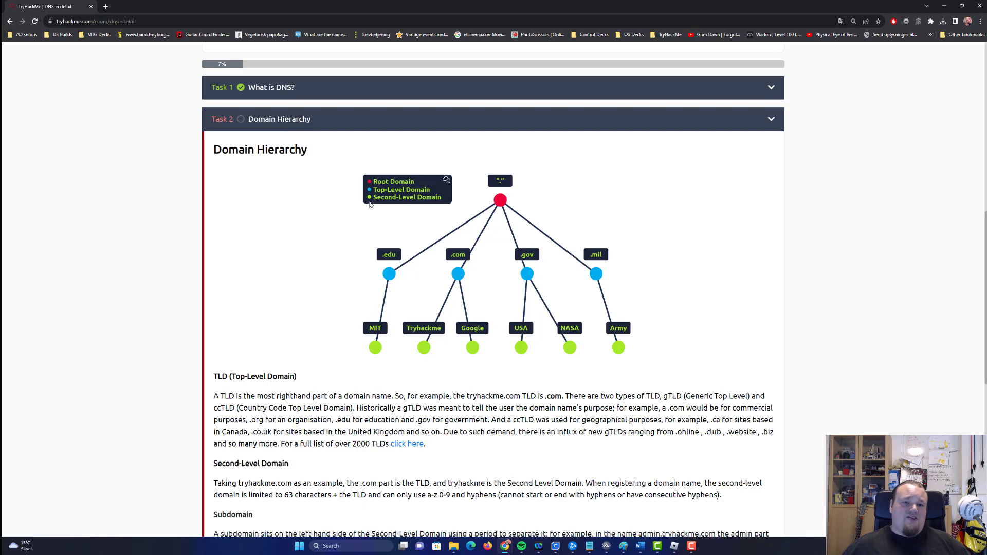
mouse_move(427, 270)
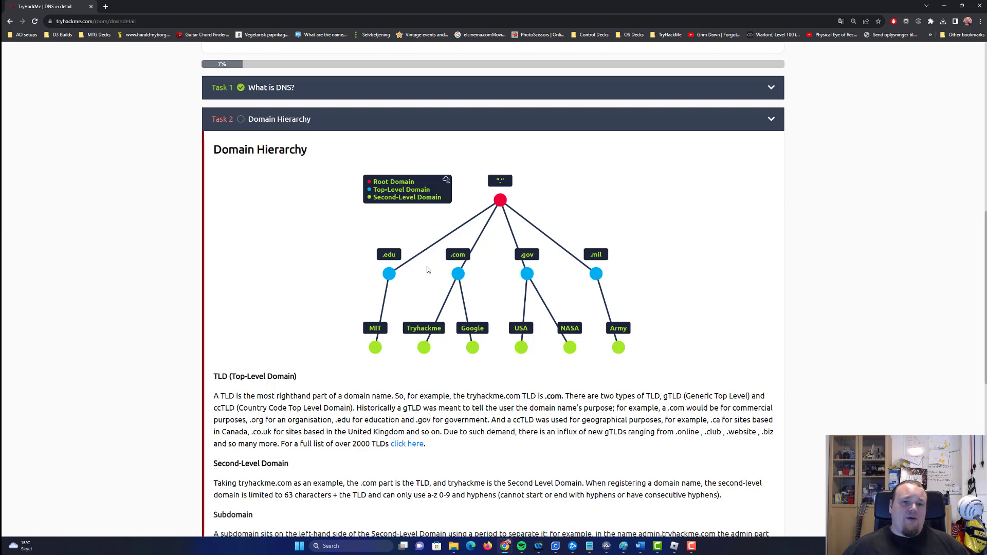
mouse_move(448, 278)
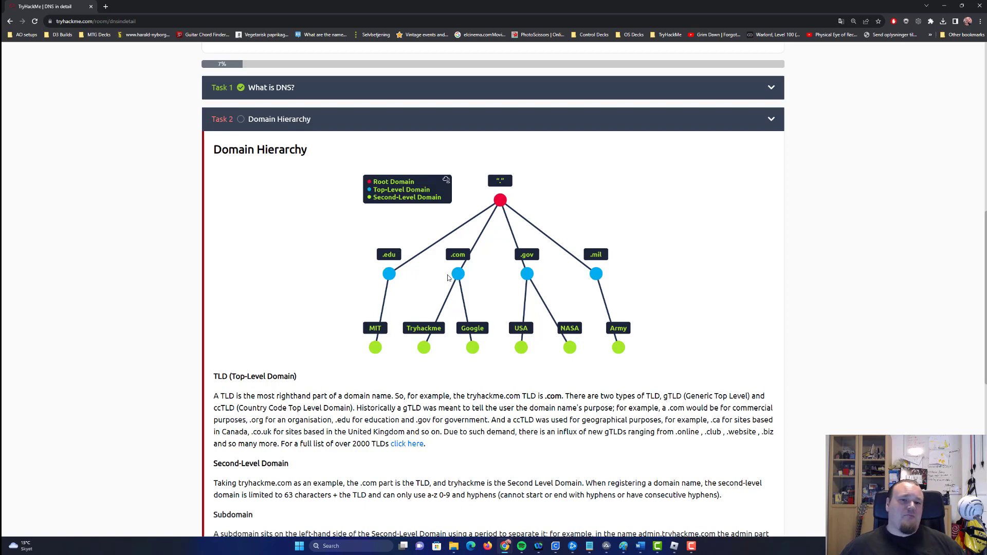
mouse_move(276, 391)
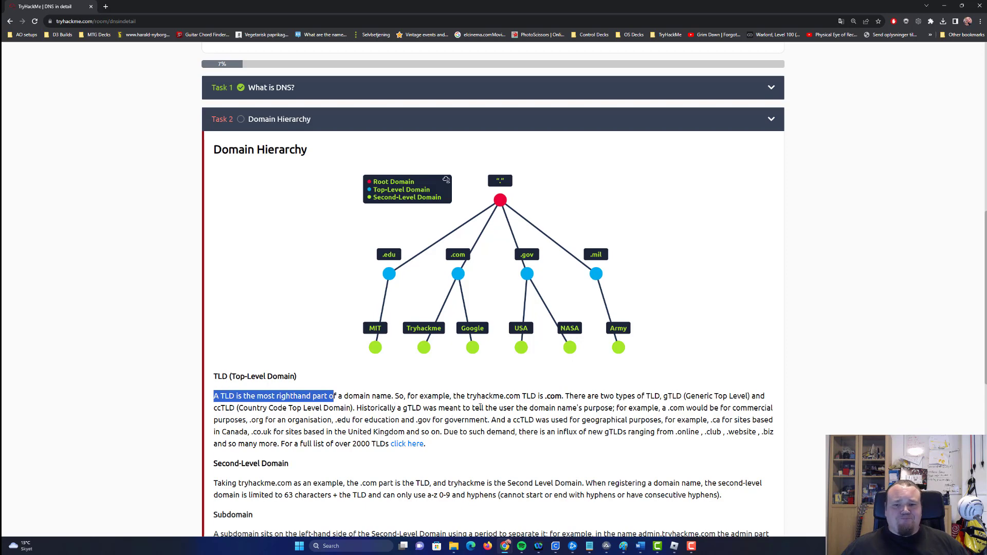
mouse_move(644, 307)
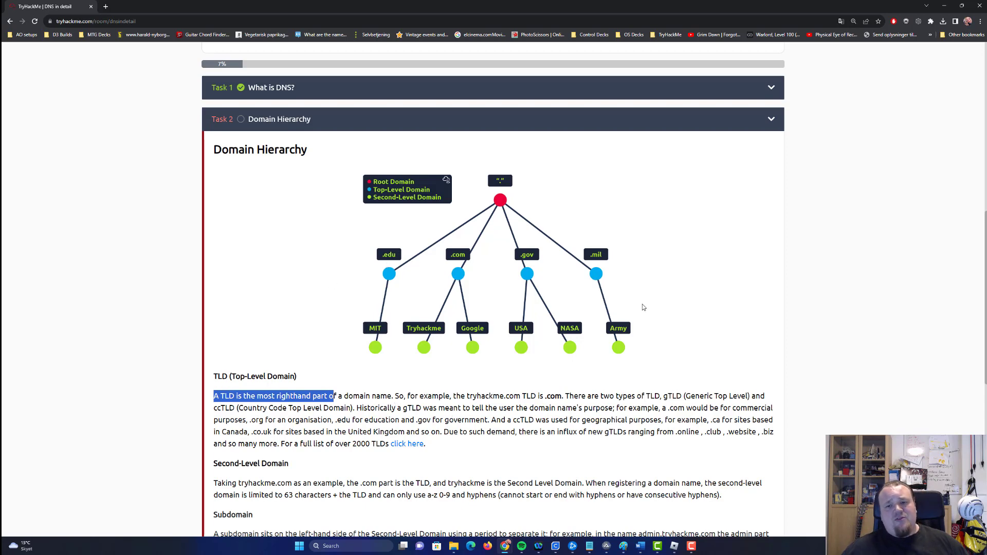
mouse_move(305, 298)
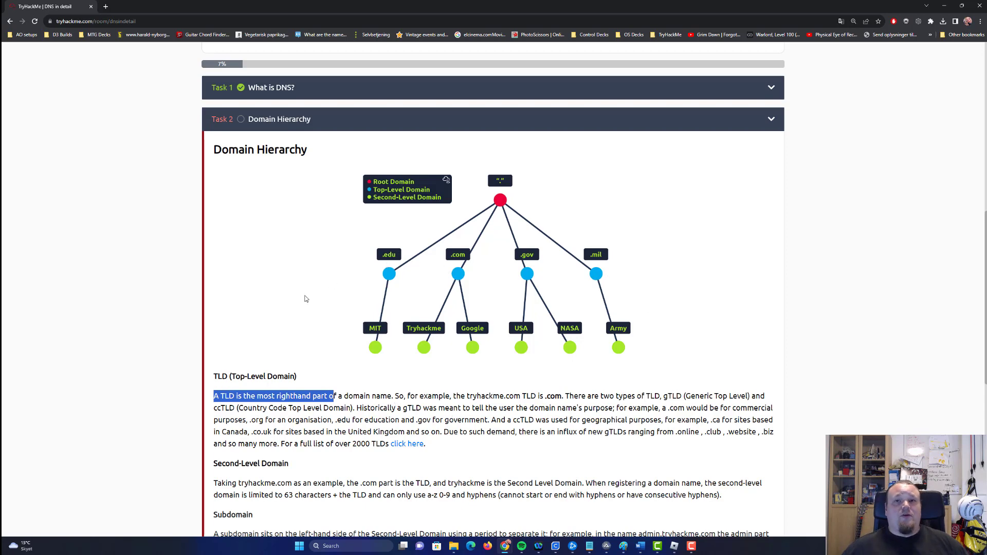
mouse_move(306, 290)
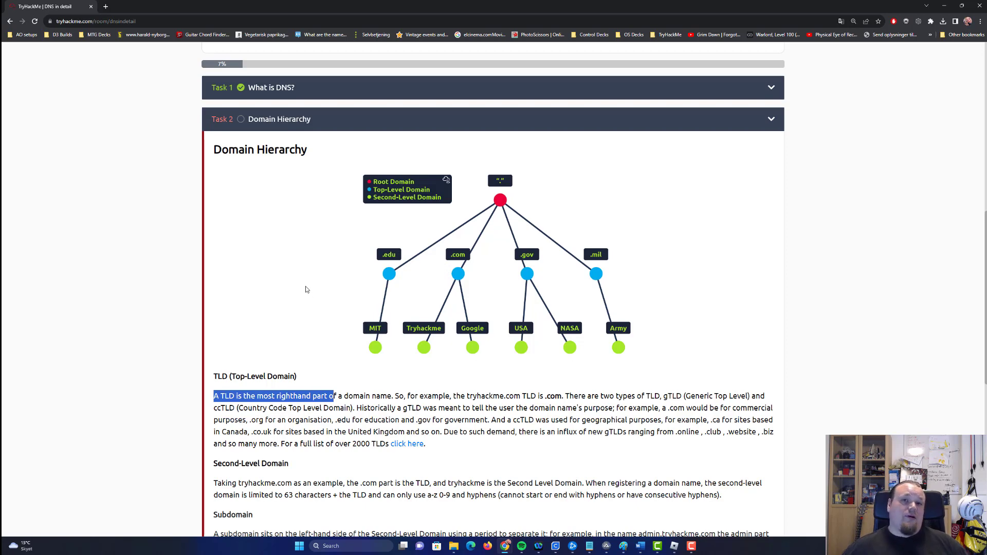
mouse_move(417, 319)
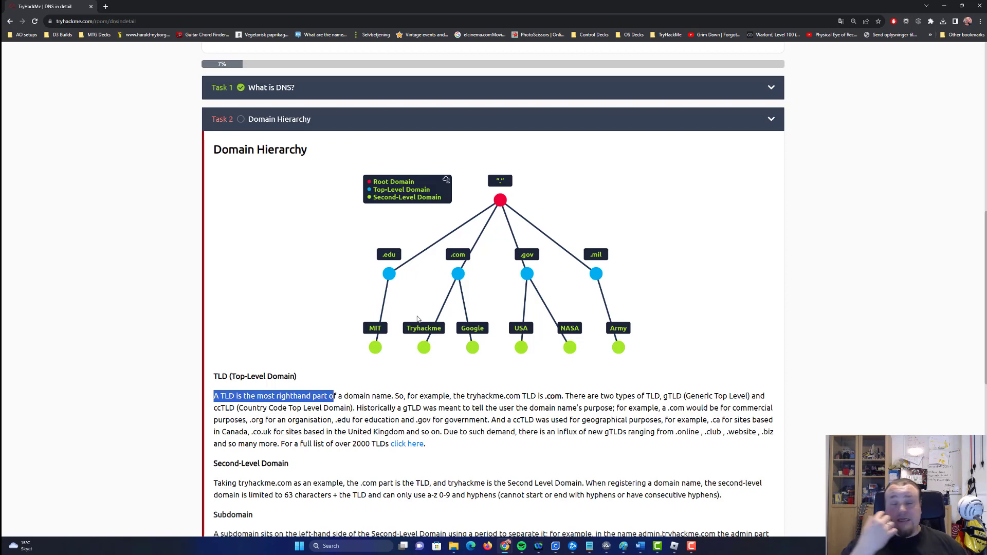
mouse_move(460, 346)
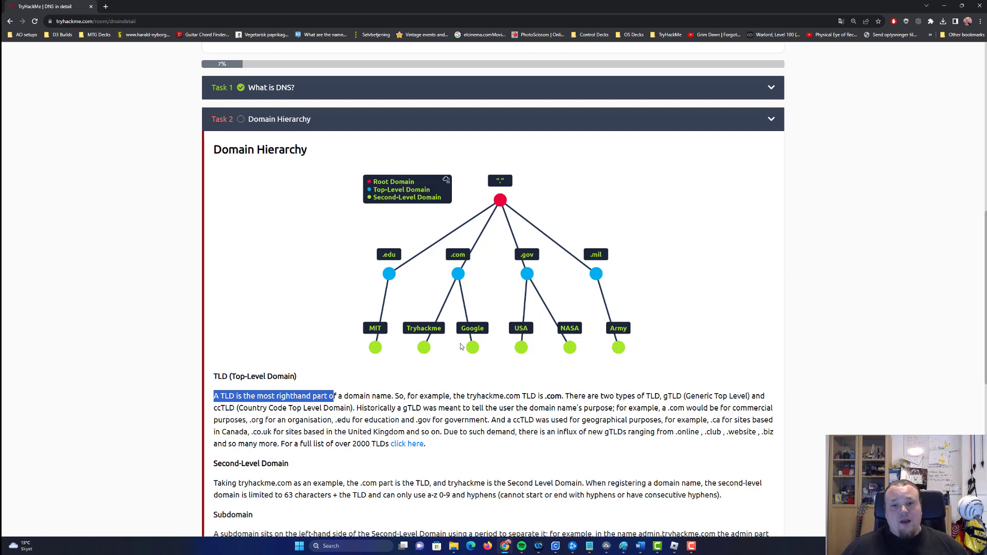
mouse_move(284, 300)
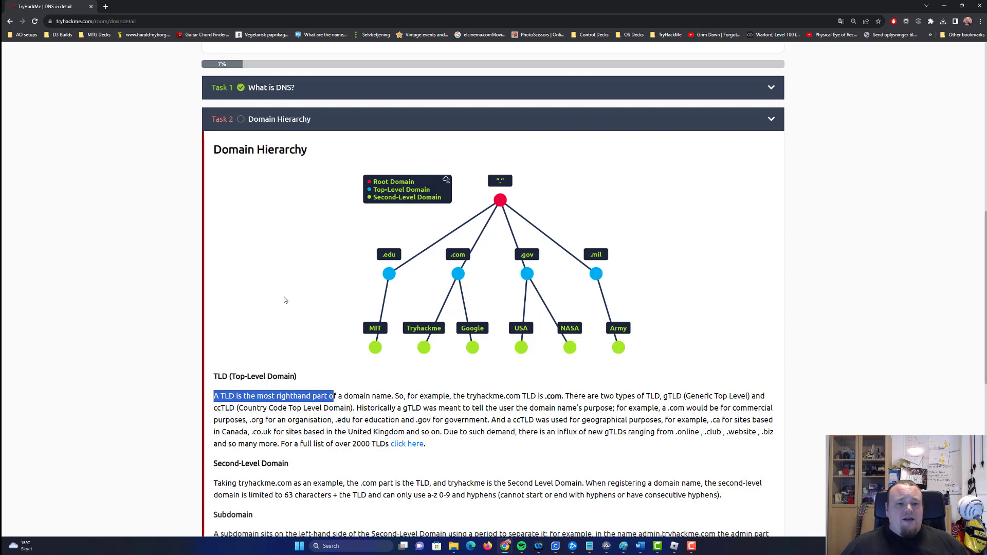
Step: Answer the maximum subdomain length question with 63 and submit it
scroll(down, 3)
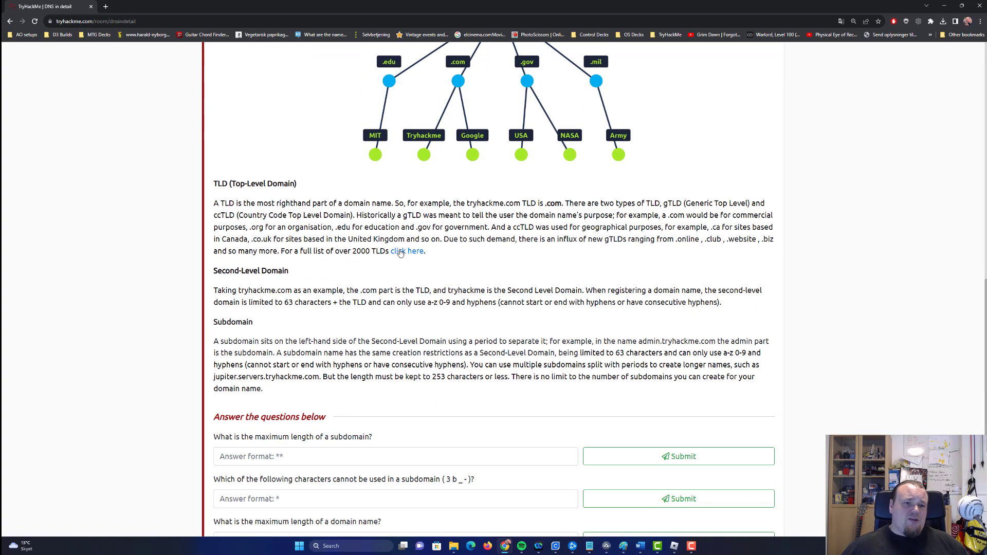
mouse_move(363, 333)
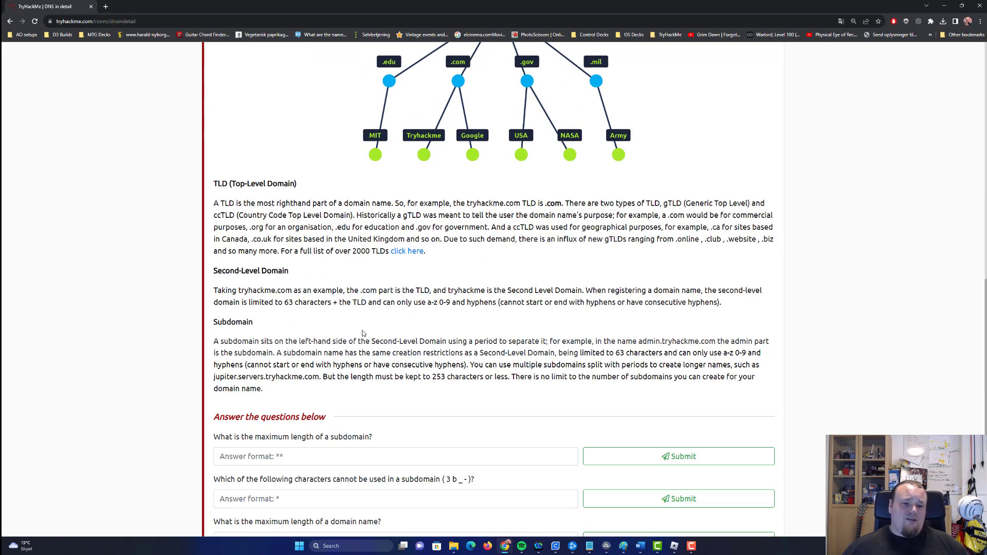
scroll(down, 3)
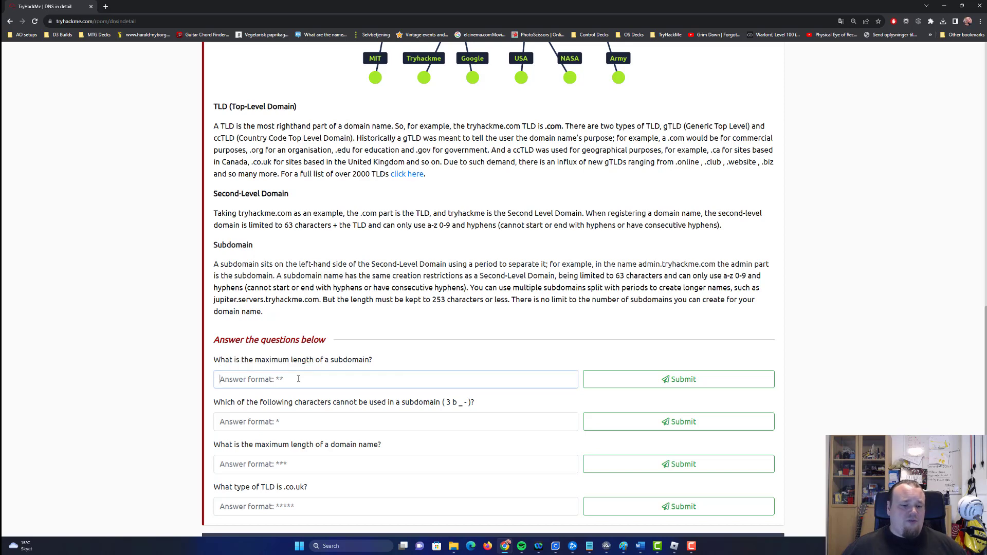
click(677, 379)
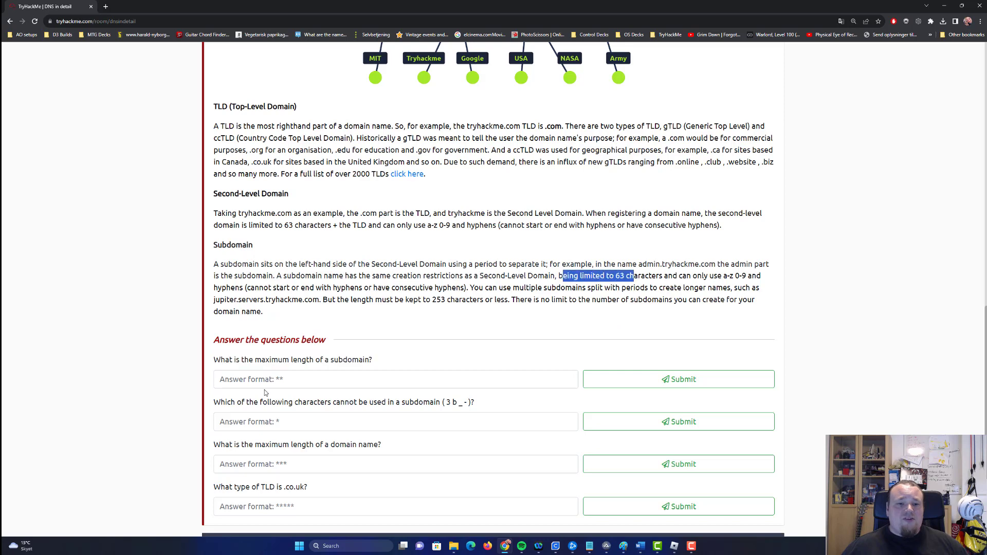
text(63)
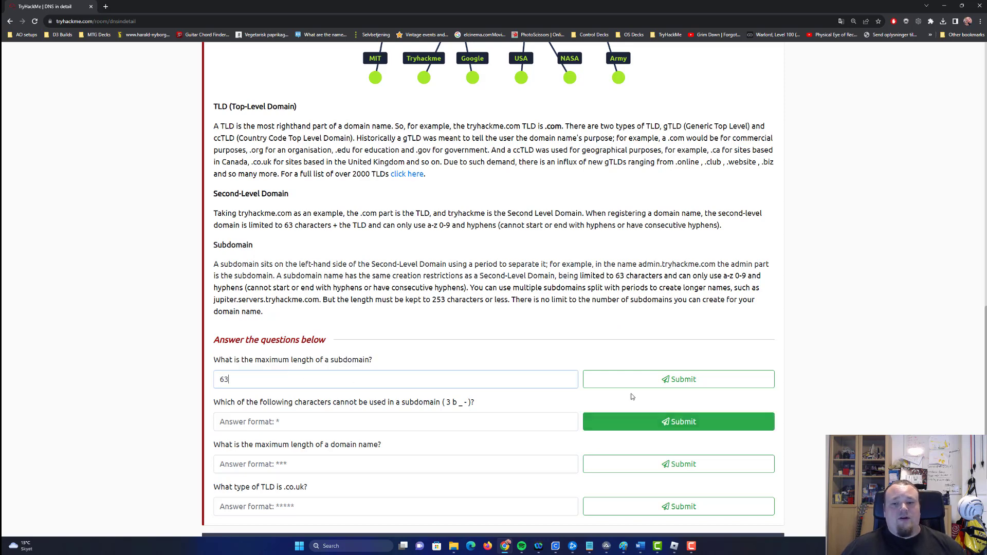
click(677, 379)
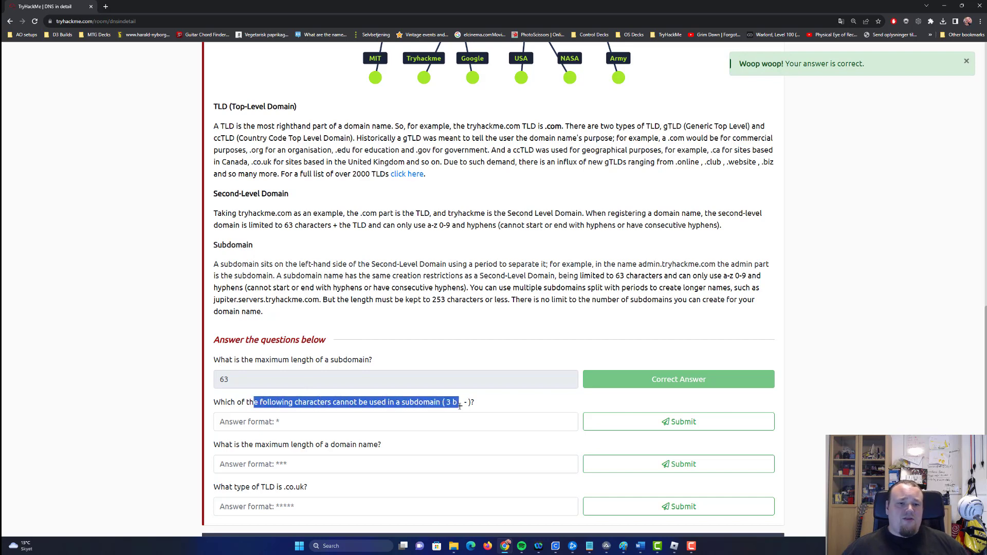
Step: Submit the underscore as the forbidden character and 253 as the maximum domain name length
click(290, 402)
text(_)
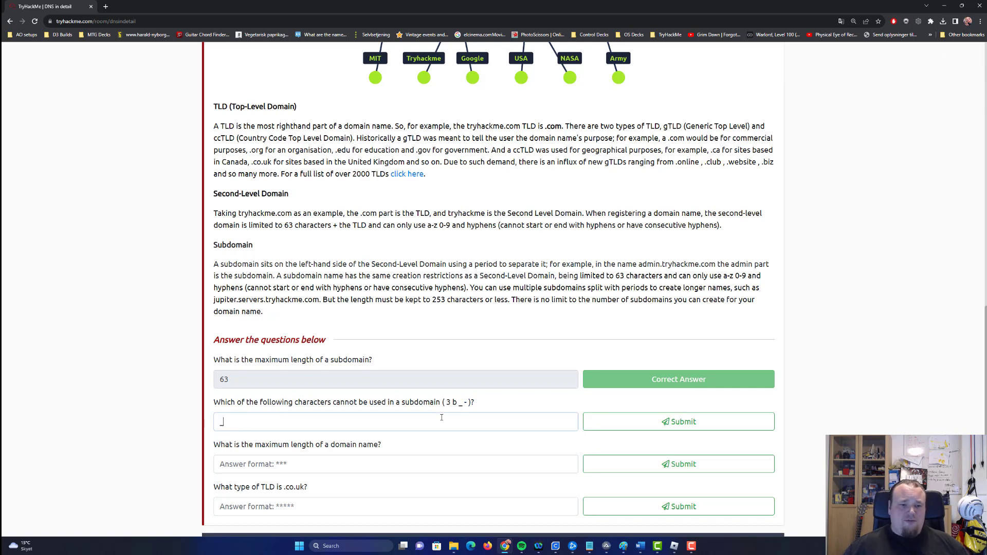
click(677, 422)
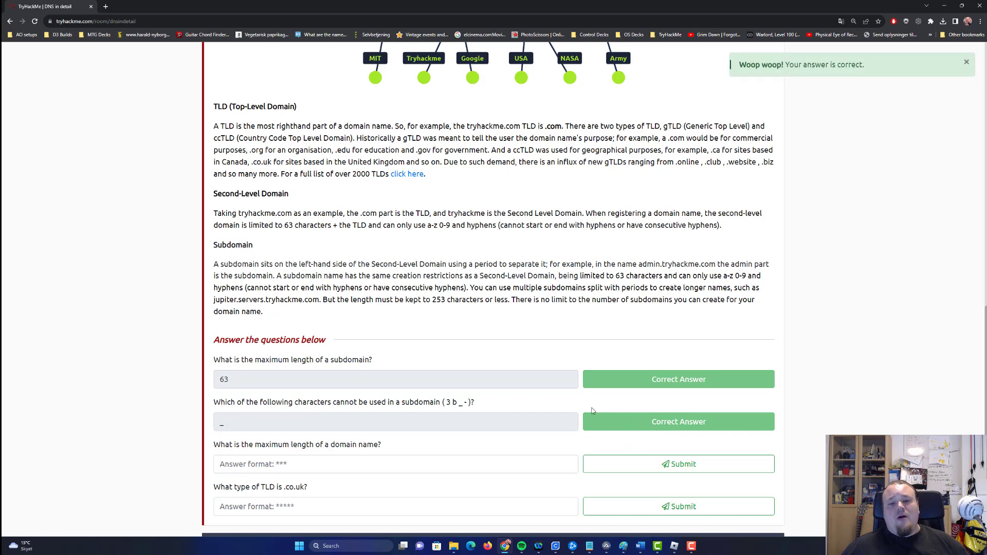
mouse_move(441, 405)
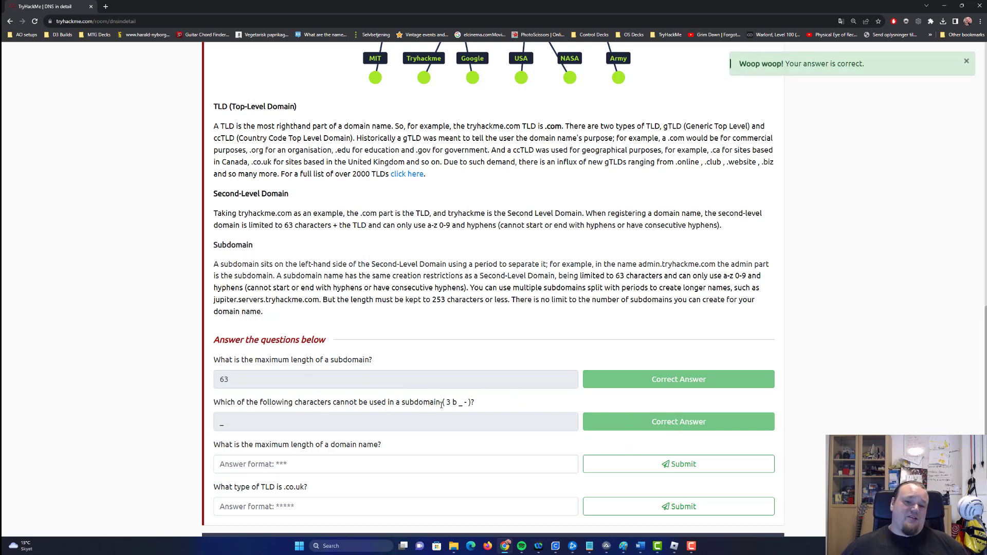
scroll(down, 3)
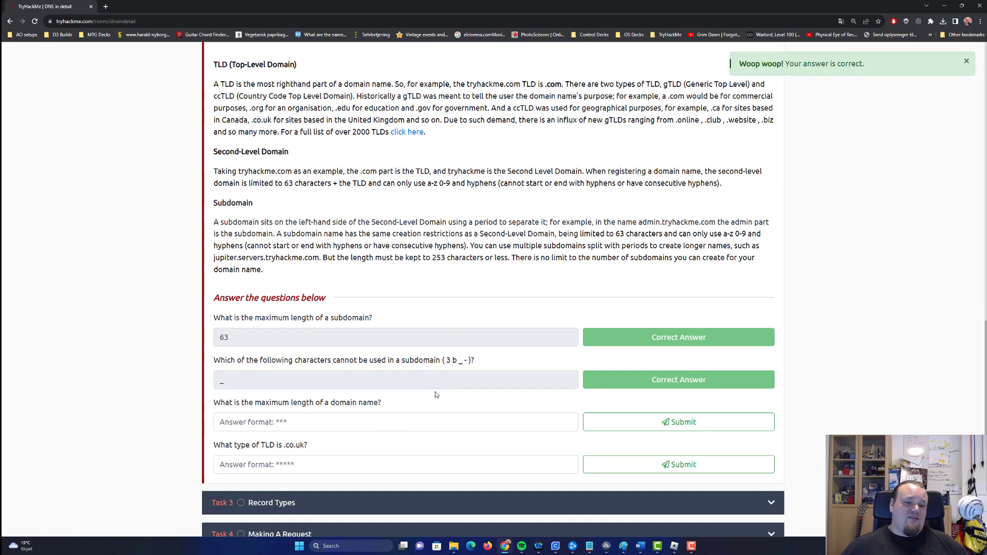
scroll(down, 3)
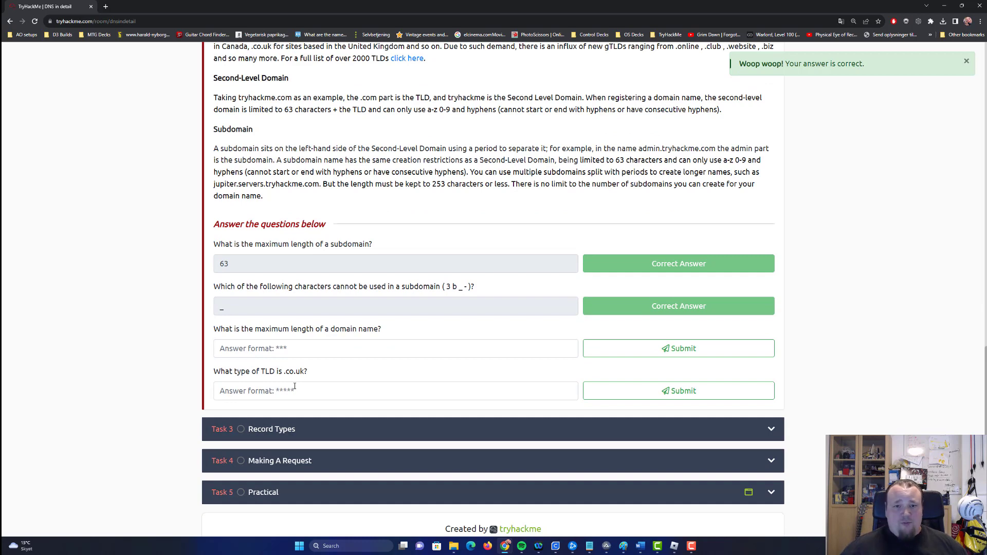
text(253)
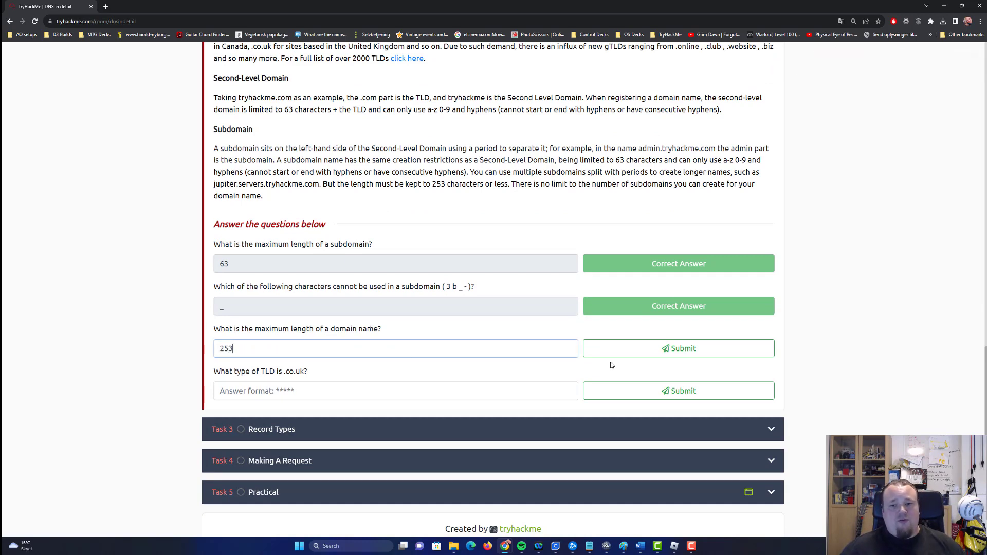
click(677, 349)
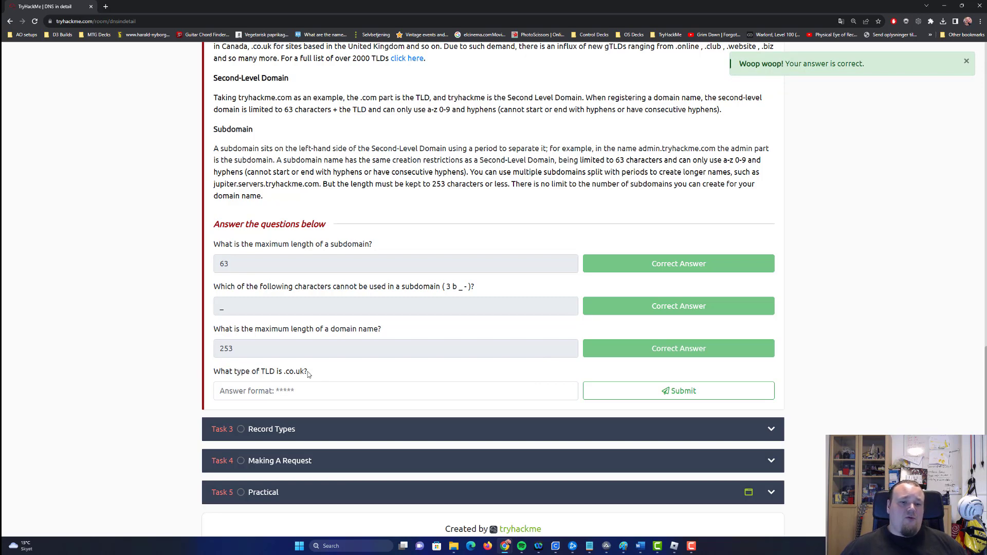
Step: Find ccTLD in the explanation and submit it as the .co.uk answer
scroll(up, 3)
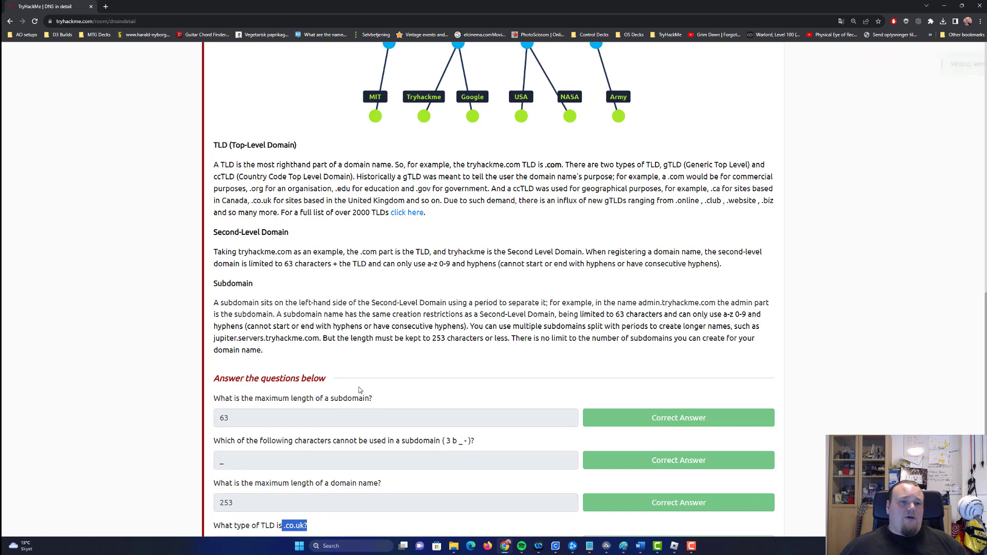
scroll(up, 3)
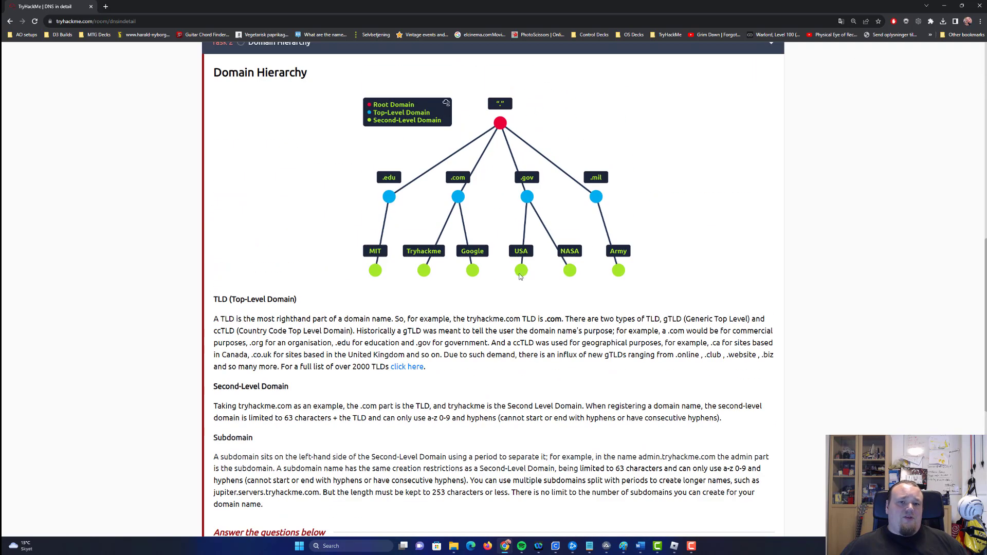
mouse_move(514, 341)
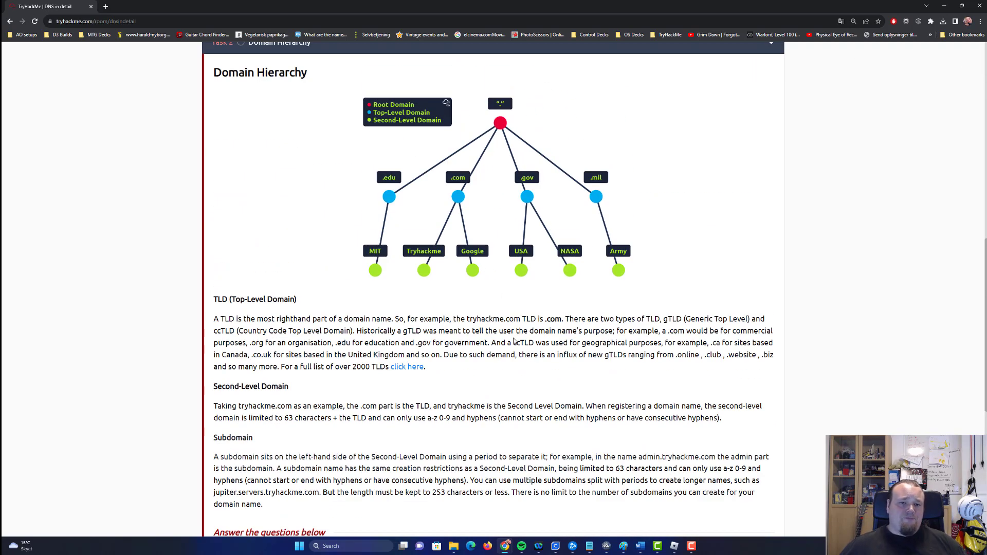
mouse_move(514, 340)
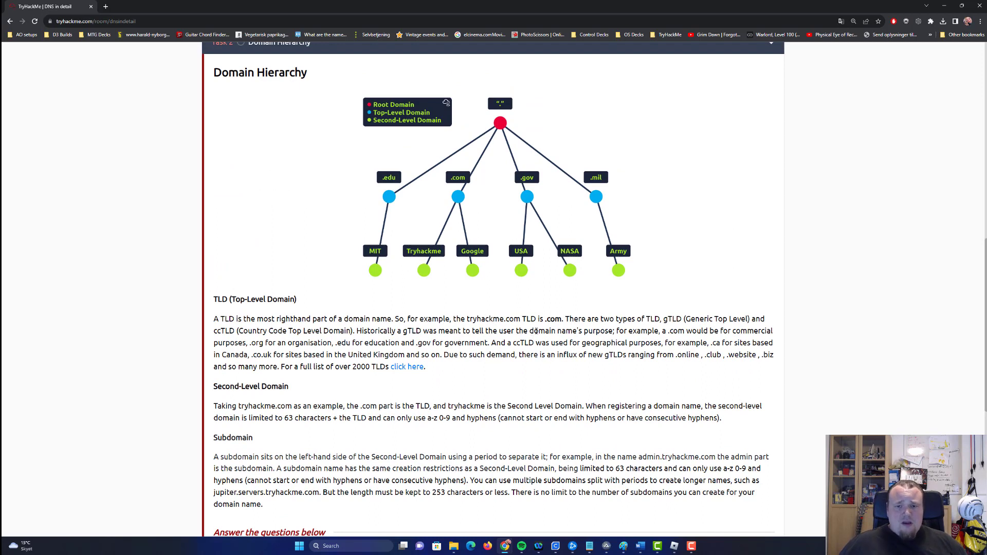
mouse_move(350, 294)
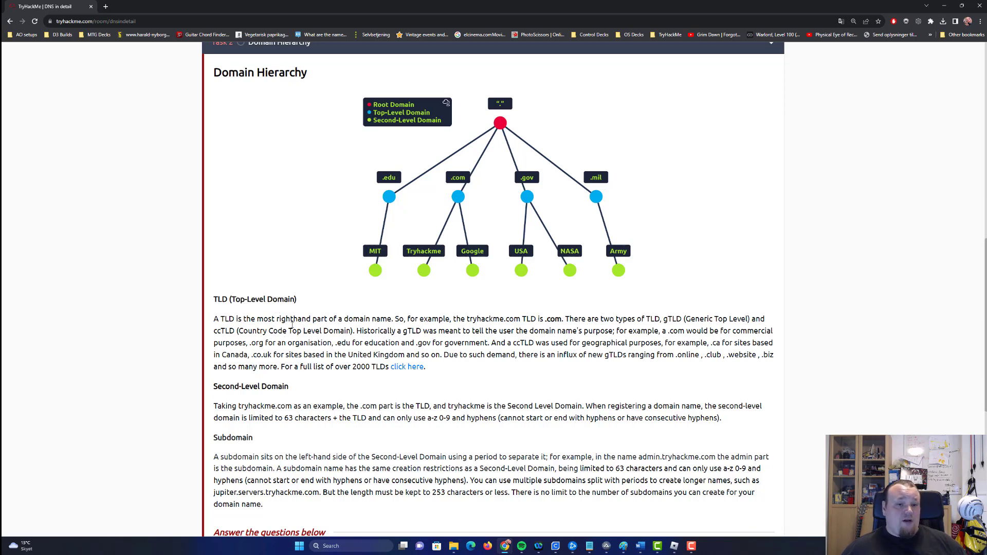
mouse_move(664, 206)
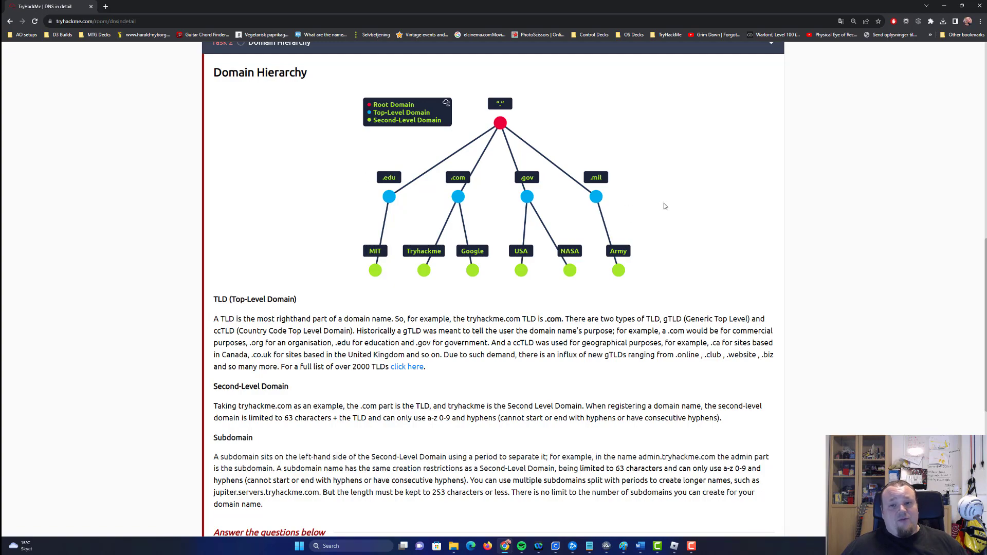
scroll(down, 3)
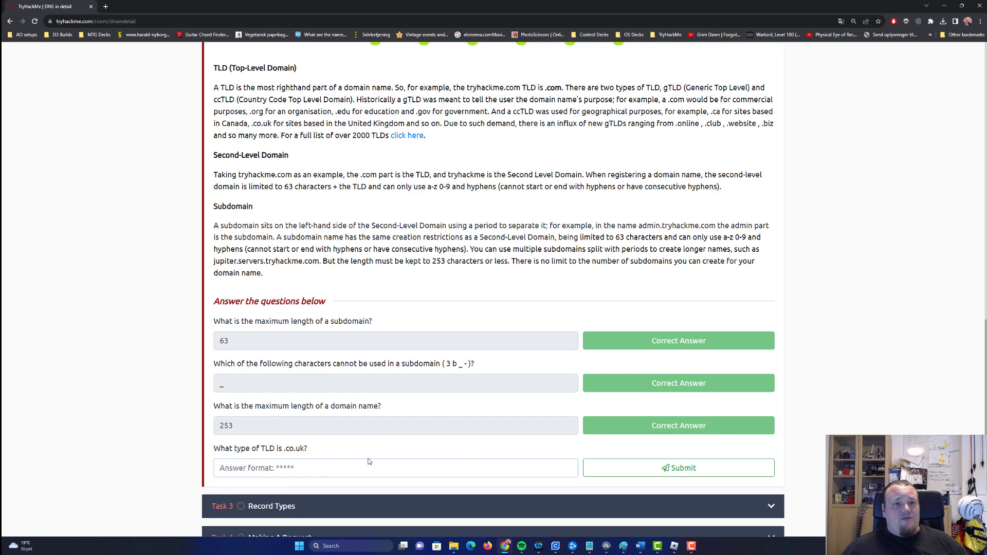
mouse_move(422, 321)
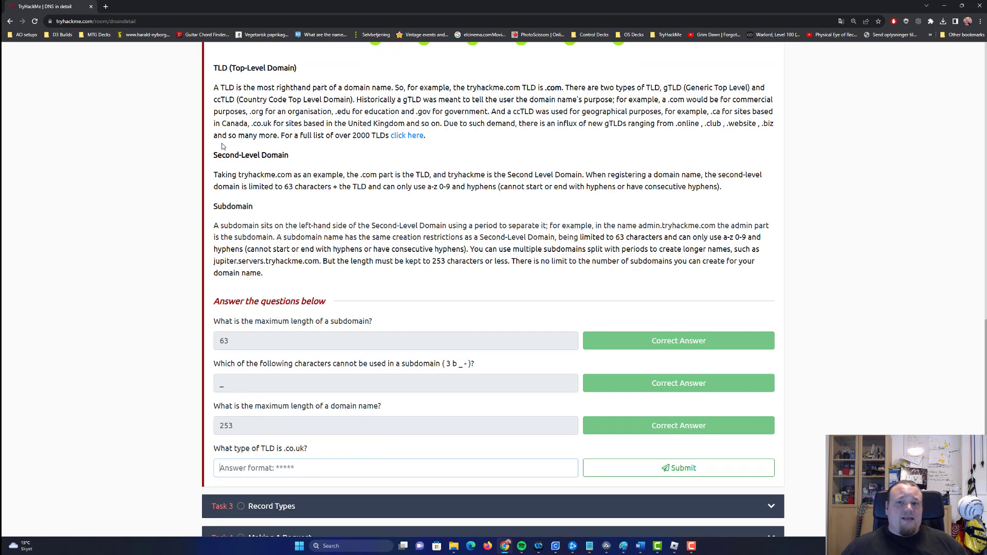
double_click(224, 100)
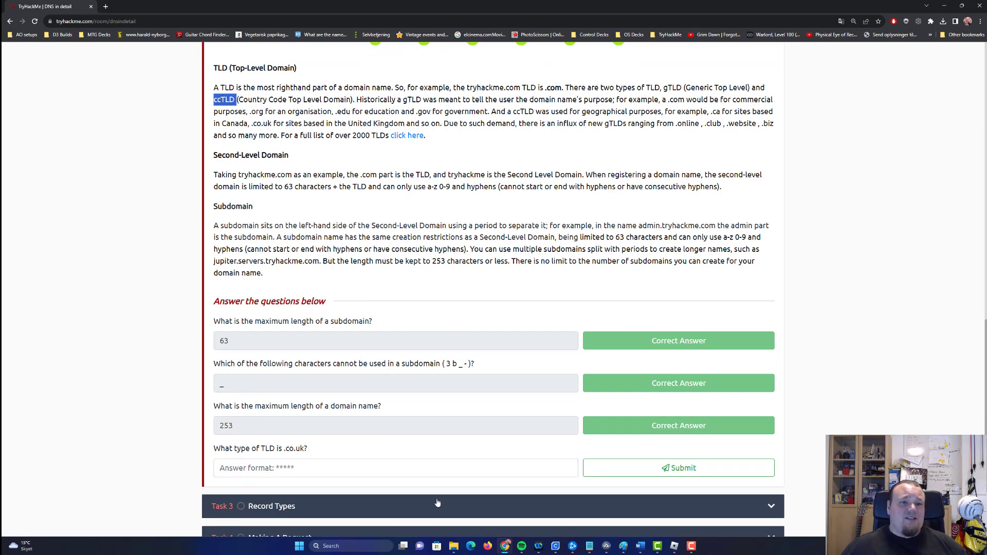
text(ccTLD)
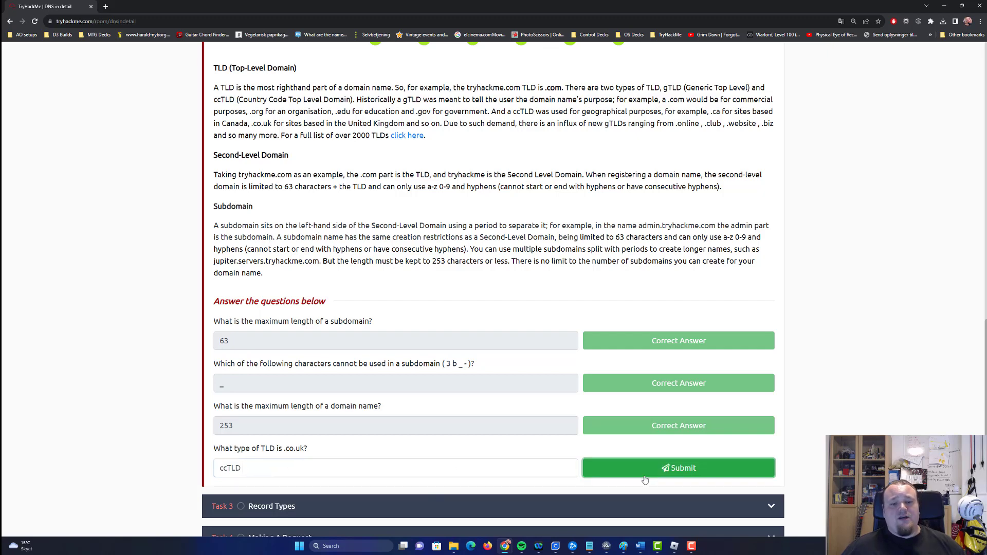
click(677, 468)
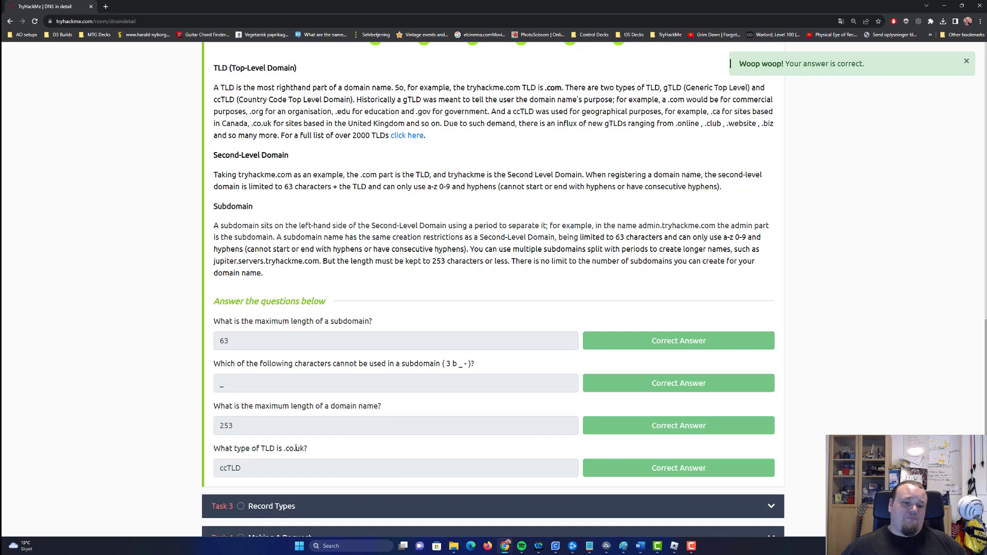
scroll(up, 3)
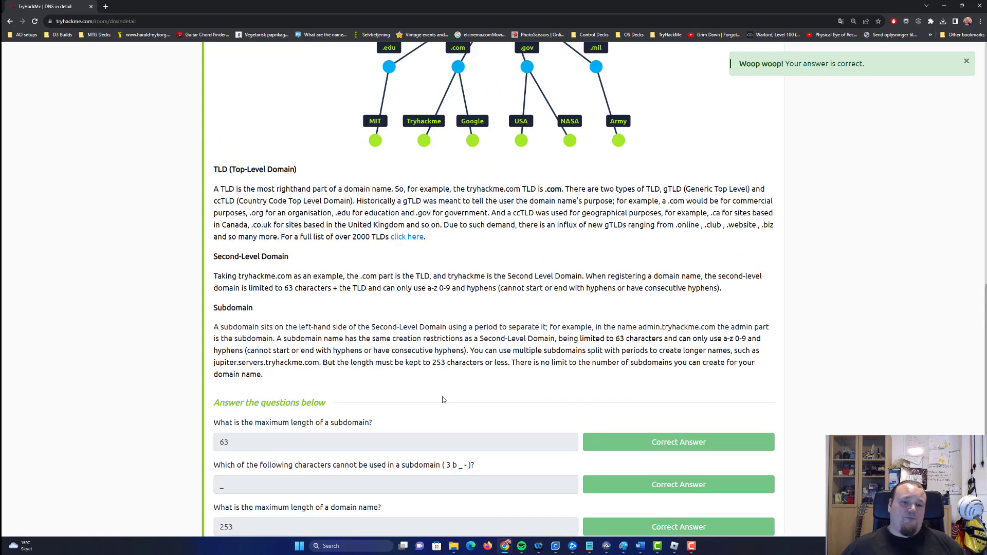
scroll(up, 3)
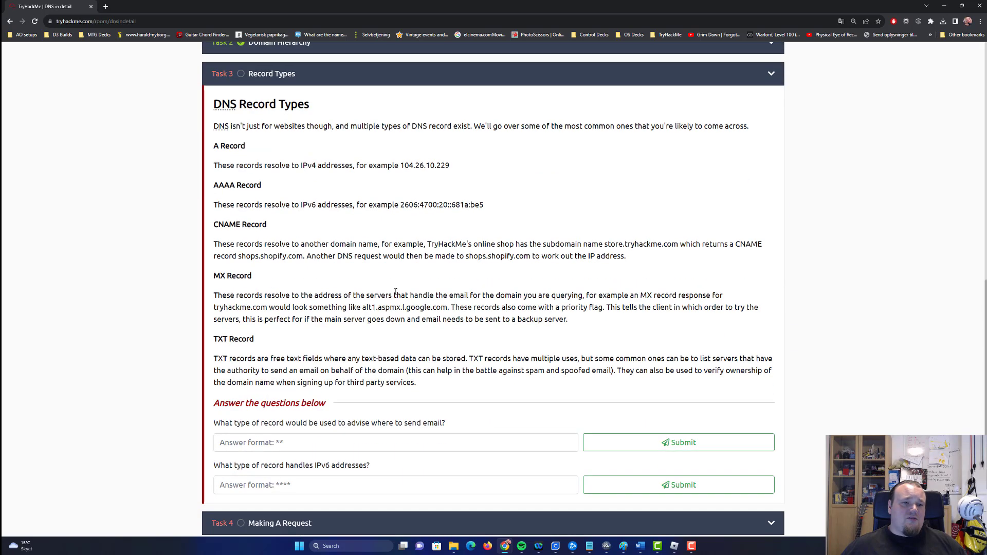
mouse_move(280, 148)
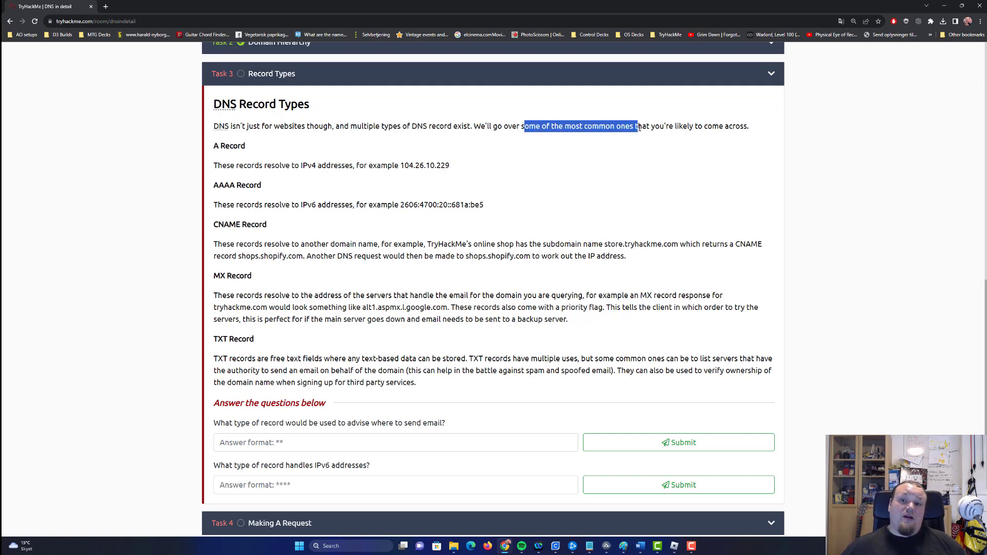
double_click(228, 145)
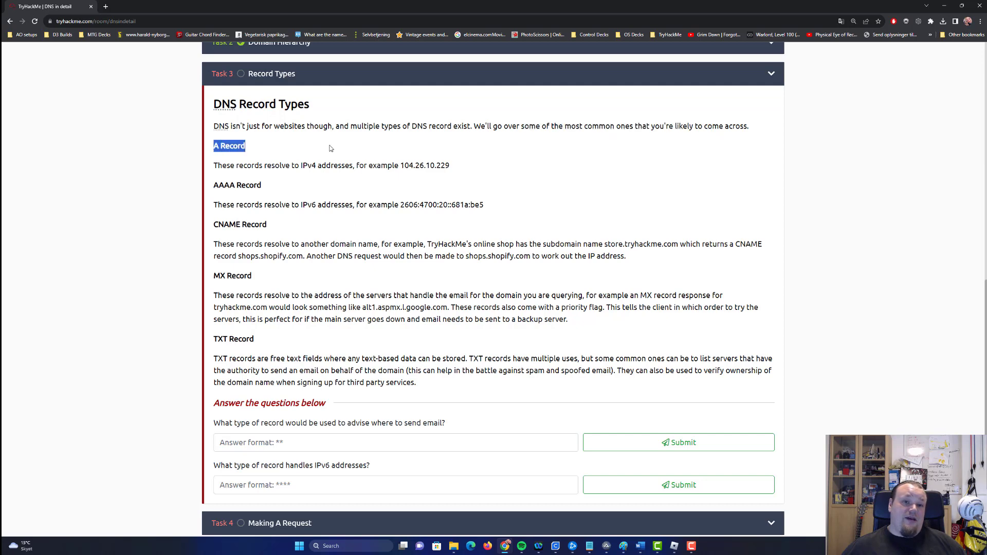
click(217, 164)
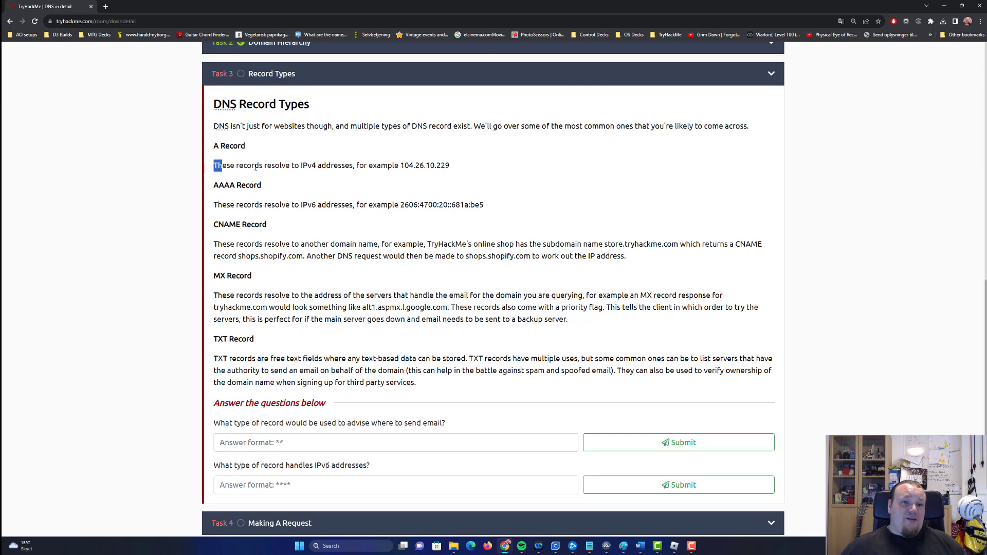
drag(216, 165, 419, 164)
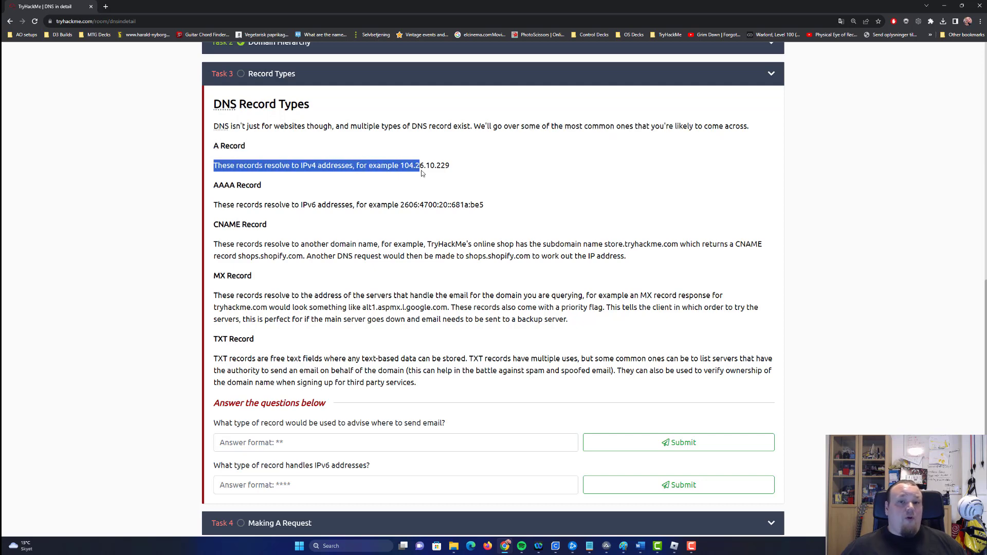
double_click(425, 164)
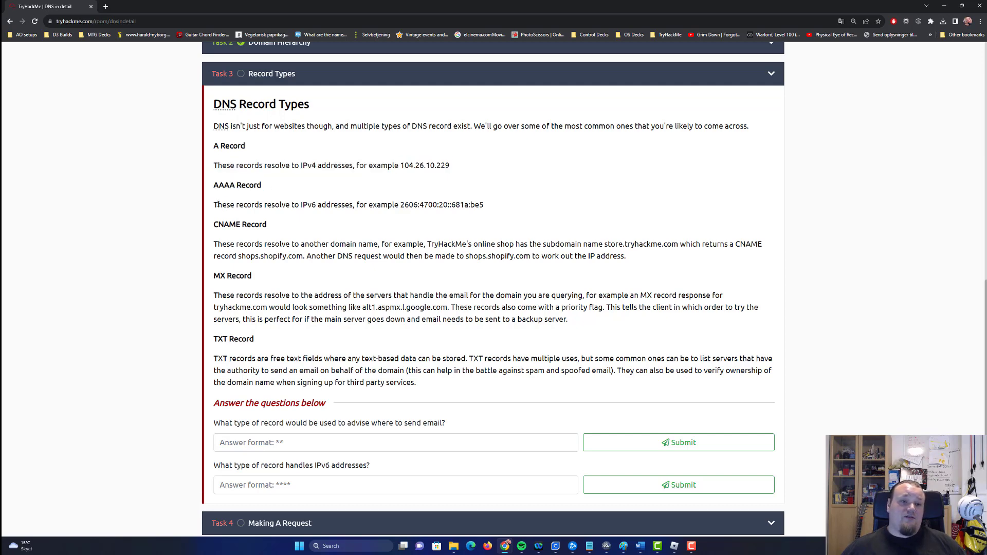
triple_click(348, 205)
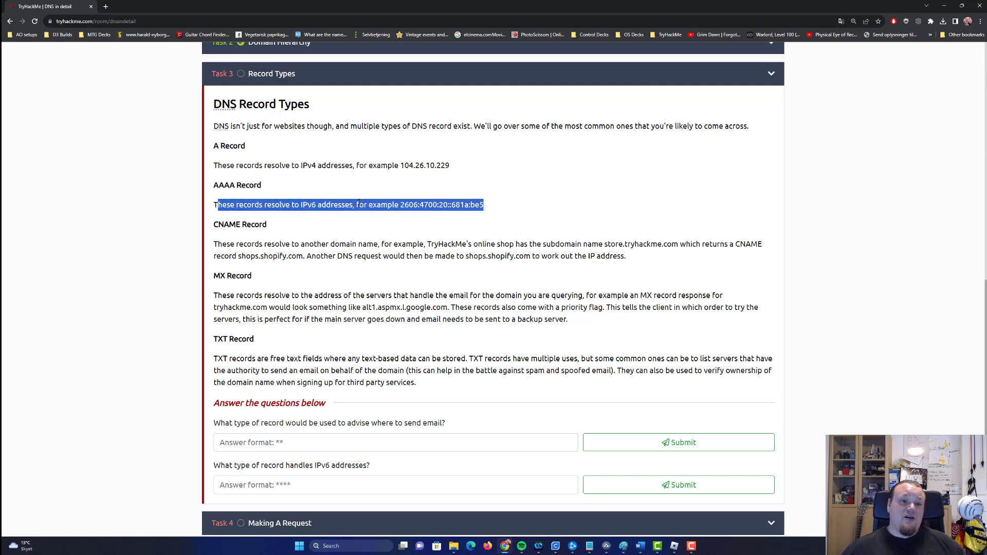
double_click(240, 224)
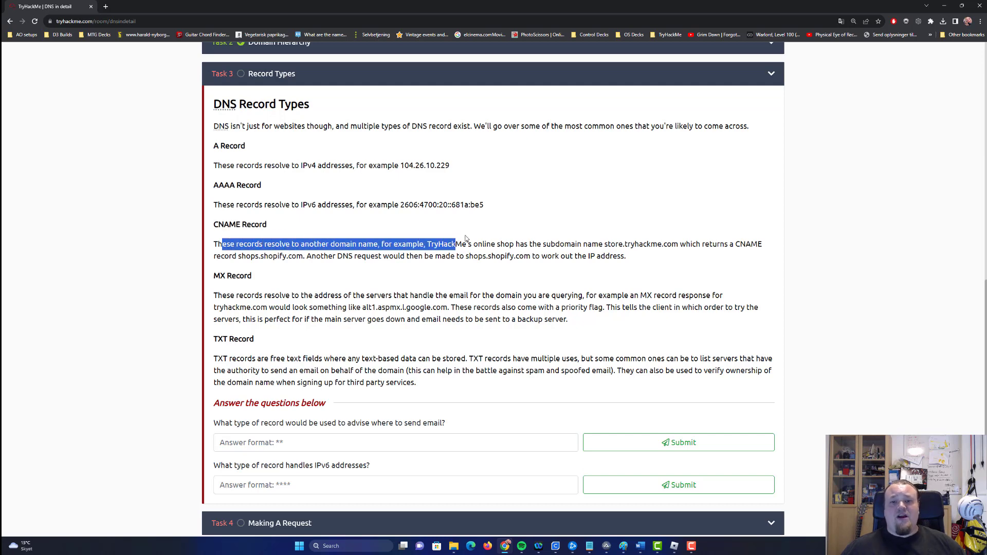
click(453, 243)
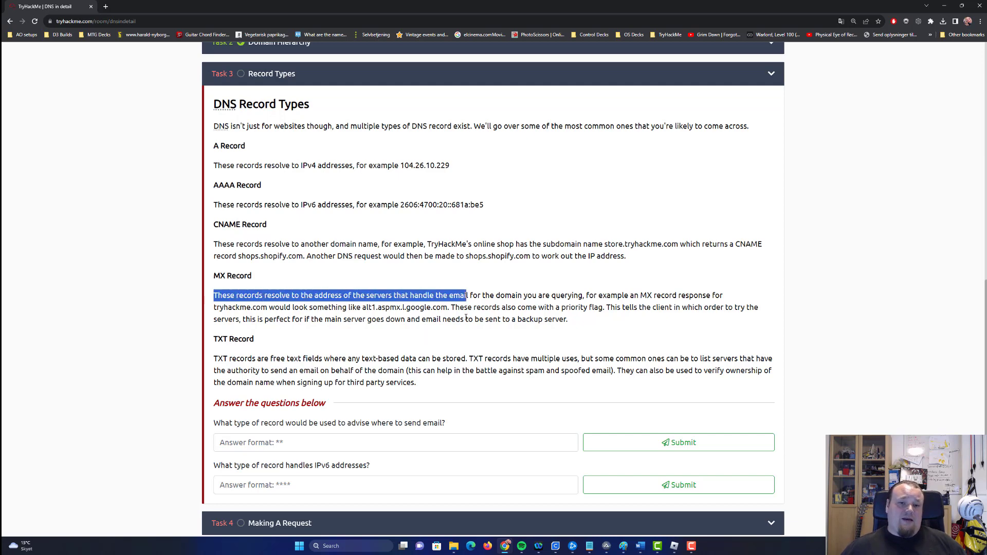
click(252, 302)
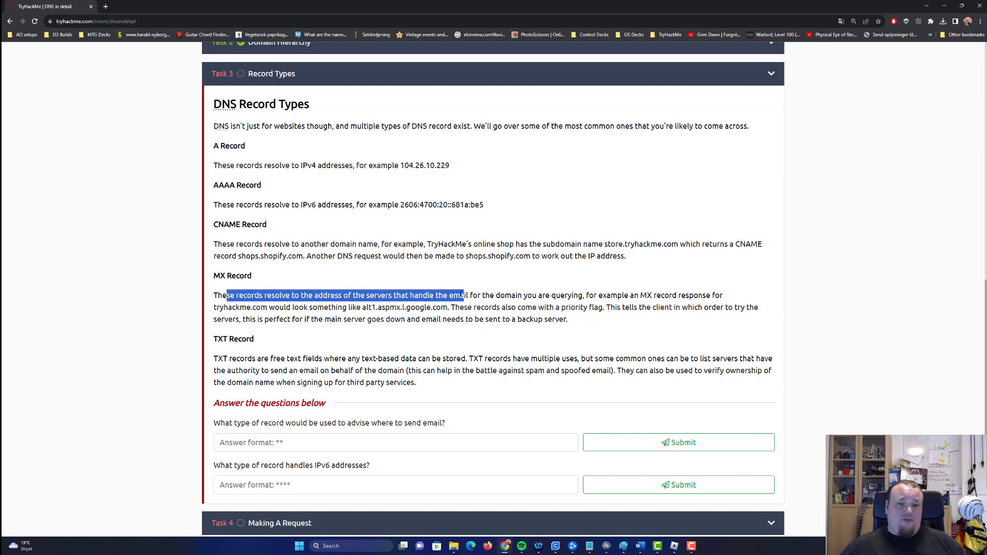
scroll(down, 3)
text(mx)
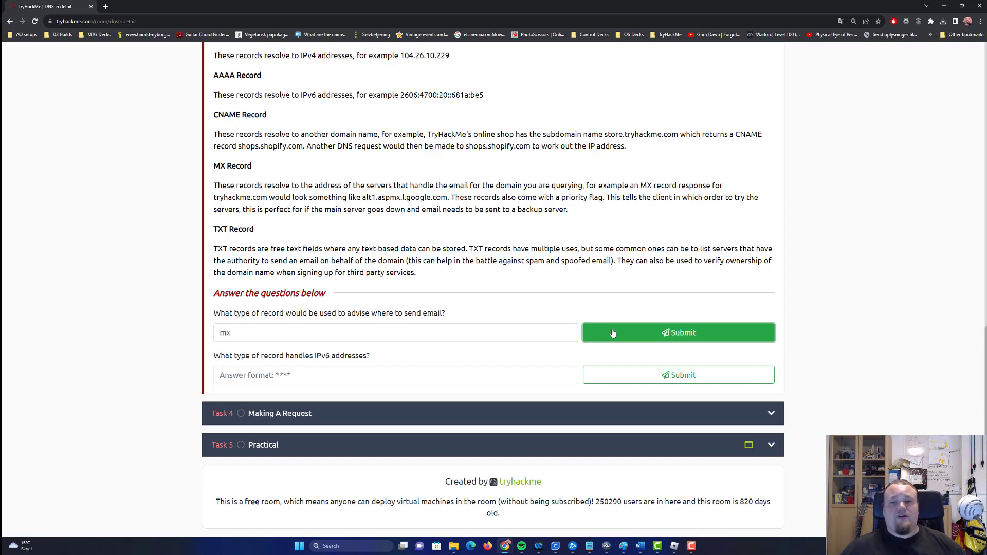
Step: Submit mx for the email record question and aaaa for the IPv6 record question
click(677, 332)
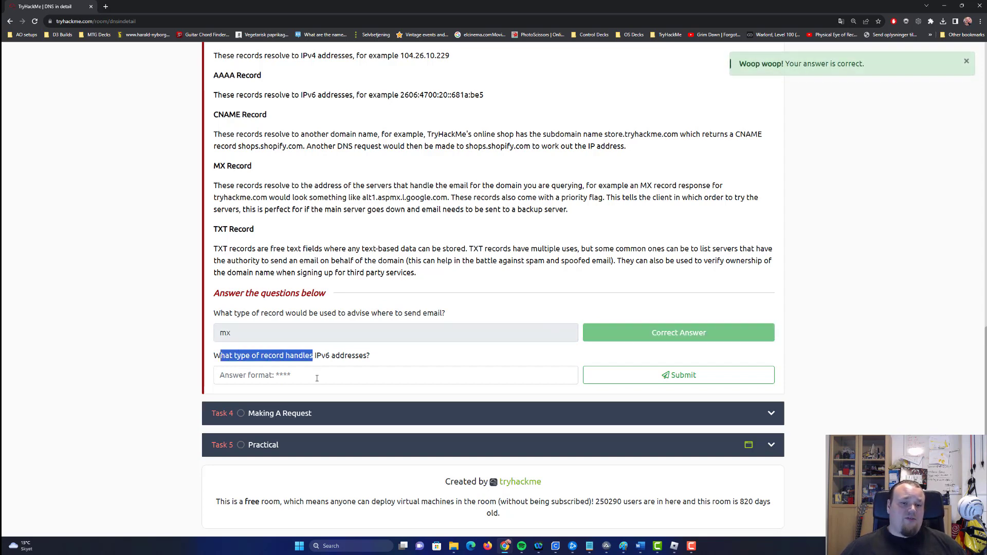
text(aaa)
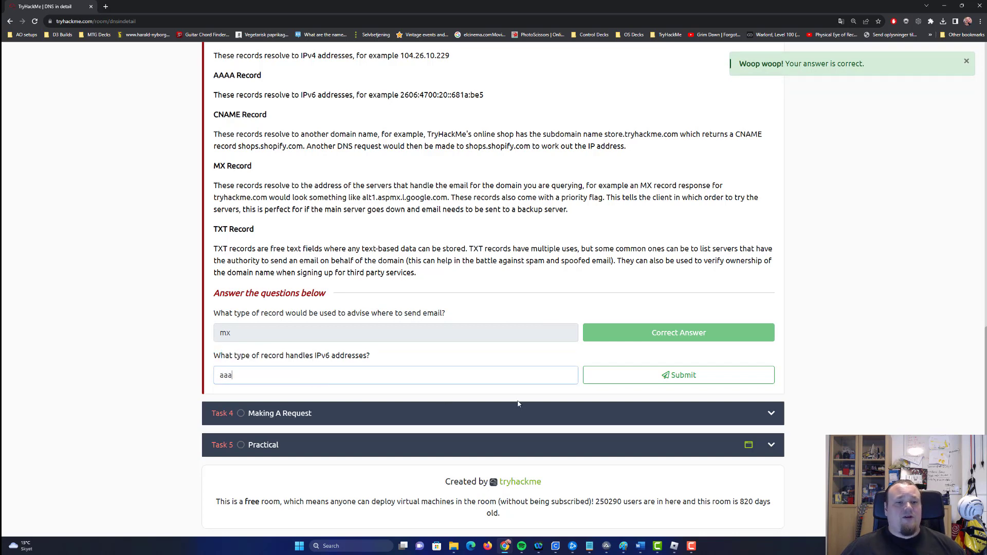
click(677, 374)
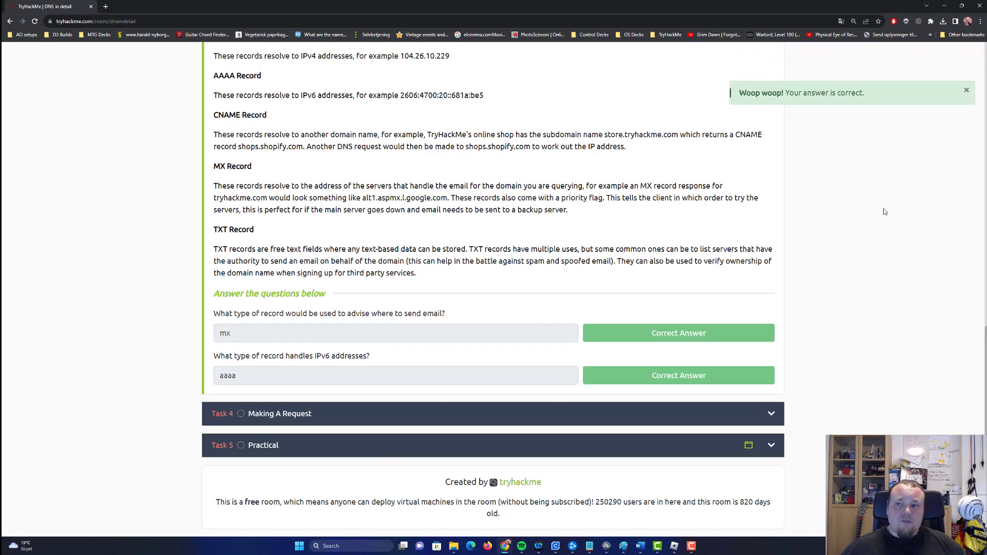
scroll(up, 3)
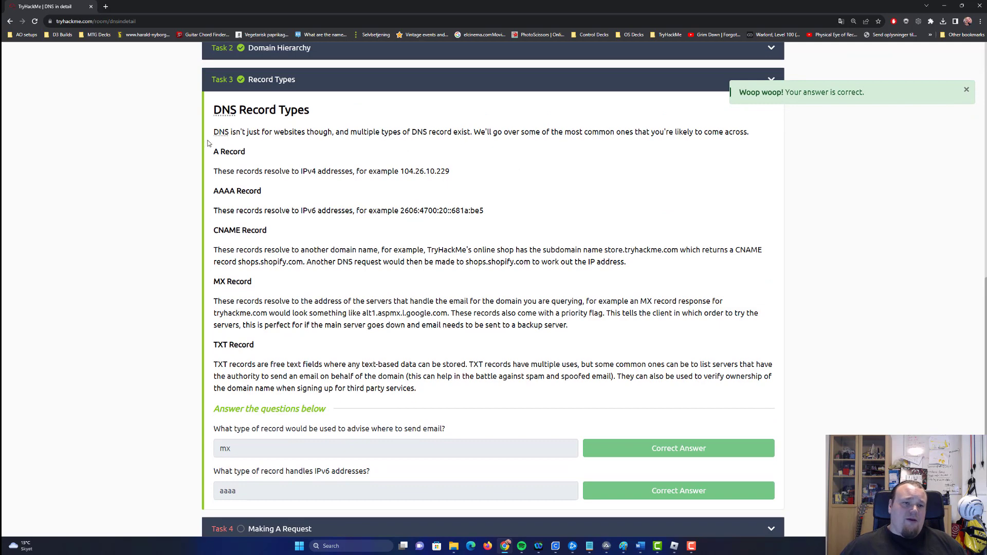
mouse_move(388, 335)
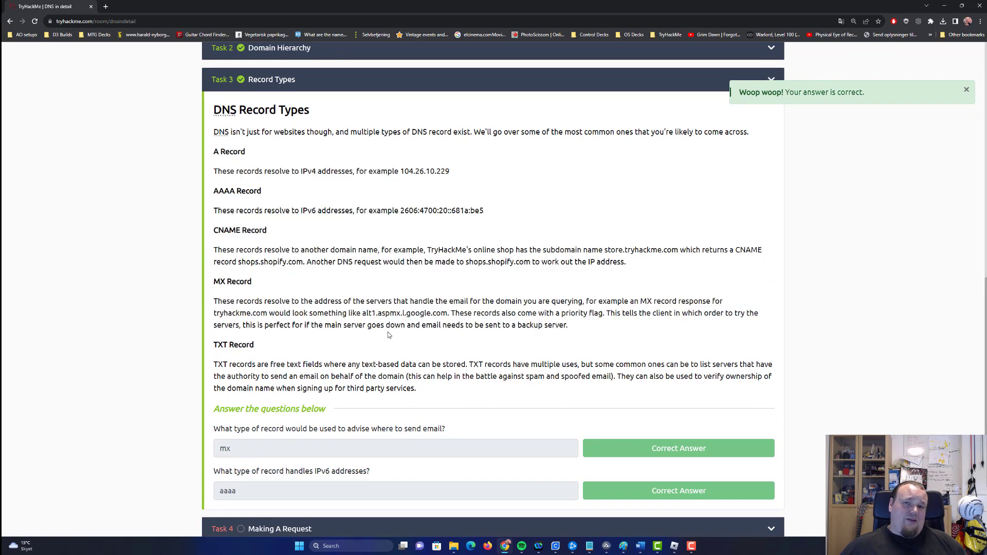
mouse_move(414, 347)
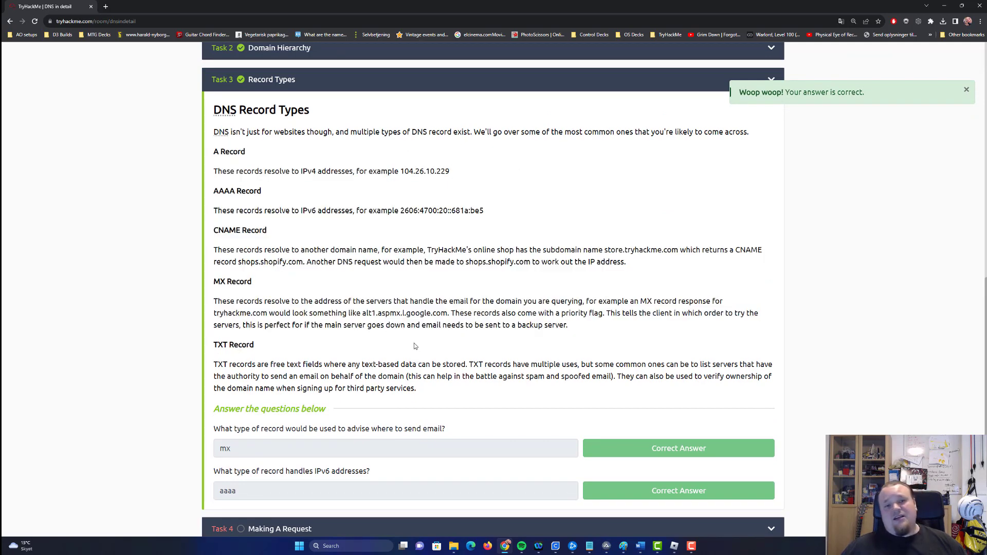
click(966, 89)
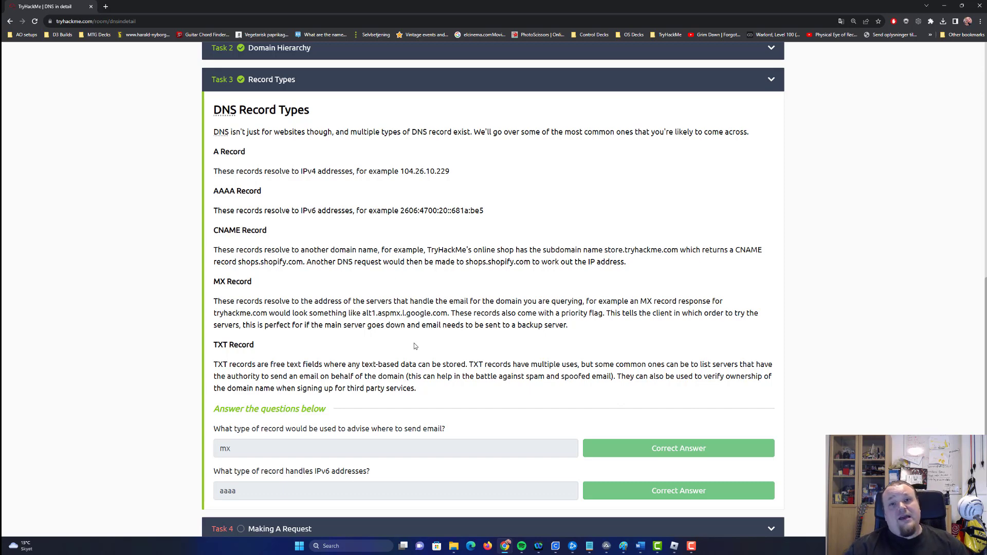
mouse_move(390, 72)
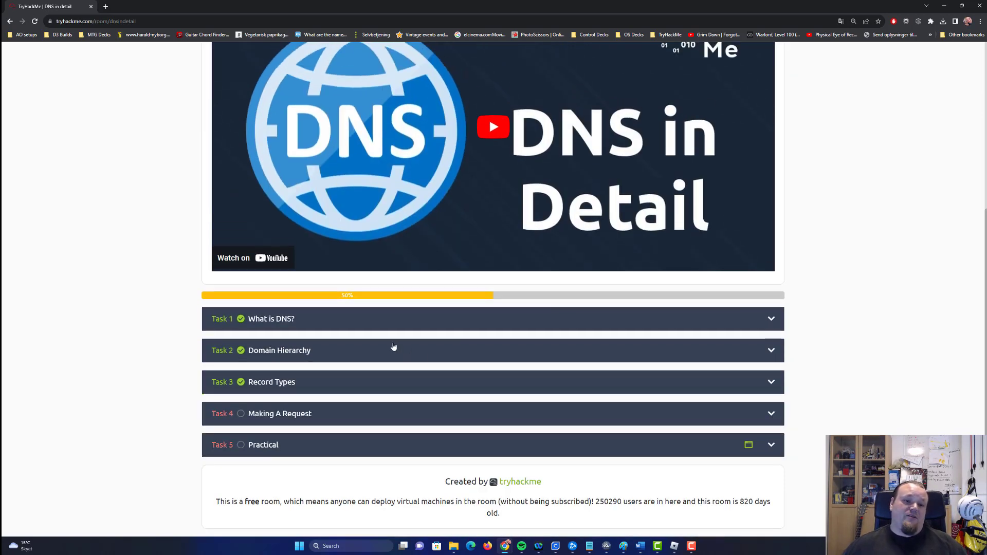
mouse_move(349, 394)
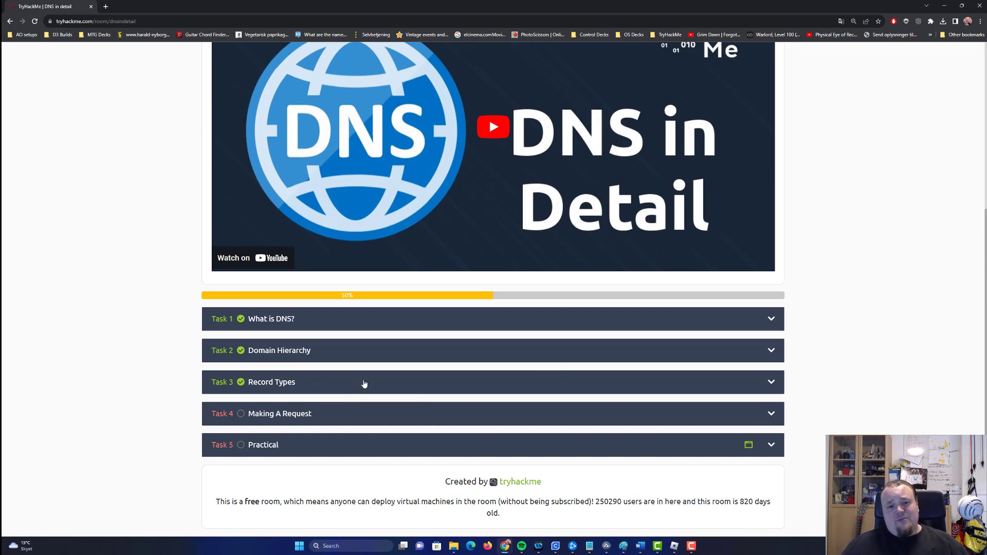
mouse_move(418, 340)
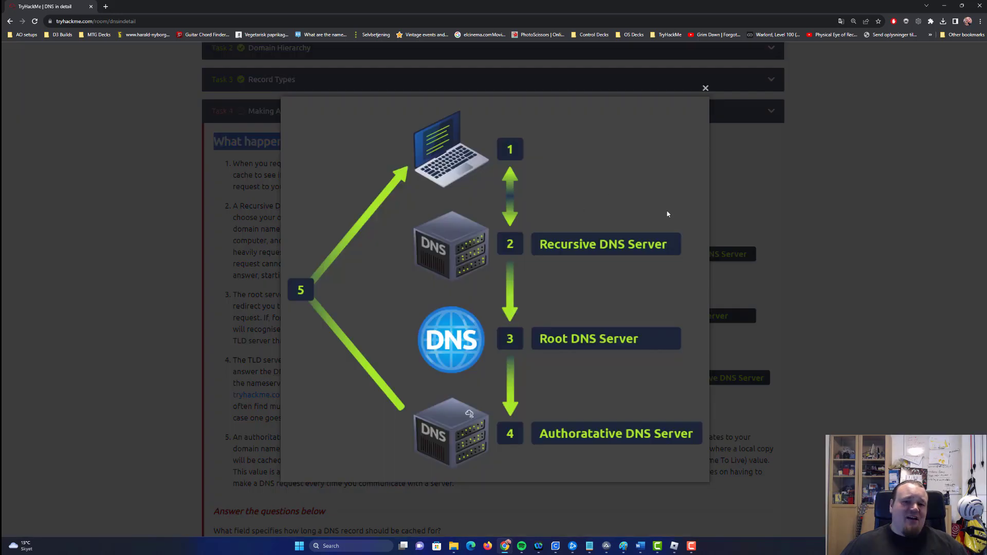
mouse_move(459, 172)
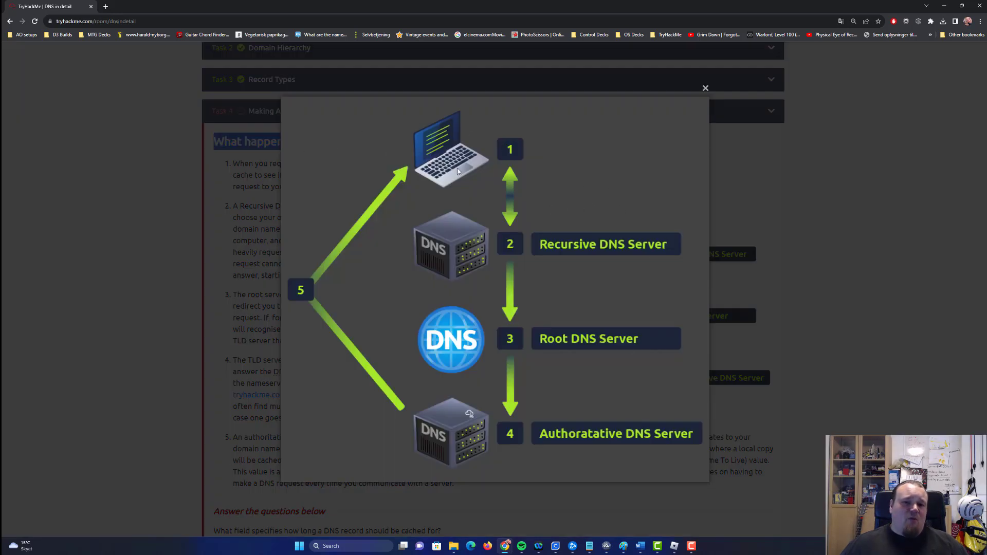
mouse_move(449, 143)
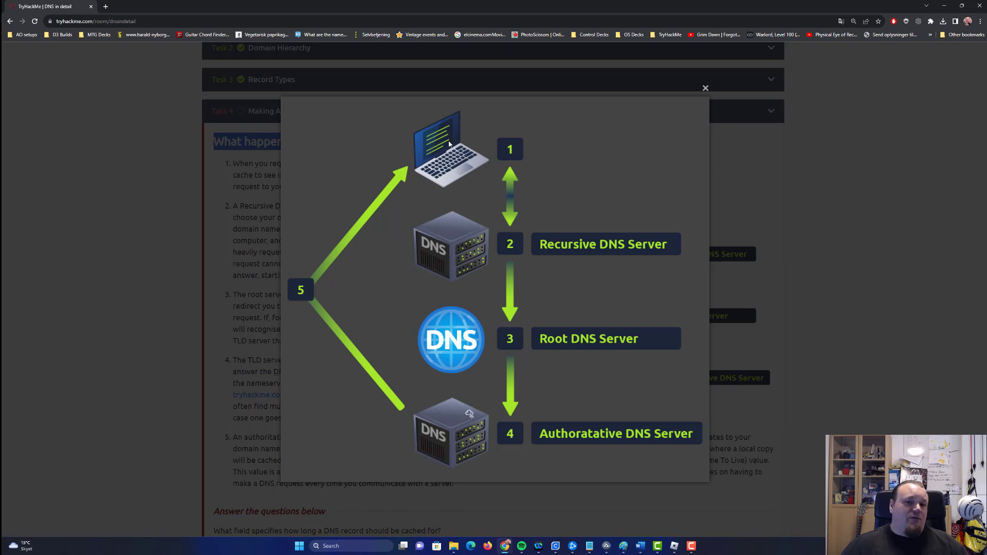
mouse_move(500, 171)
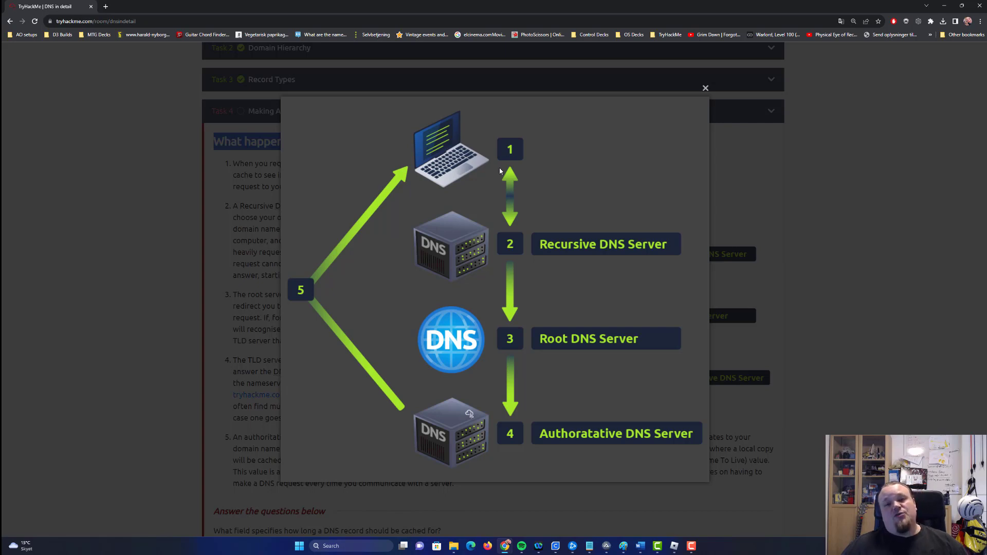
mouse_move(469, 275)
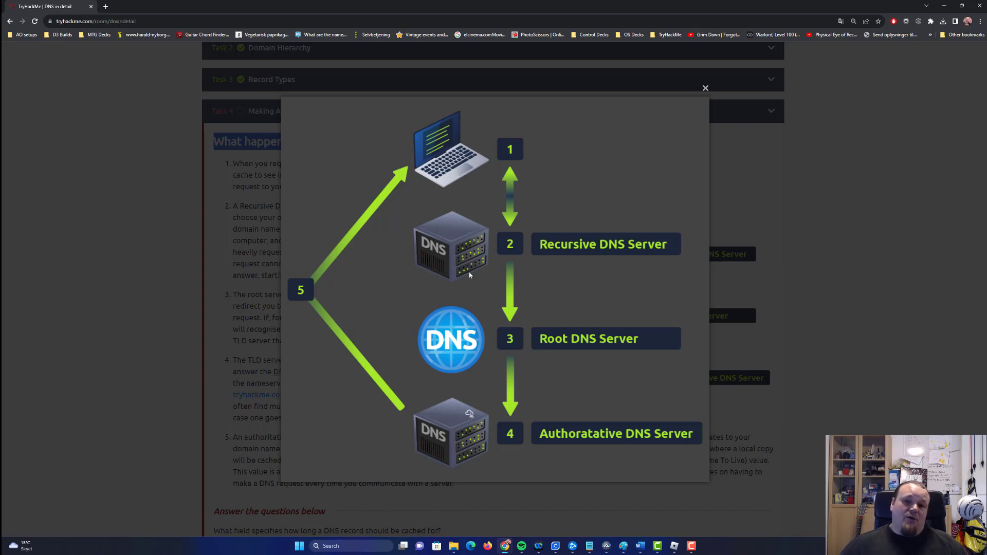
mouse_move(469, 258)
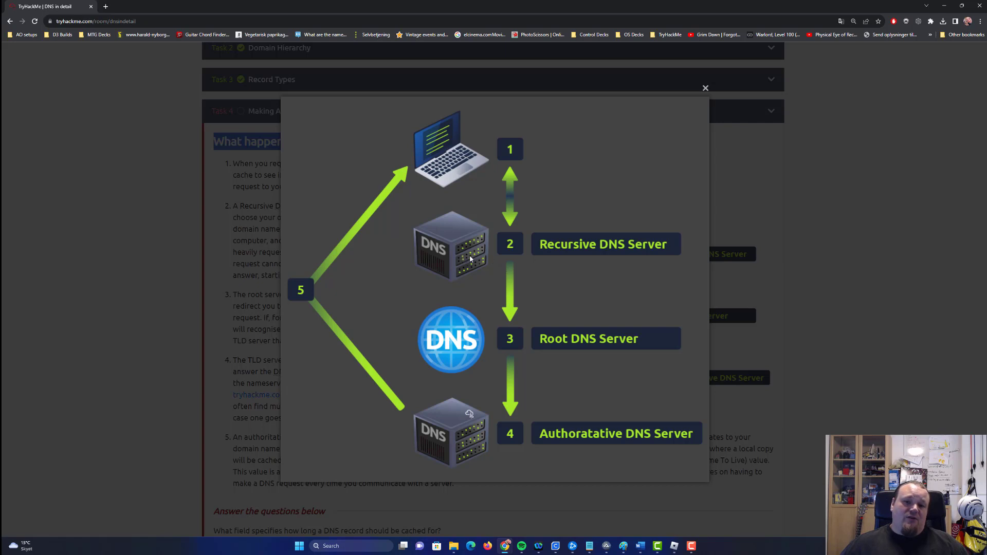
mouse_move(670, 313)
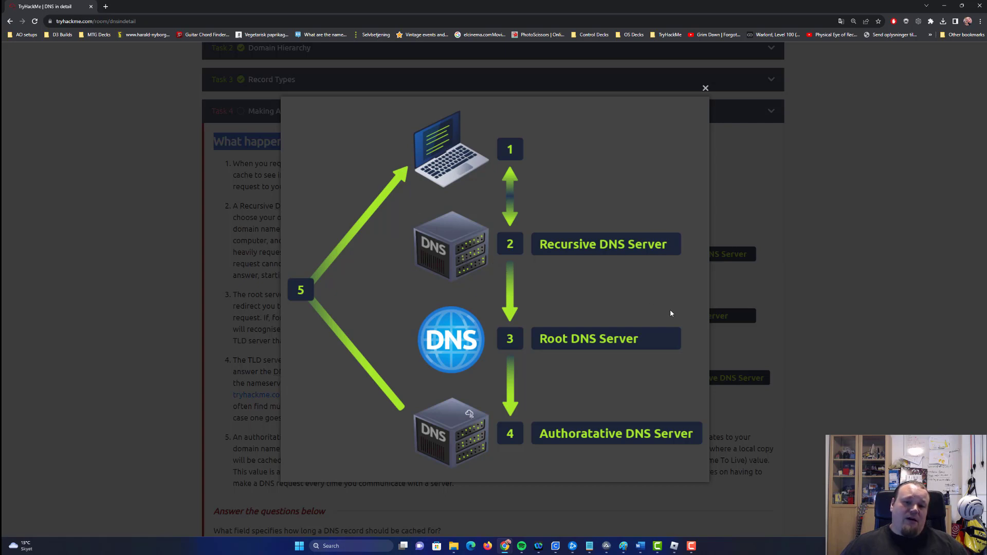
mouse_move(445, 345)
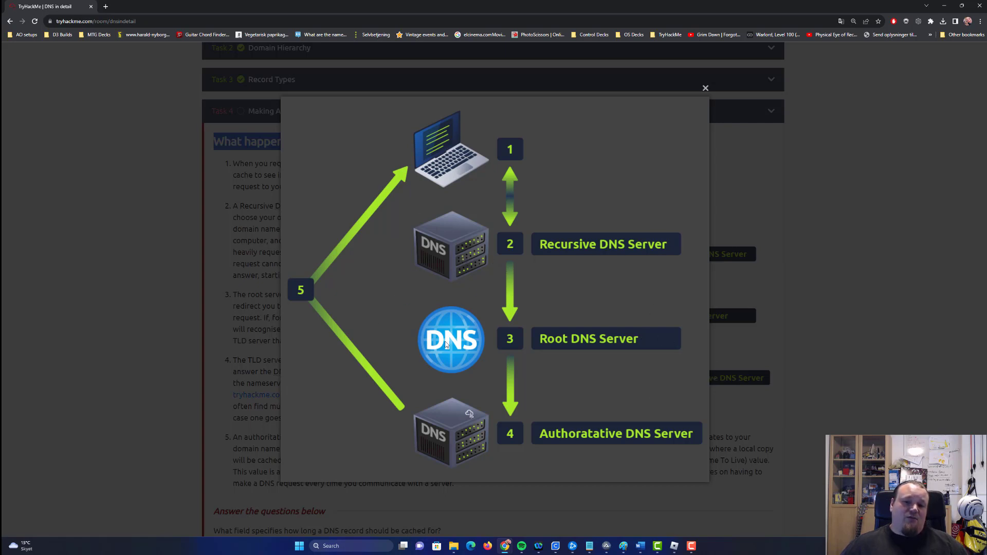
mouse_move(636, 436)
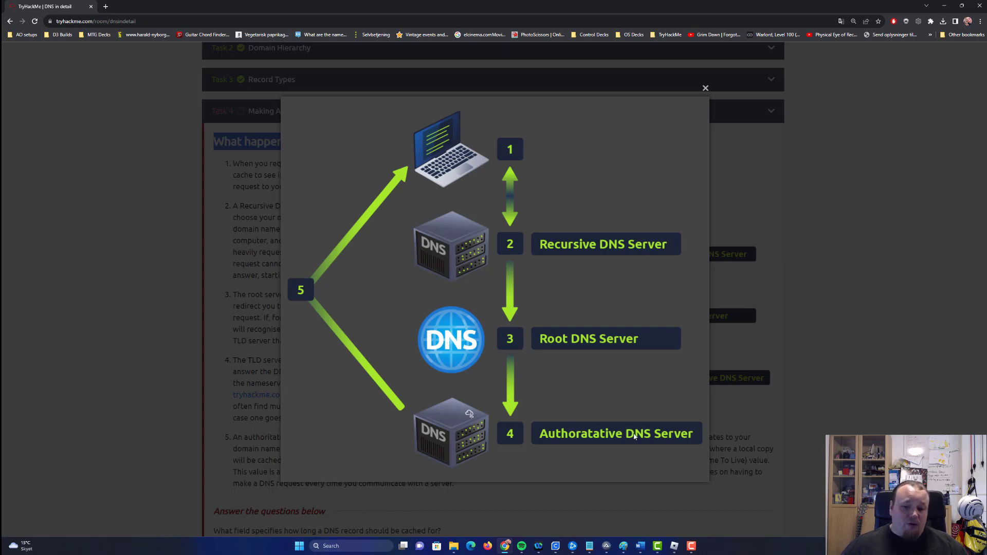
mouse_move(458, 433)
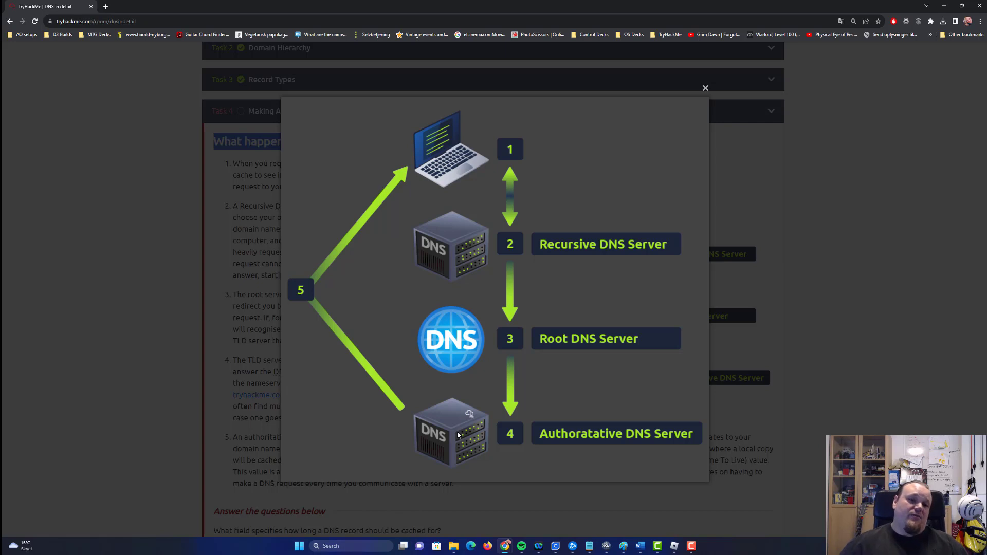
mouse_move(429, 178)
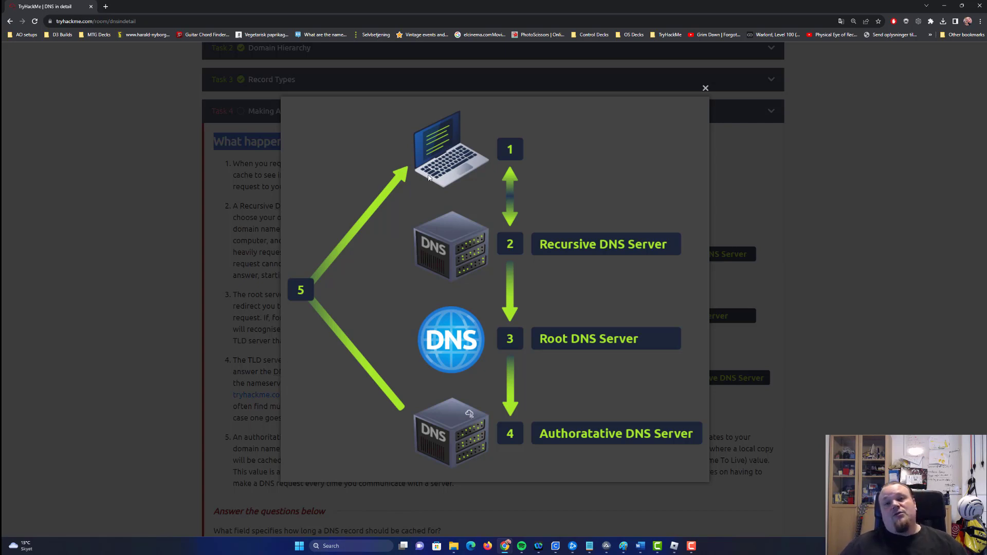
mouse_move(480, 183)
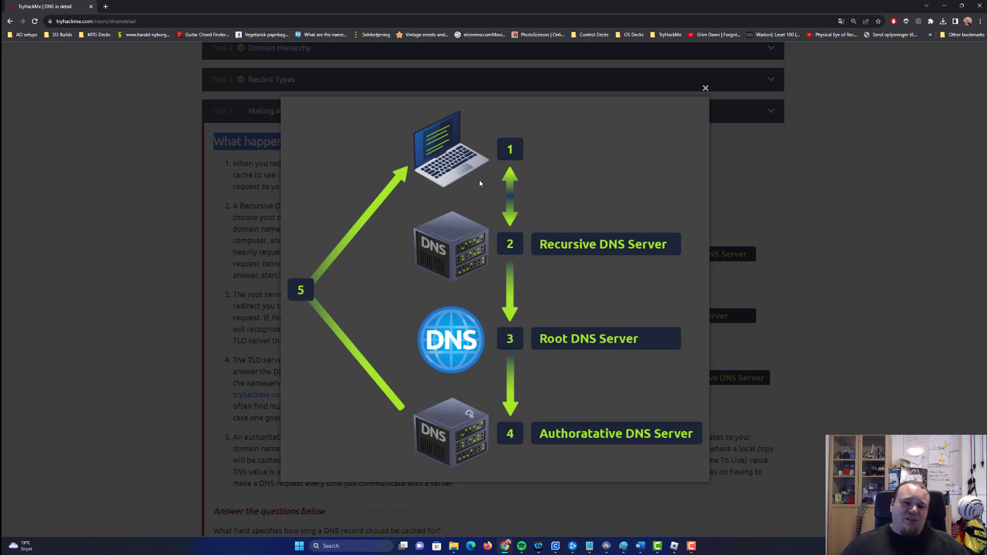
mouse_move(671, 245)
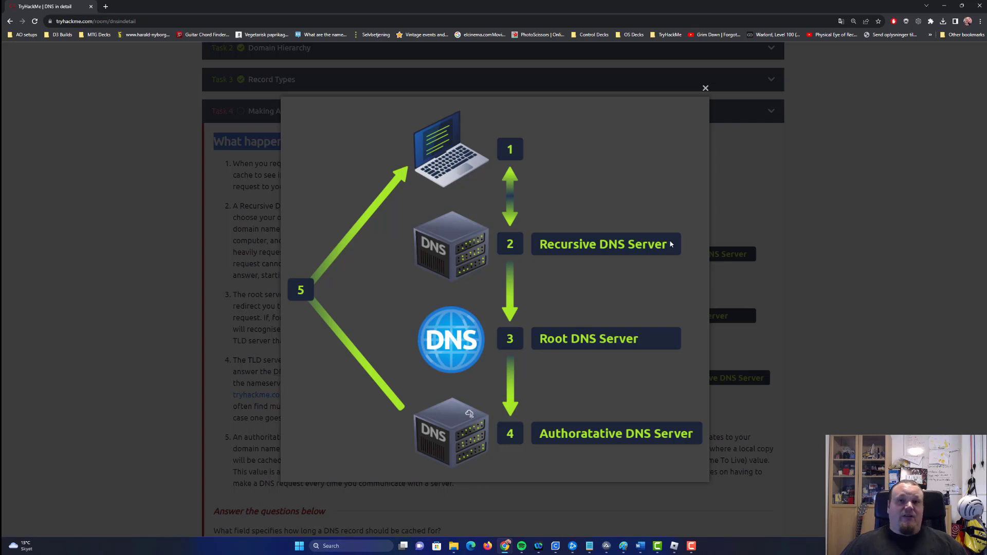
mouse_move(654, 216)
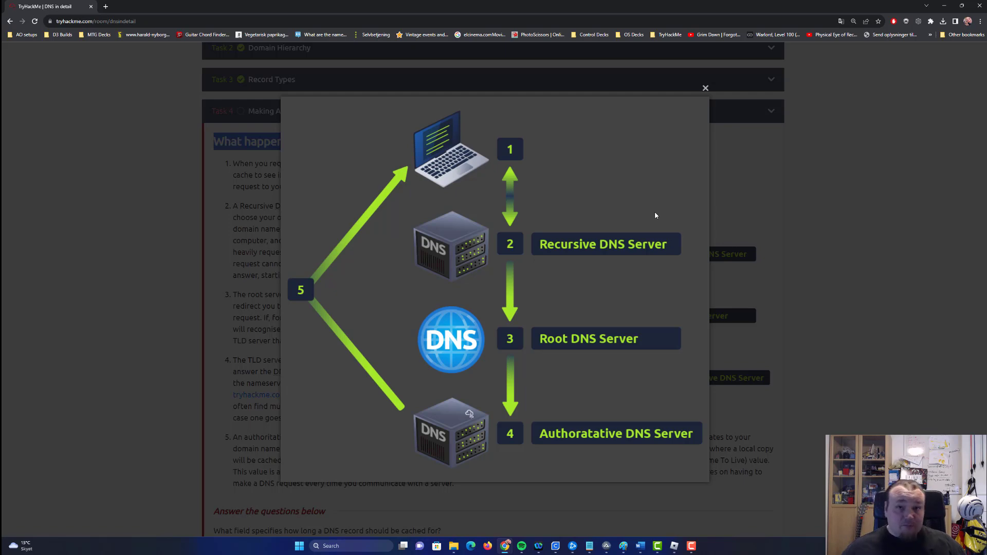
mouse_move(710, 225)
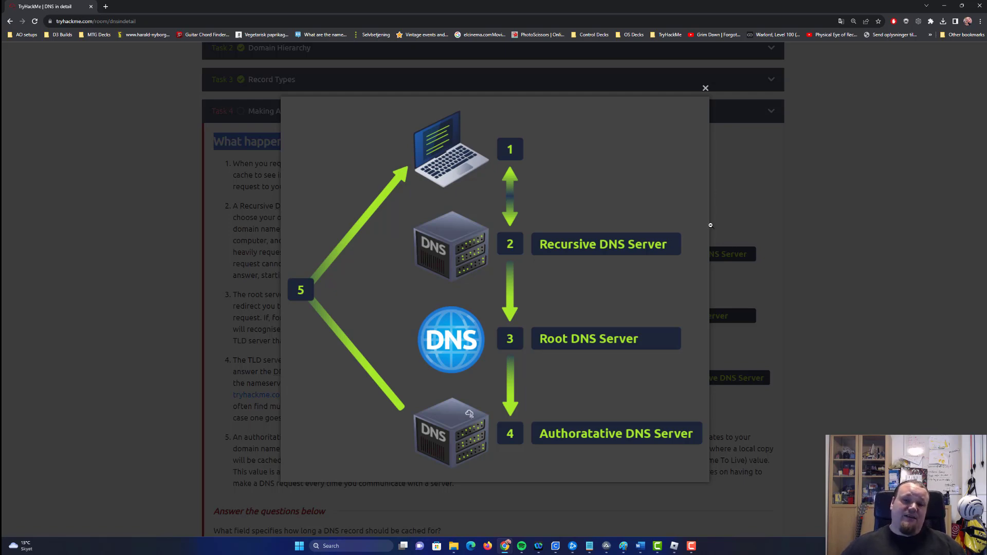
Step: Close the enlarged DNS request diagram lightbox
click(705, 87)
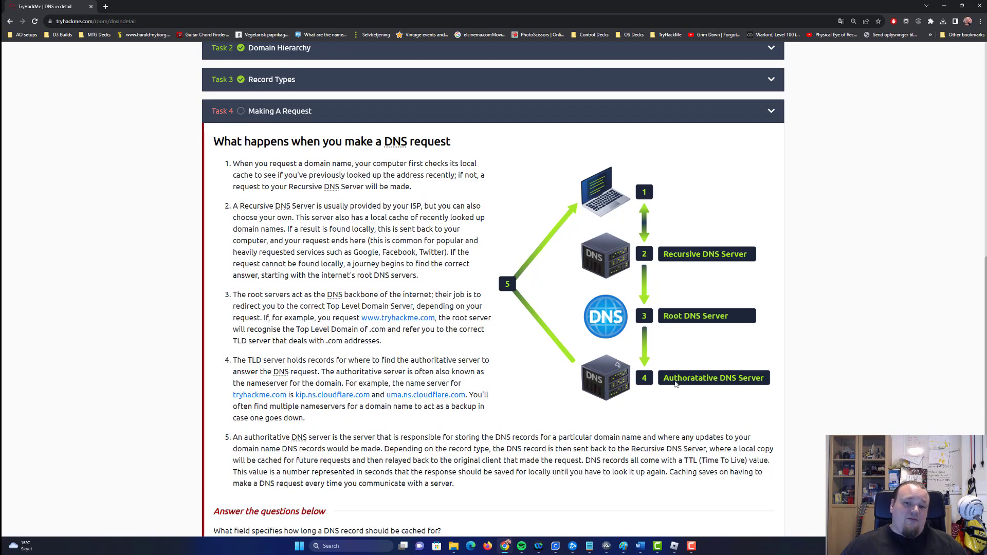
mouse_move(549, 432)
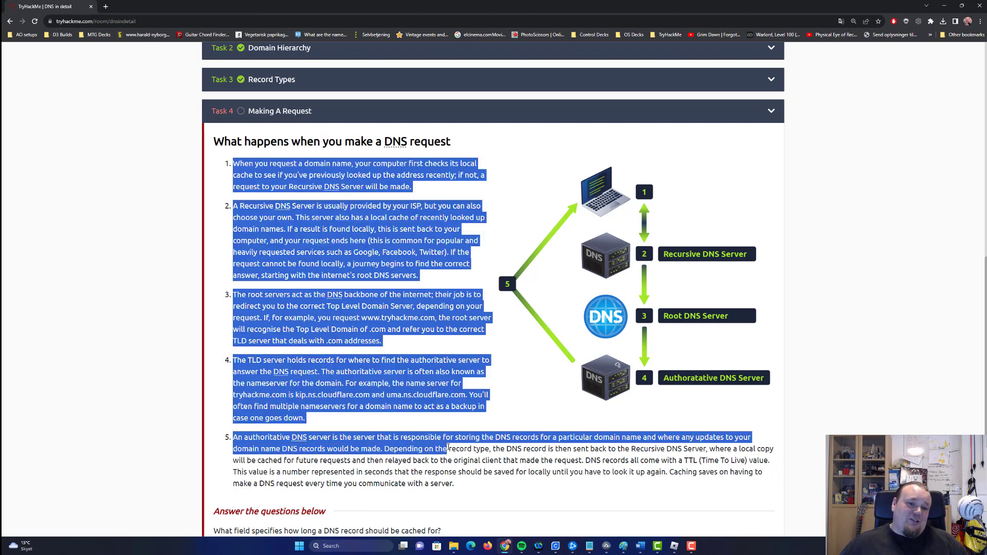
scroll(down, 3)
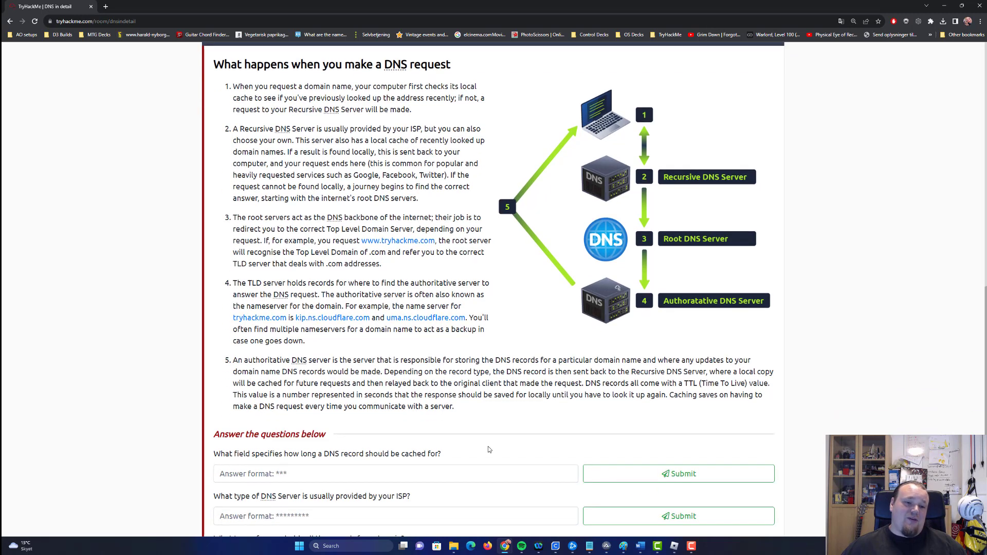
scroll(down, 3)
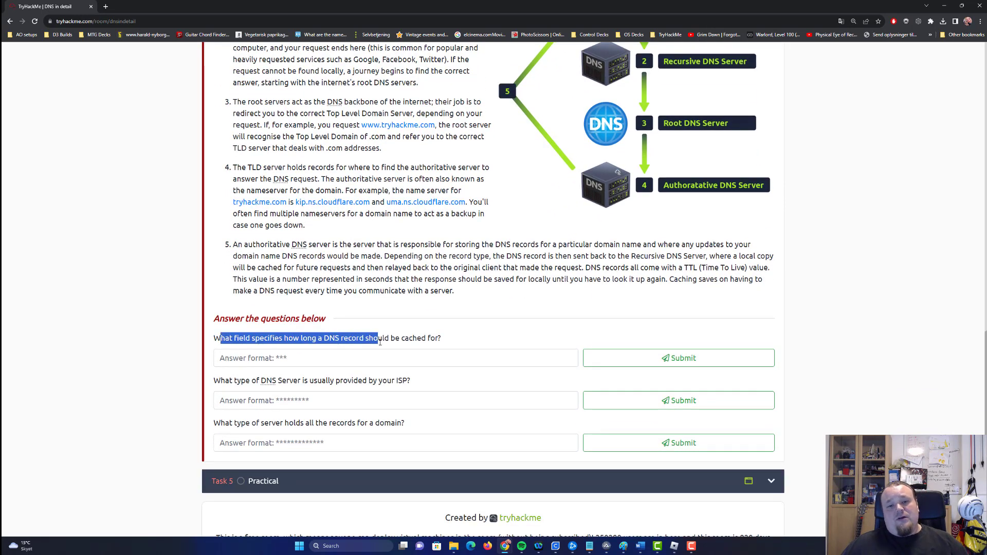
mouse_move(439, 371)
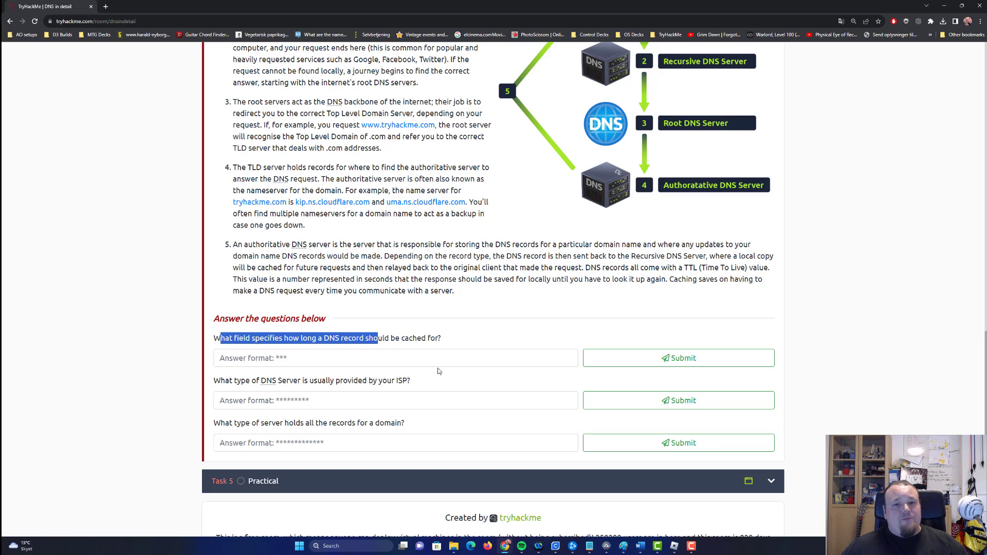
scroll(up, 3)
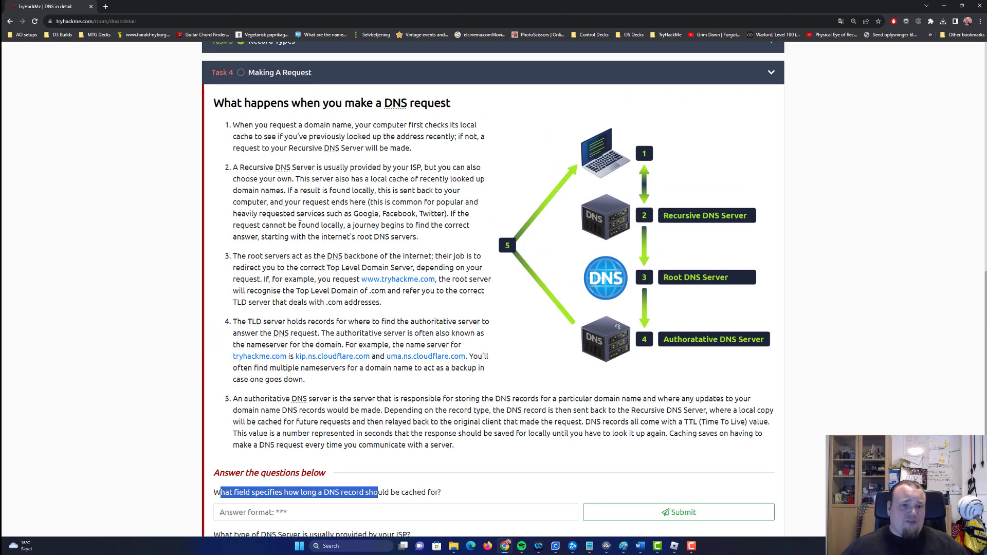
click(395, 512)
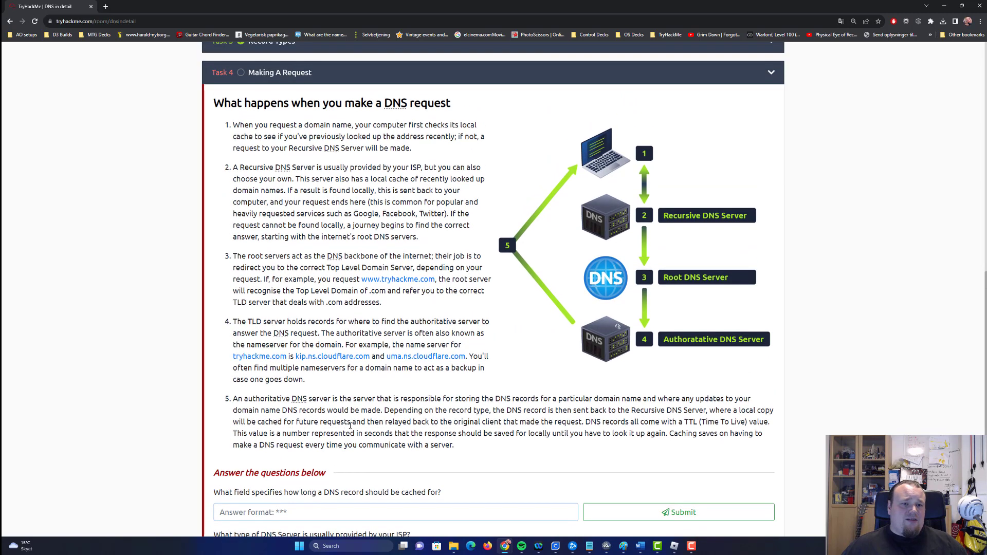
scroll(down, 3)
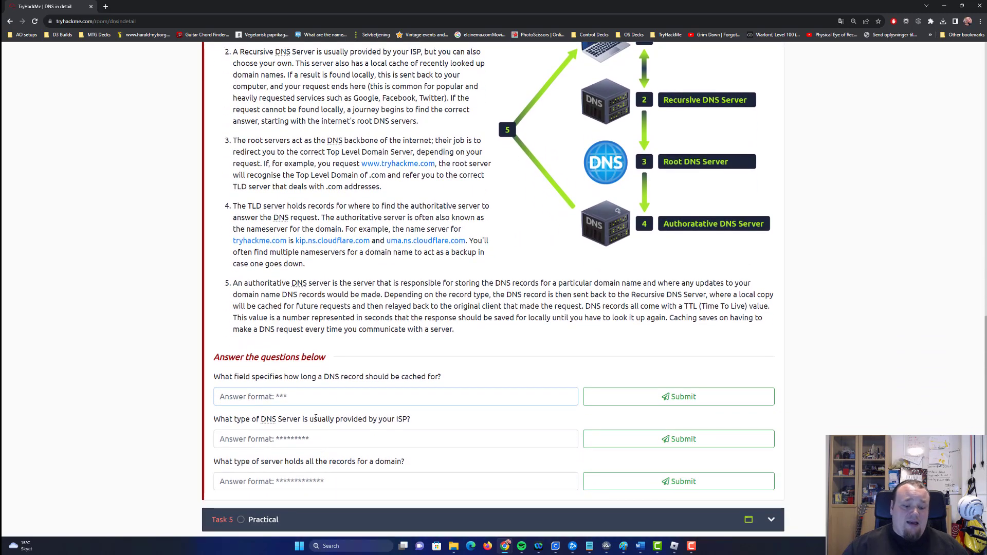
click(677, 395)
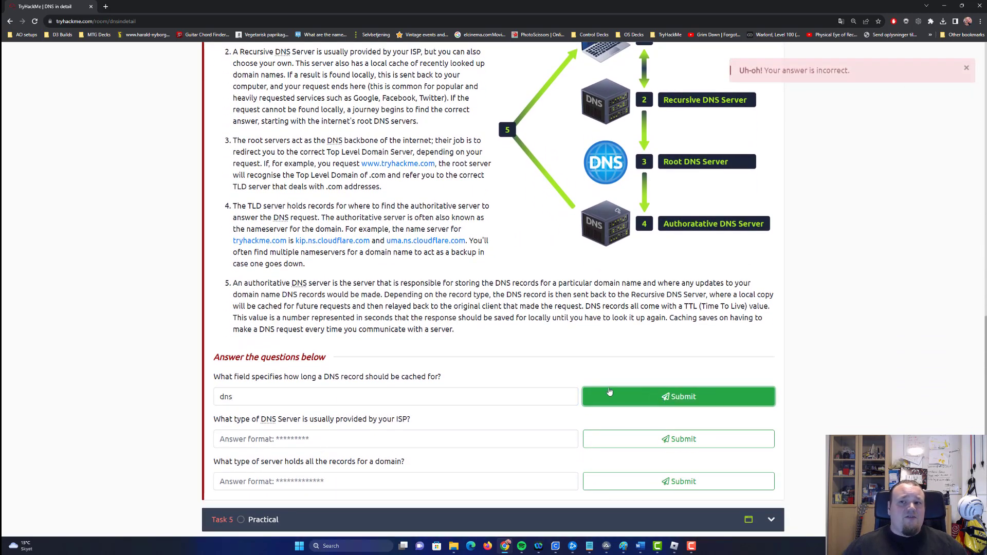
click(677, 397)
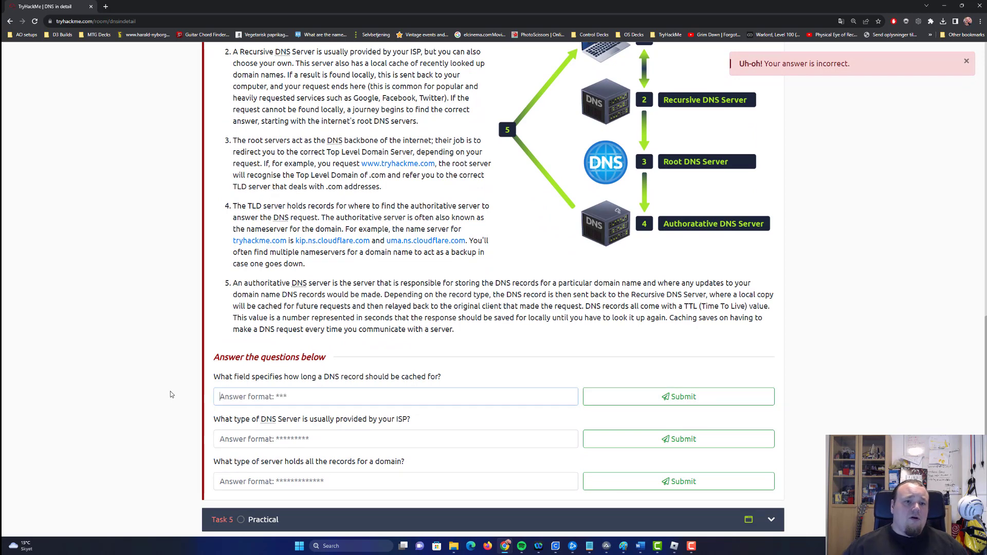
scroll(up, 3)
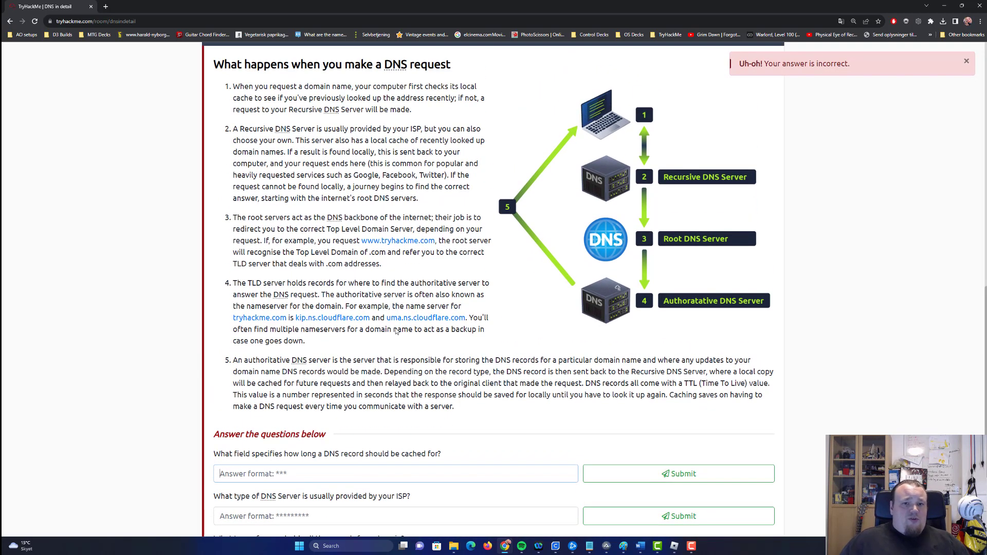
scroll(down, 3)
text(isp)
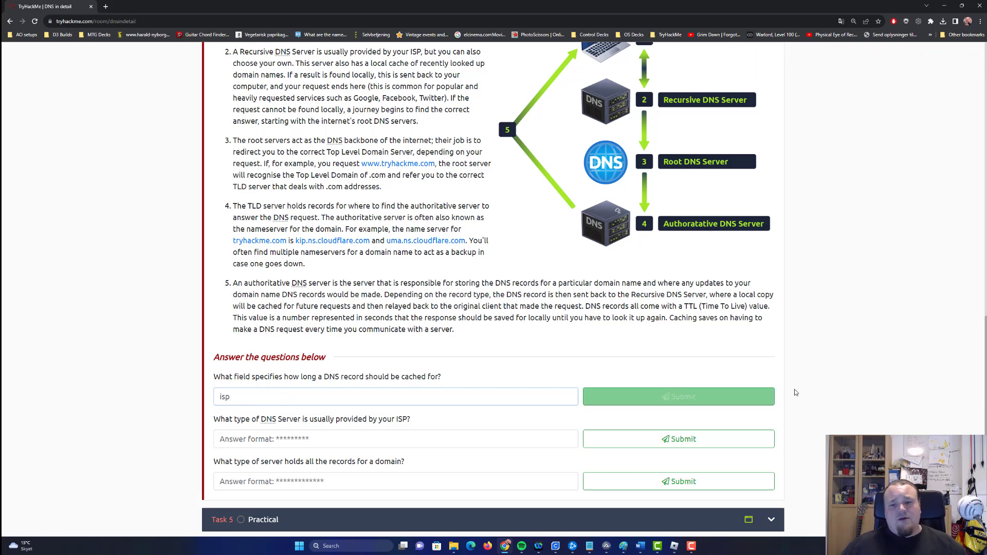
click(678, 396)
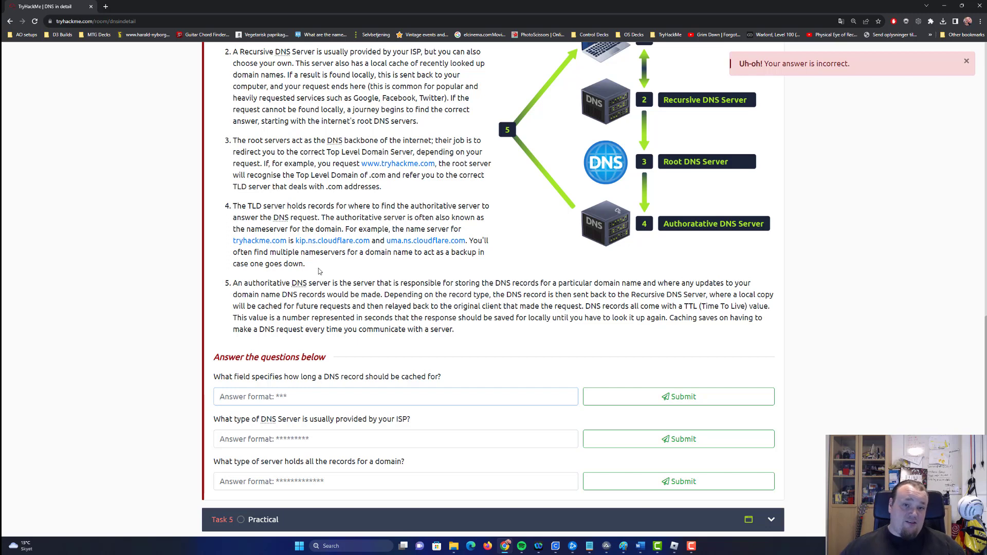
scroll(up, 3)
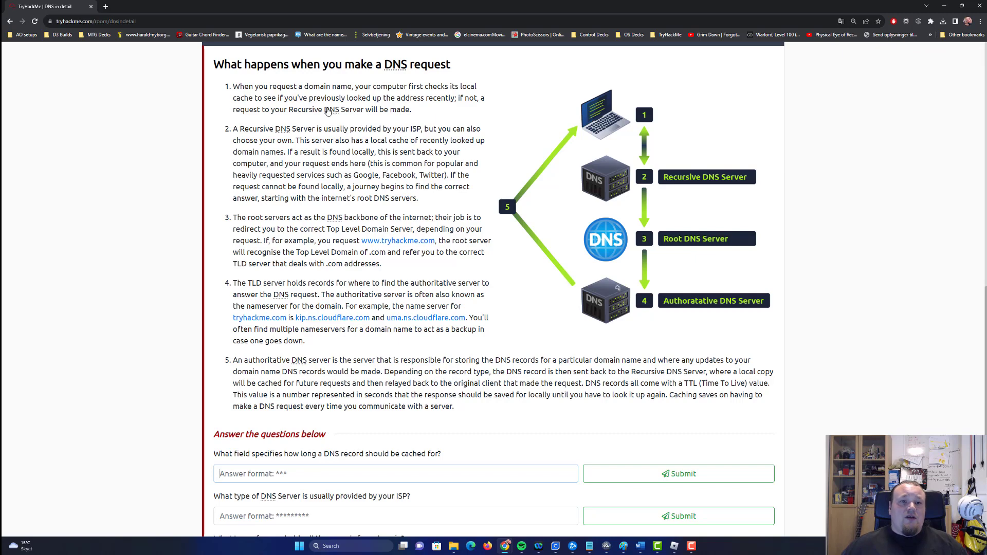
drag(234, 98, 395, 98)
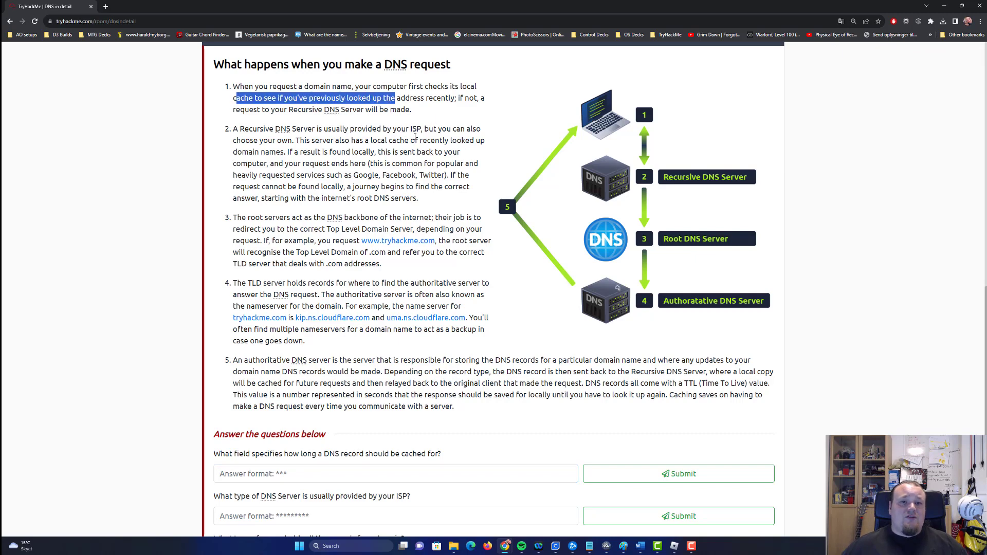
click(279, 125)
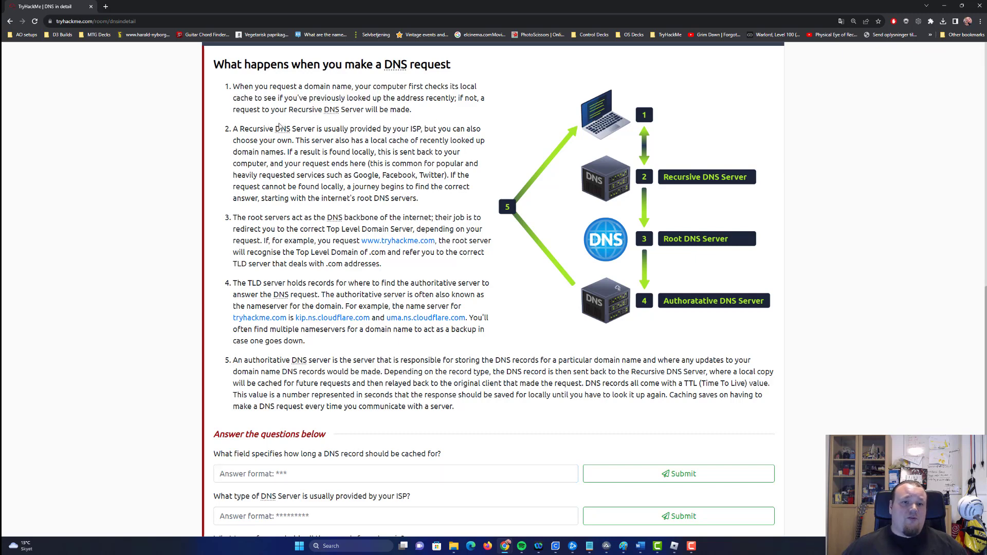
drag(234, 128, 328, 128)
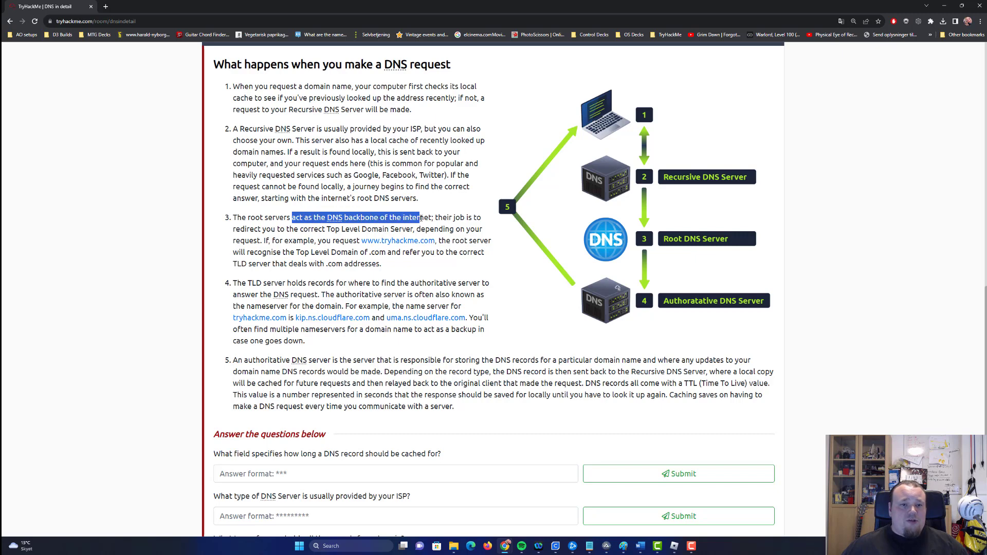
mouse_move(257, 278)
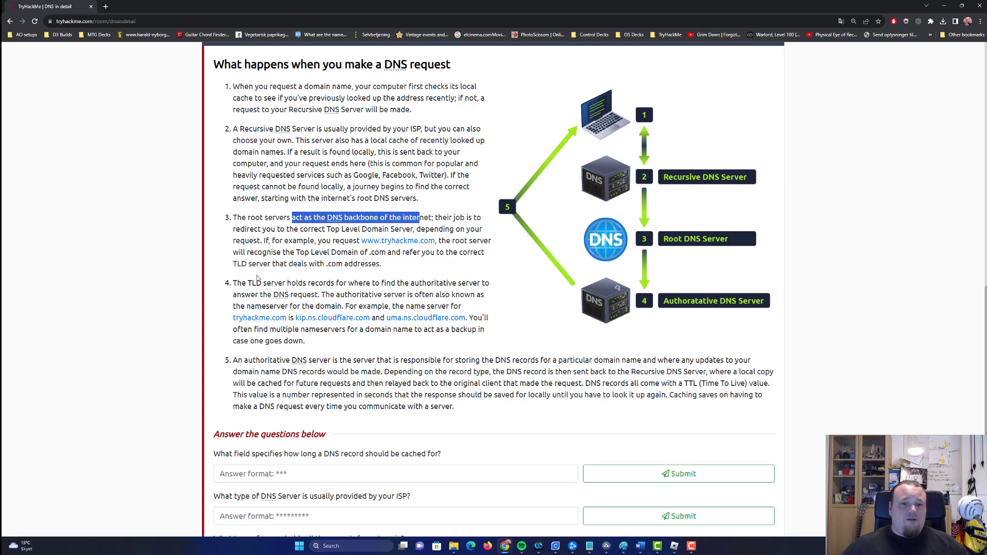
scroll(down, 3)
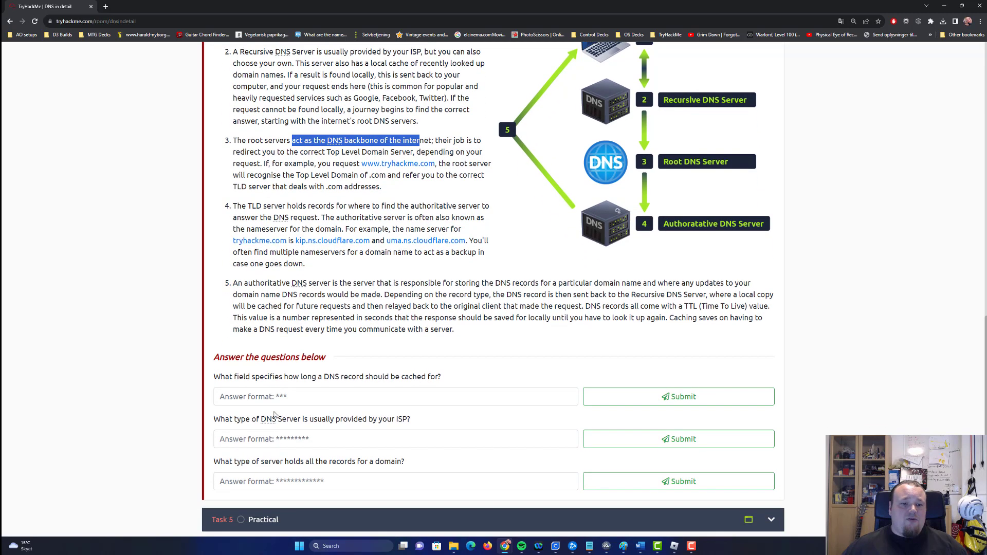
Step: Submit ttl as the answer to Task 4's record caching question
text(tl)
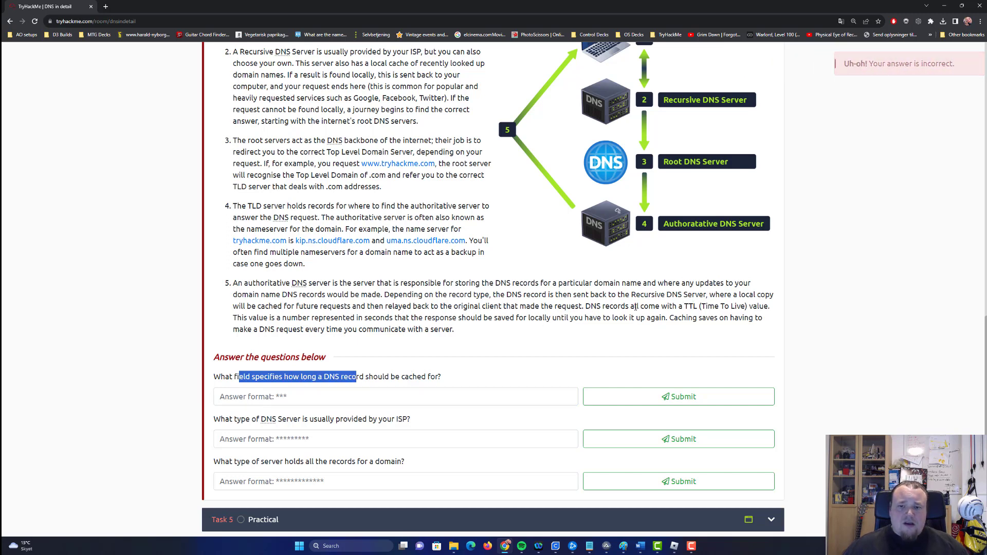
double_click(709, 307)
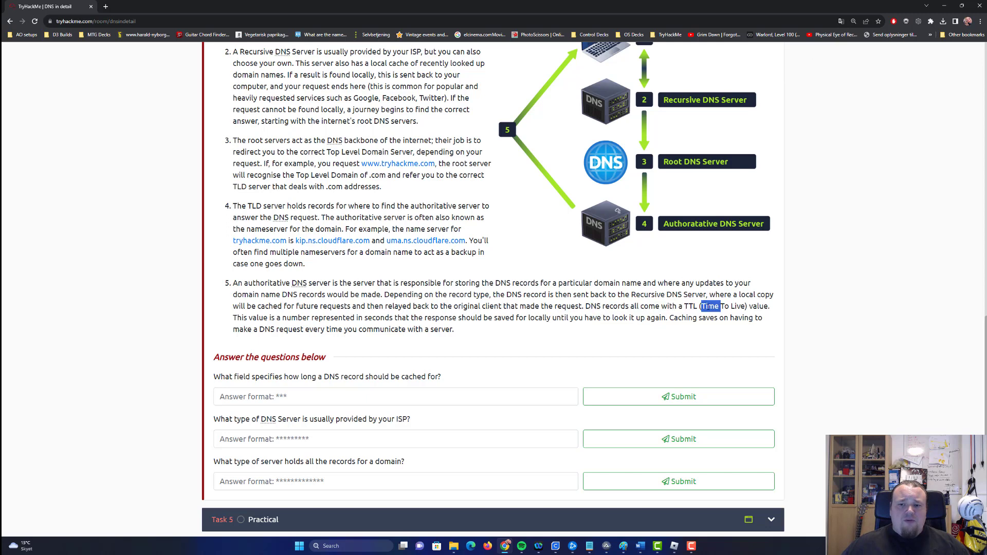
text(ttl)
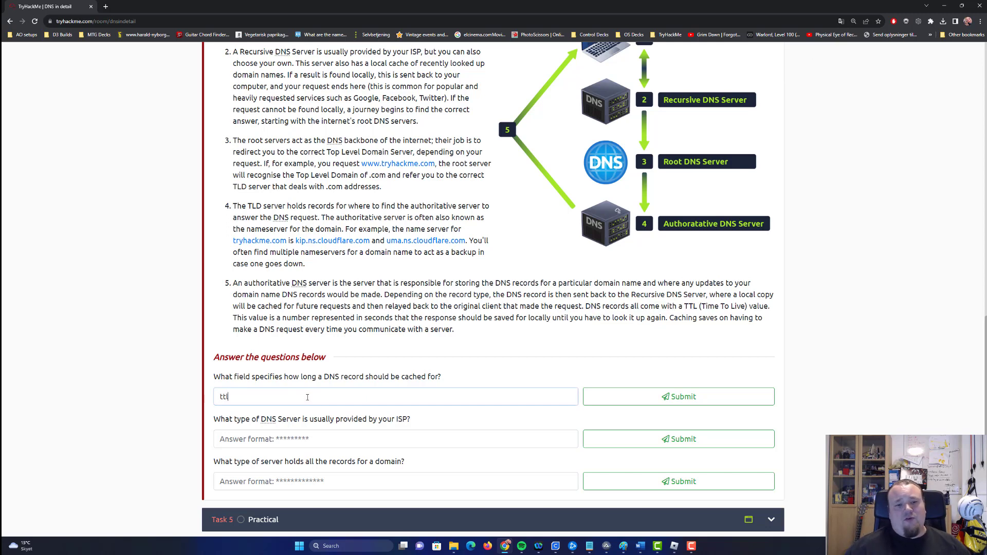
click(678, 397)
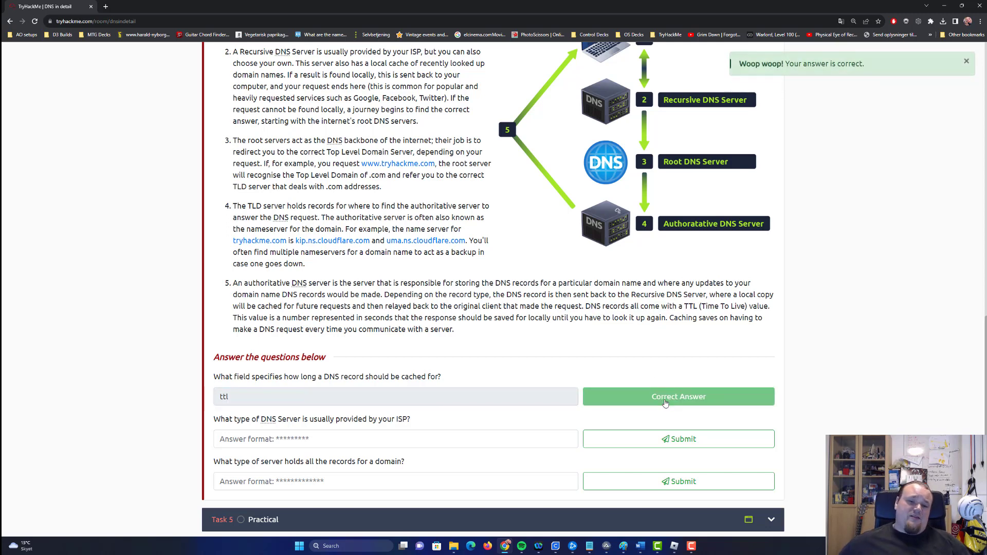
mouse_move(447, 377)
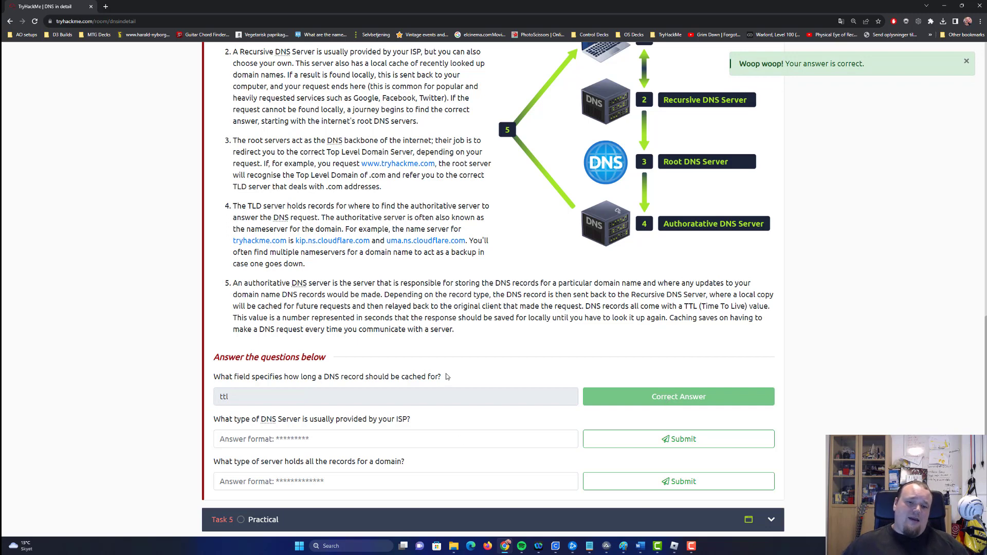
double_click(222, 376)
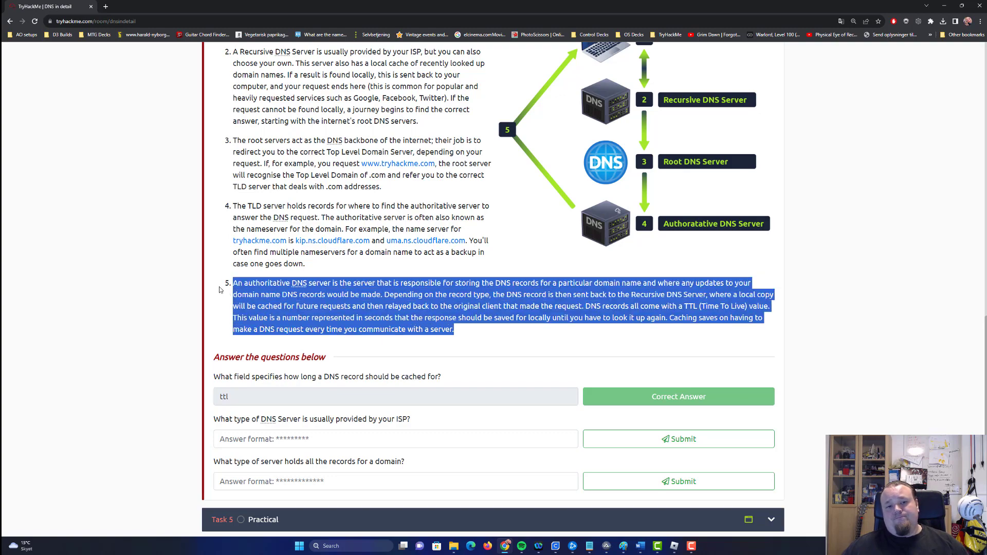
click(346, 293)
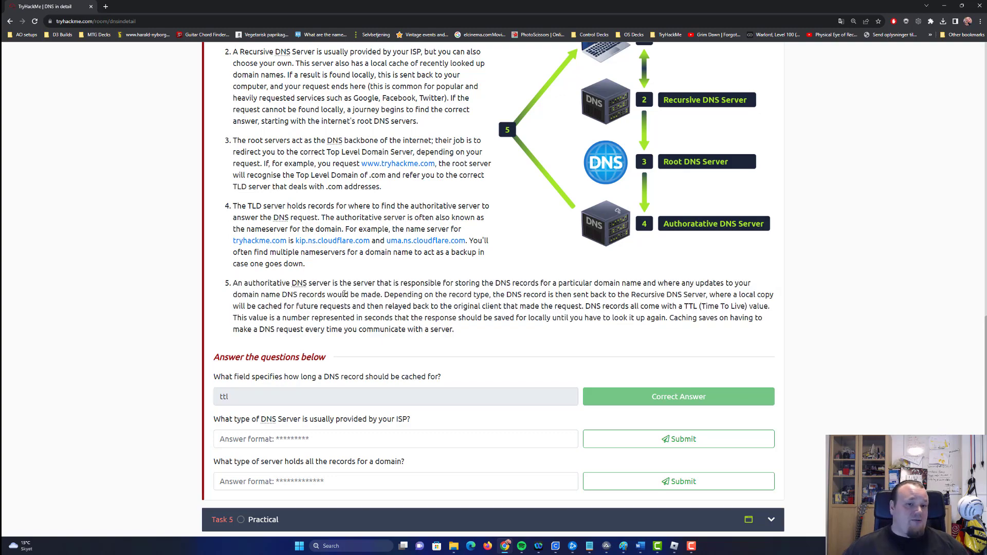
scroll(up, 3)
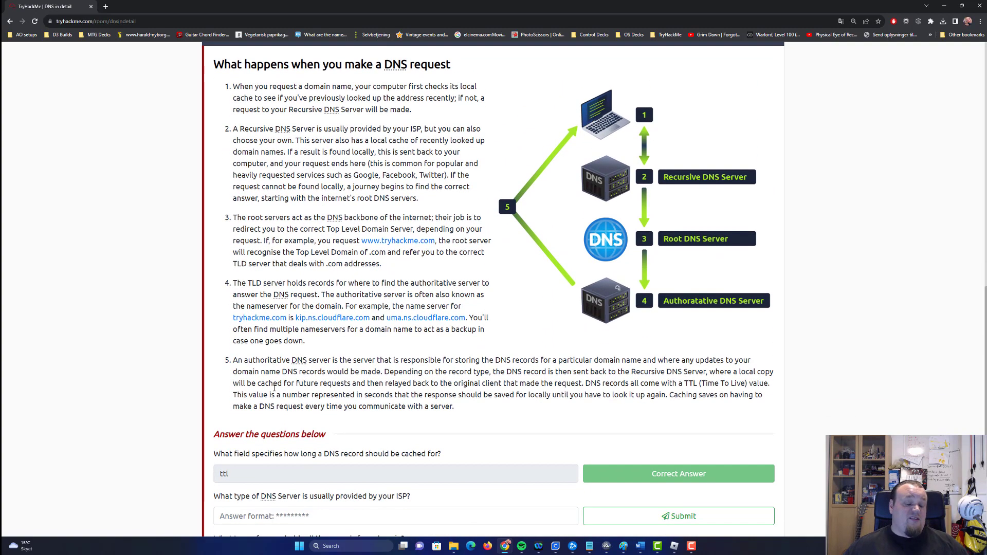
Step: Submit recursive as the DNS server type an ISP usually provides
scroll(down, 3)
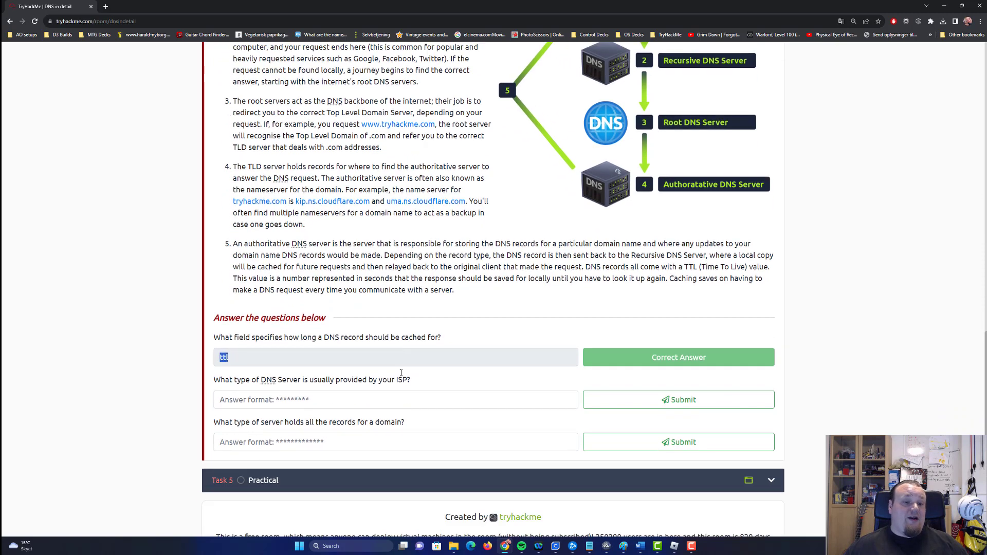
scroll(down, 3)
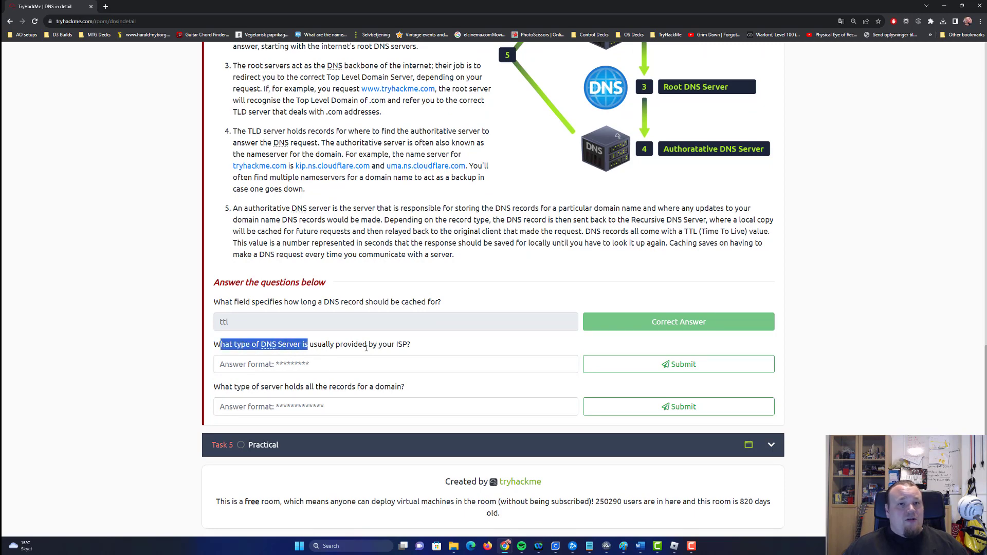
scroll(up, 3)
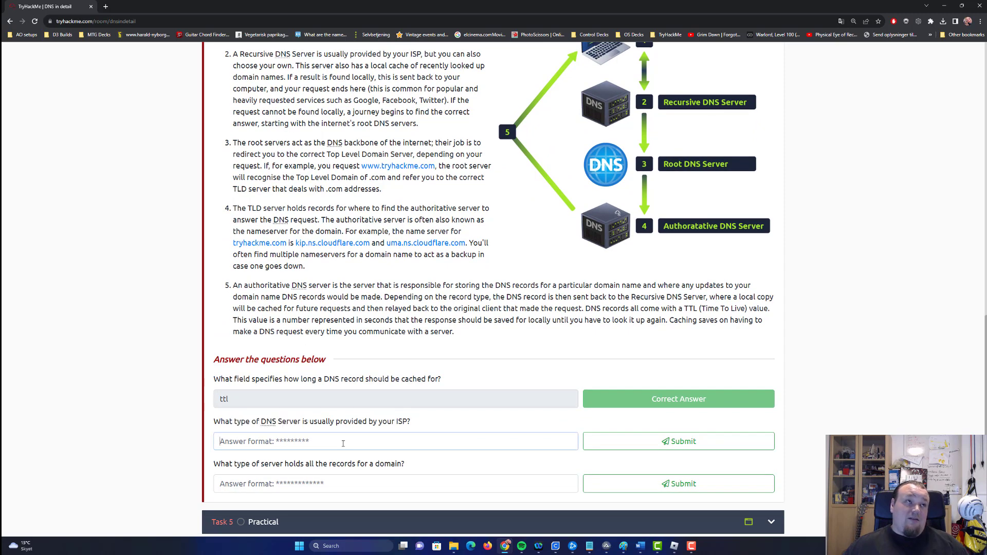
mouse_move(405, 353)
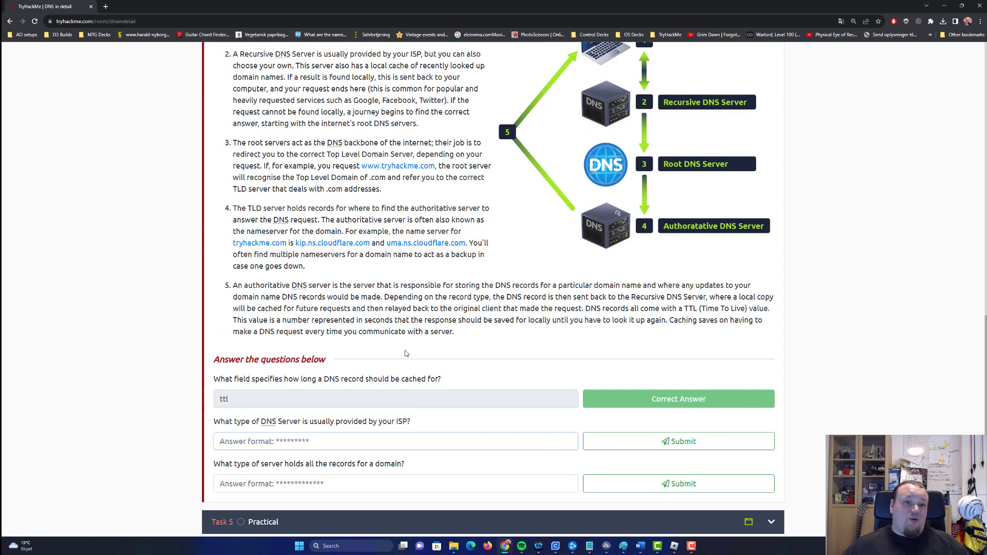
text(recur)
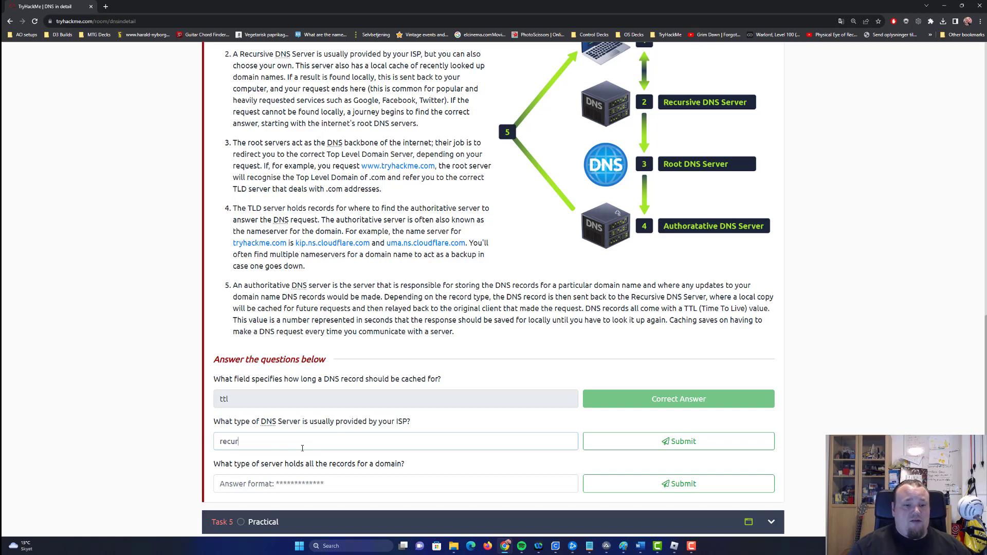
click(677, 441)
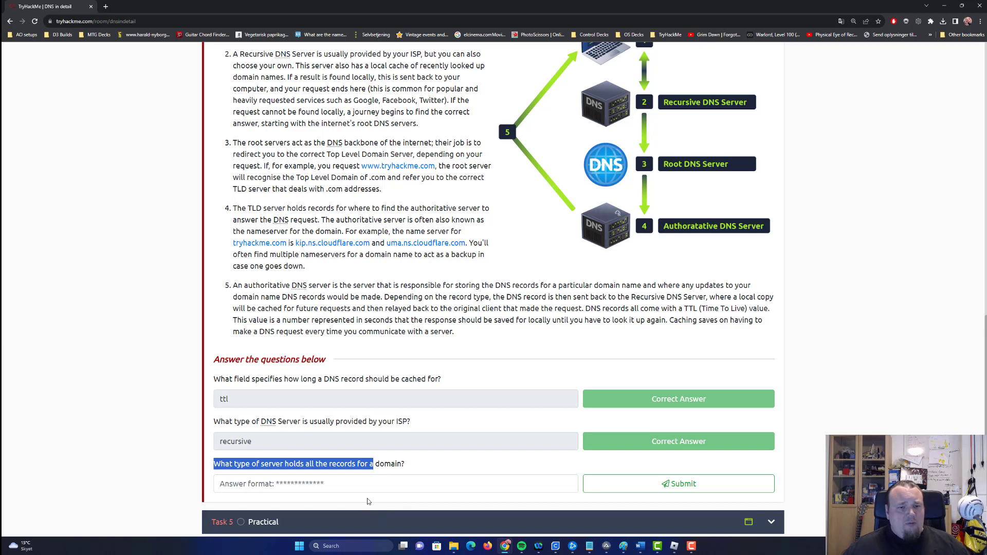
mouse_move(415, 454)
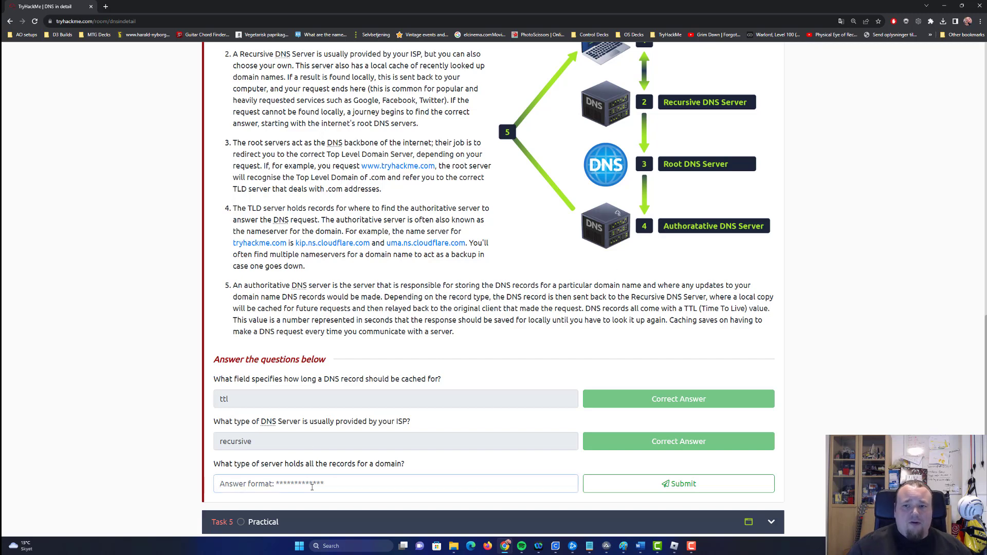
Step: Submit 'authoritative' for the records-server question after a misspelled first attempt, completing Task 4
text(authoratative)
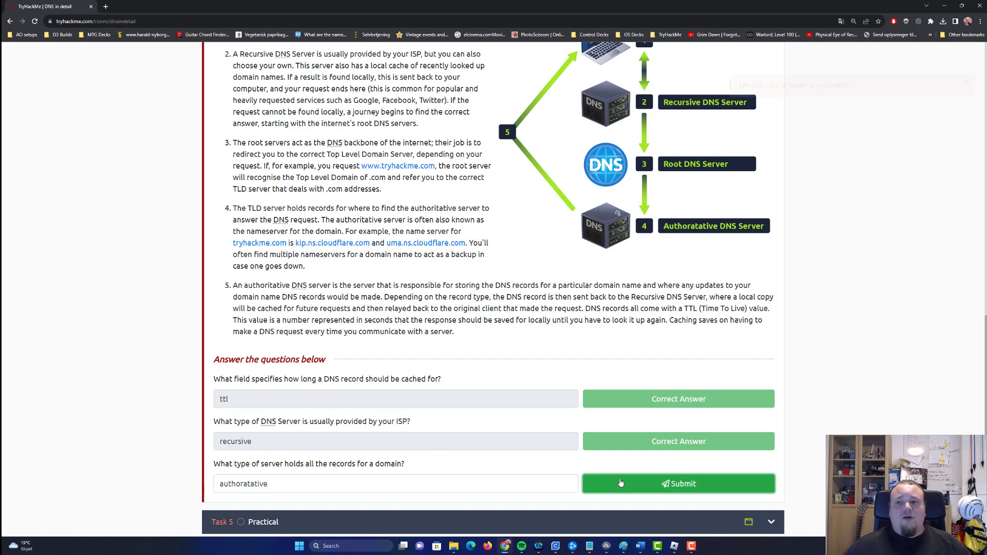
click(677, 483)
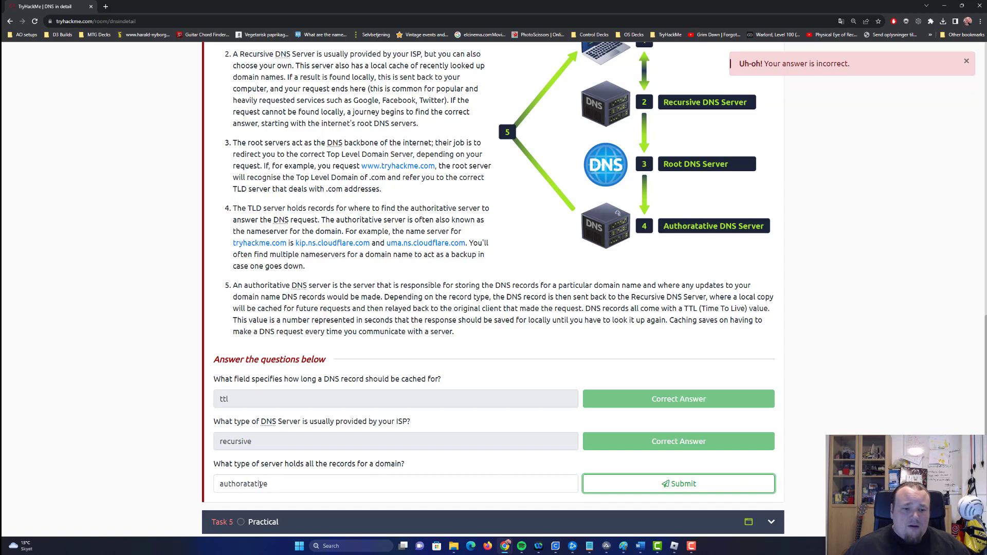
text(authpratative)
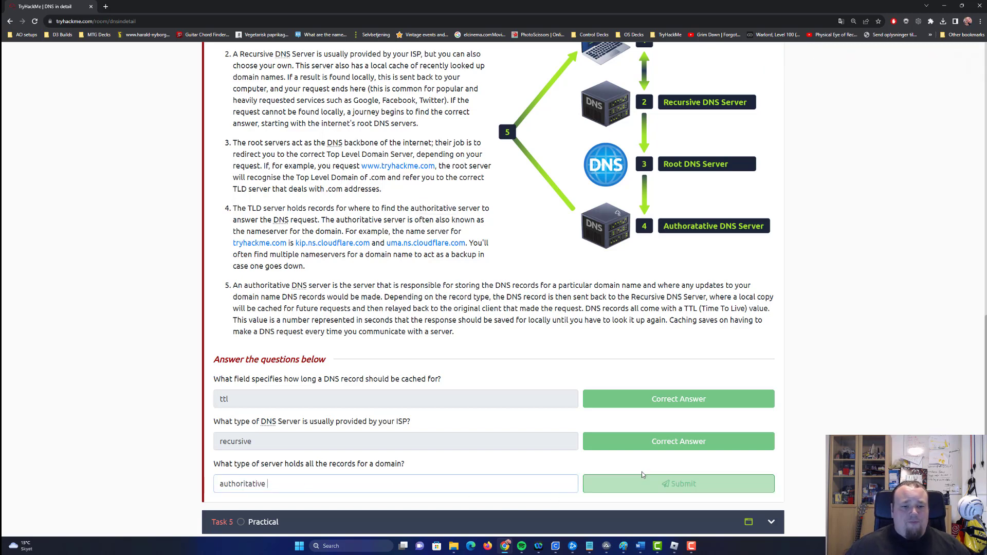
click(677, 483)
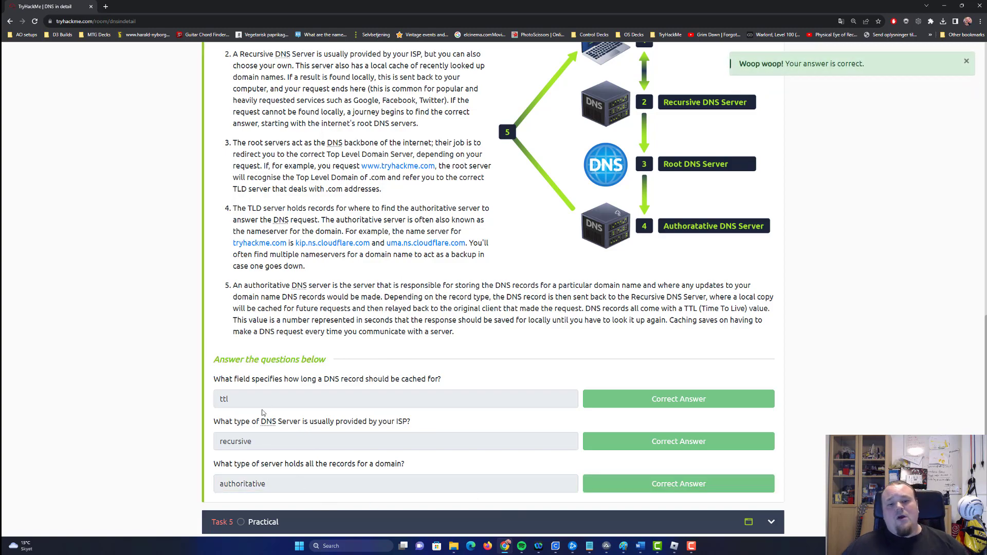
scroll(down, 3)
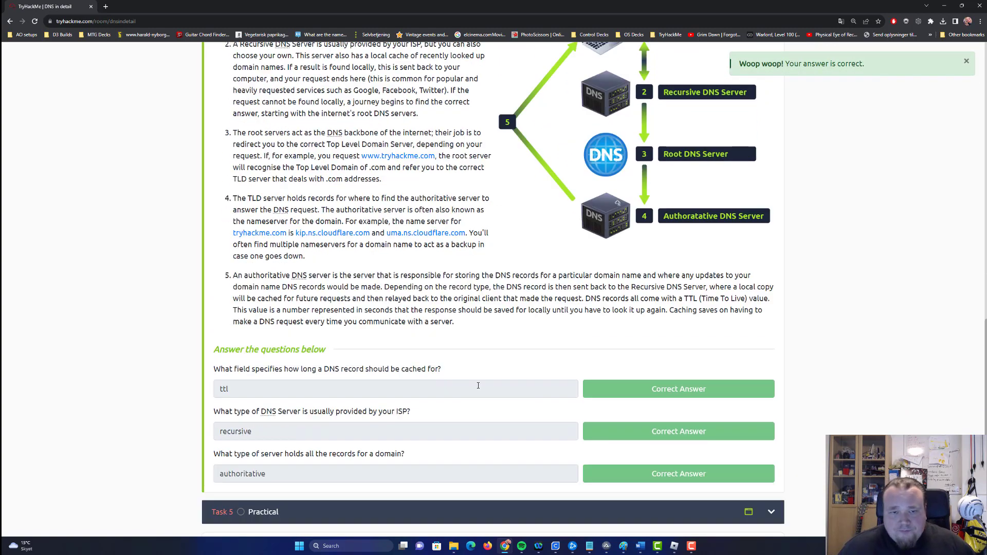
scroll(up, 3)
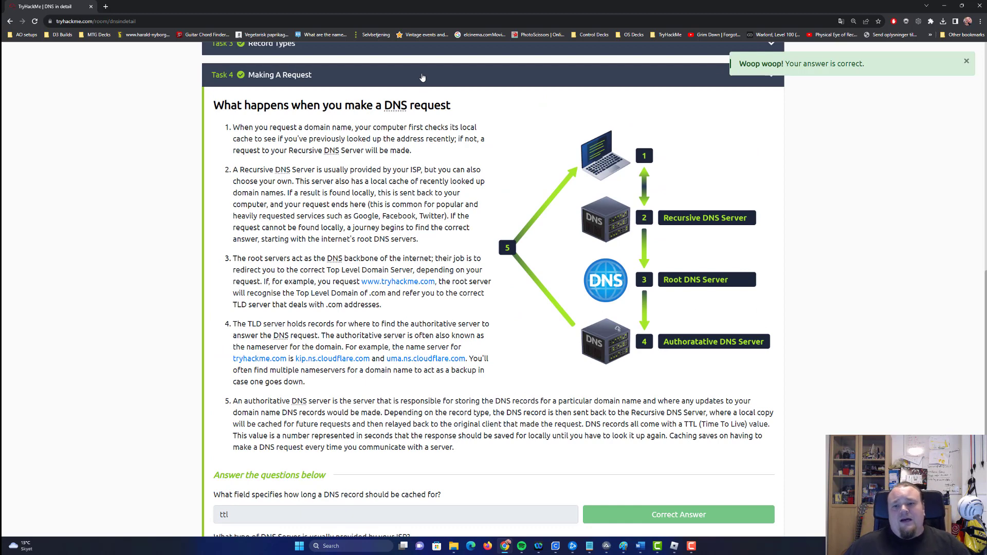
mouse_move(622, 340)
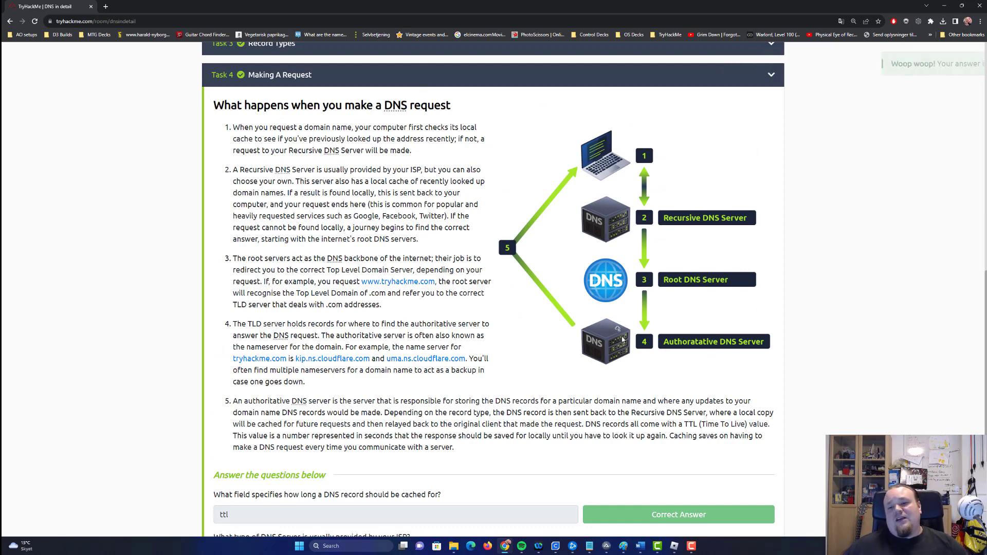
mouse_move(652, 352)
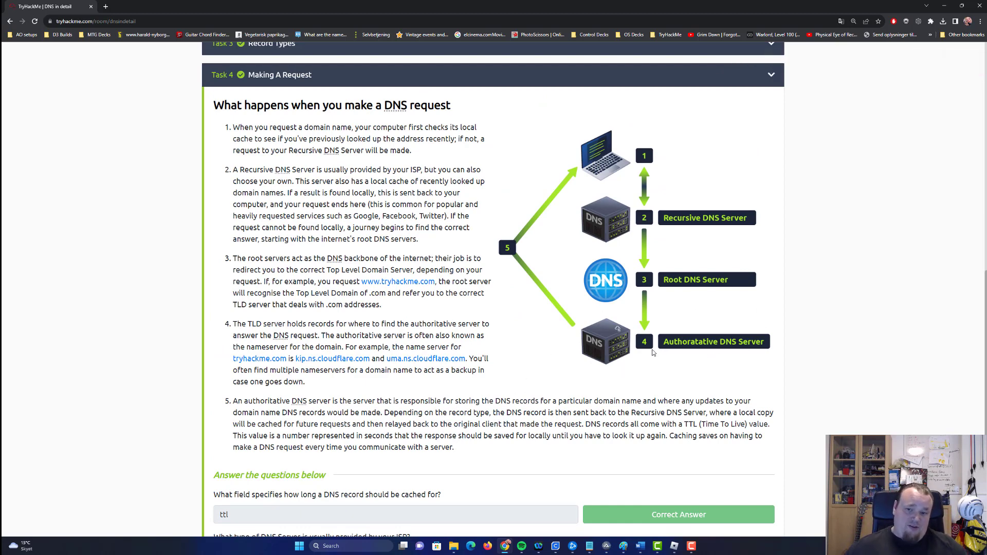
Step: Expand Task 5 Practical with its DNS lookup site in split view and select shop.website.thm
scroll(up, 3)
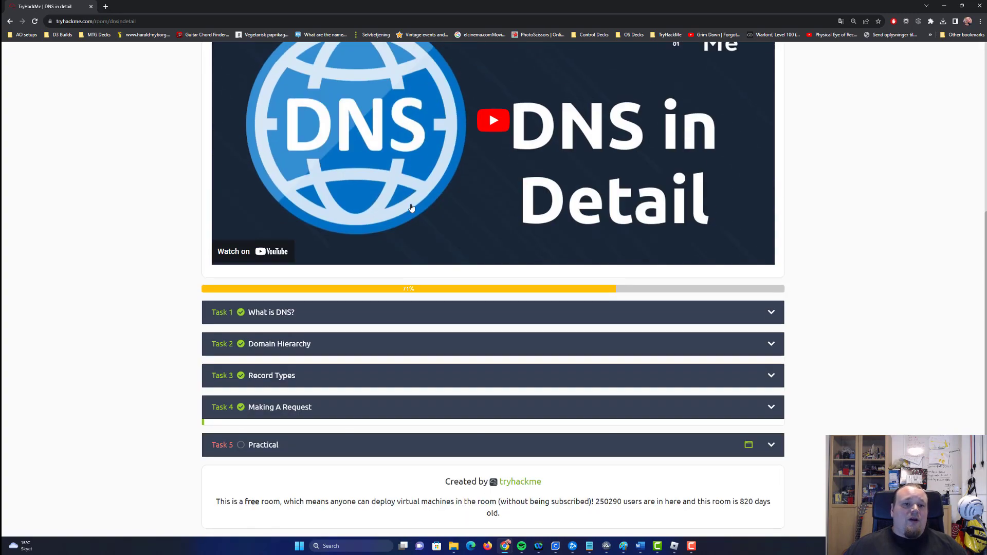
click(441, 444)
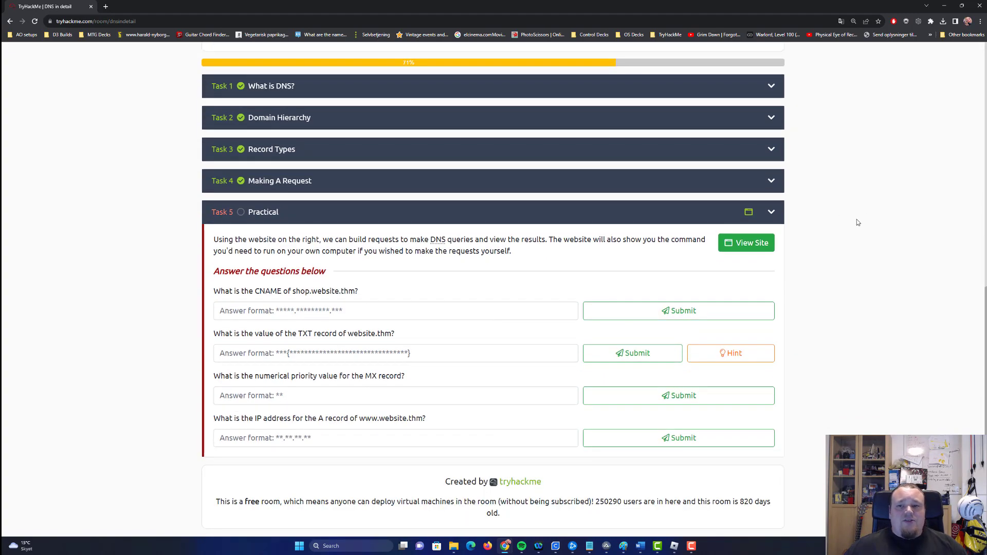
click(745, 242)
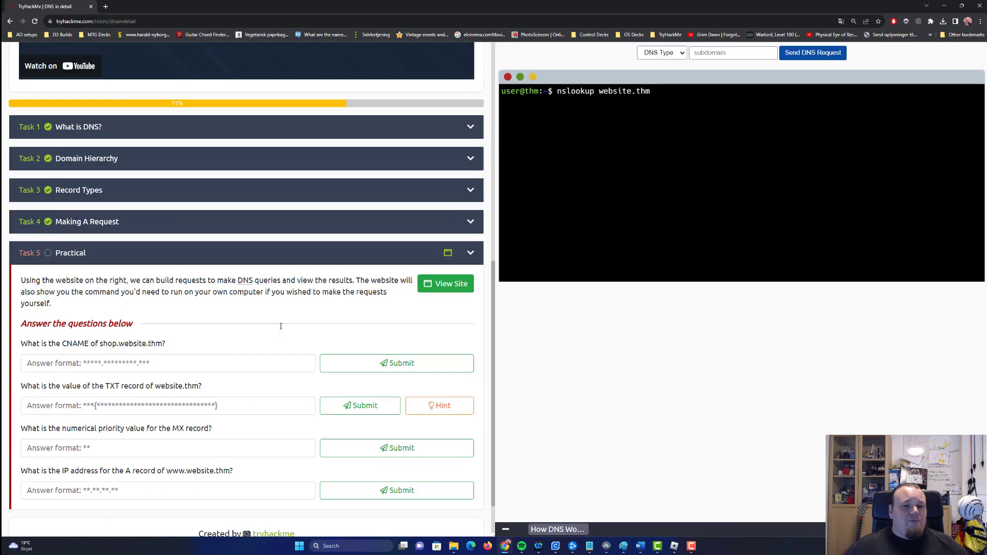
scroll(down, 3)
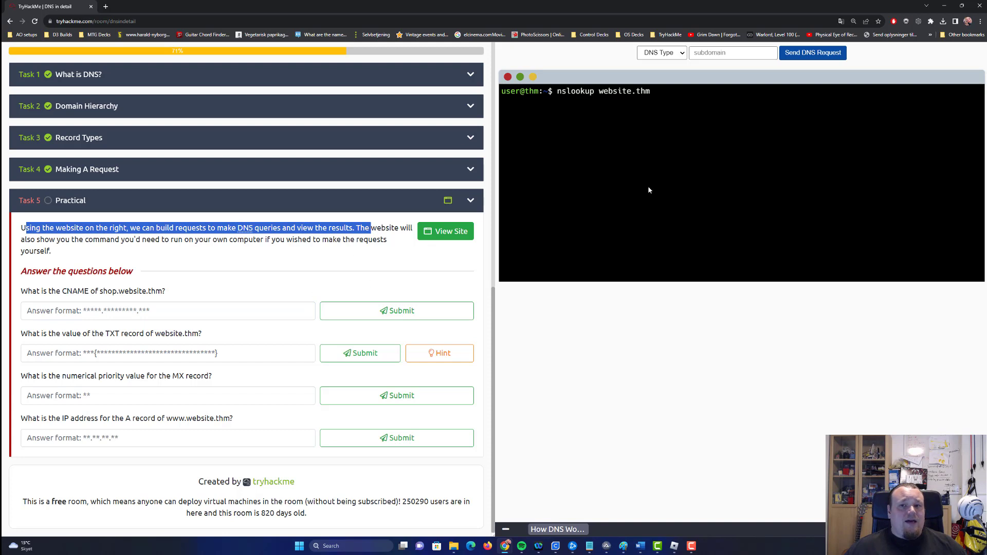
click(649, 165)
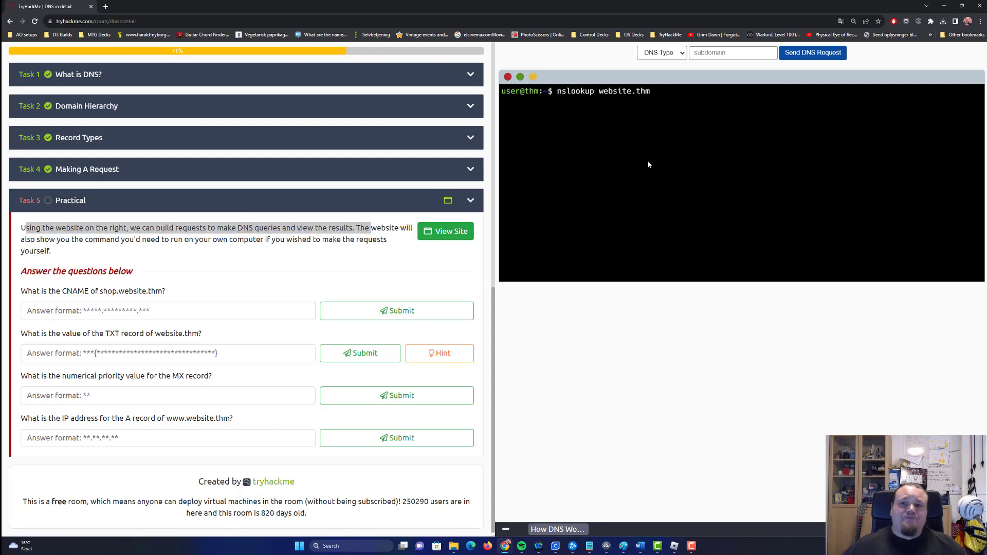
mouse_move(43, 291)
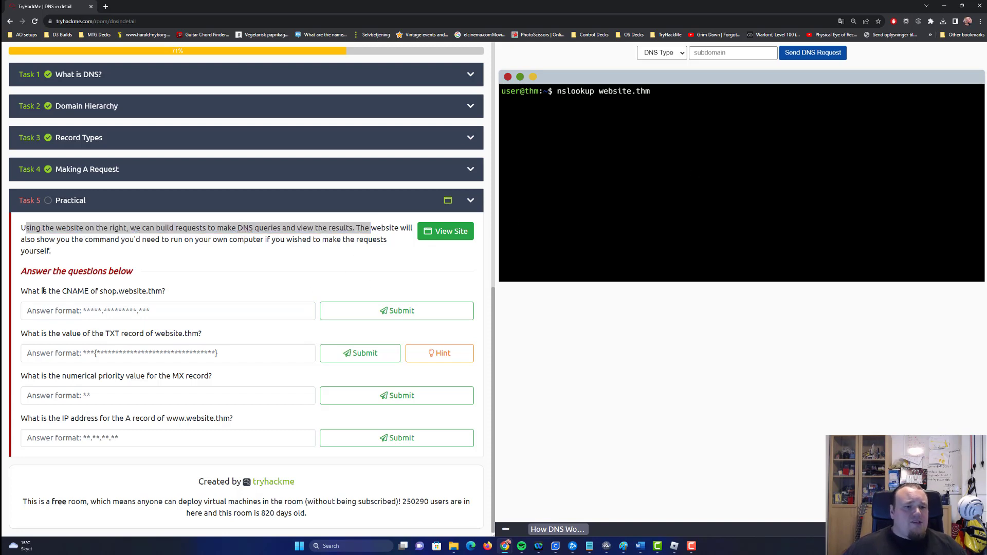
double_click(132, 291)
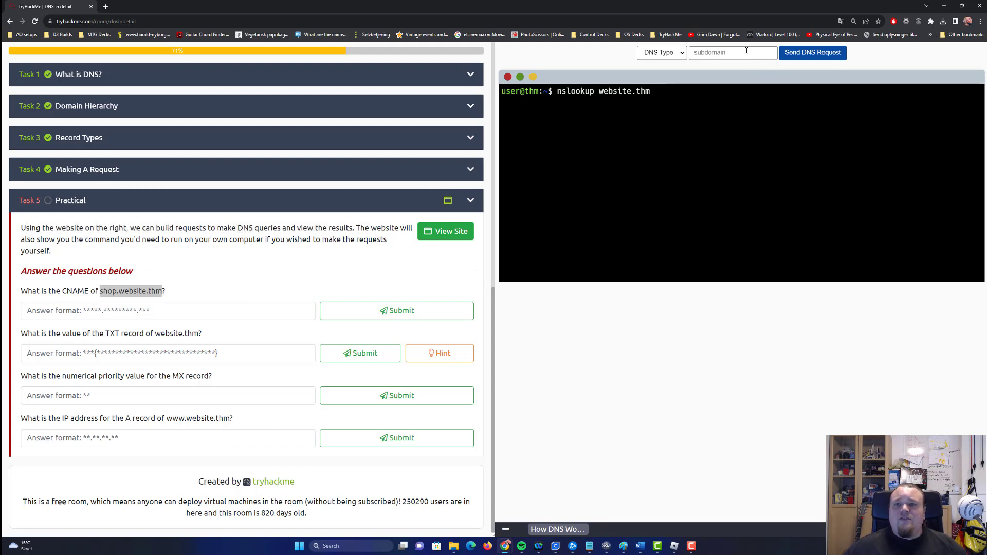
click(660, 53)
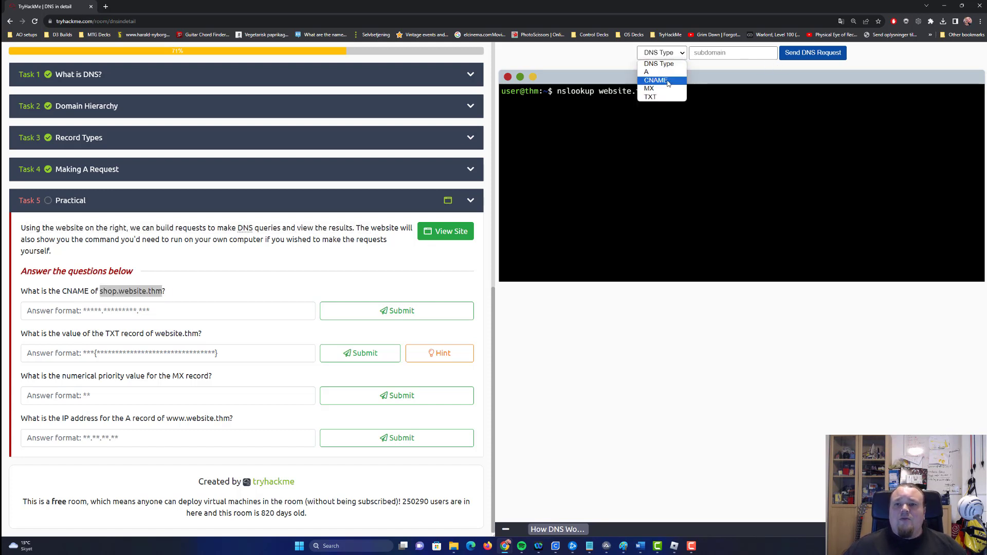
click(655, 80)
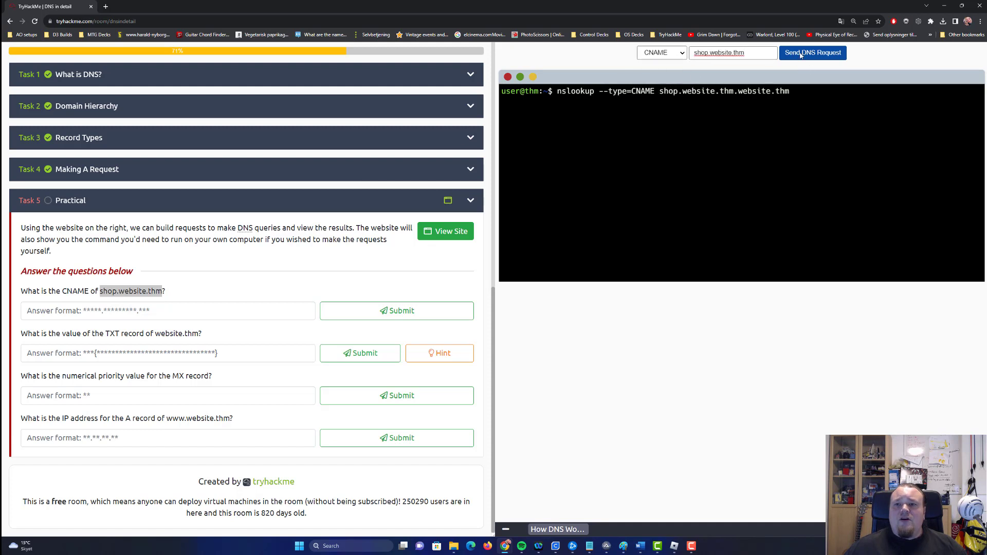
click(812, 52)
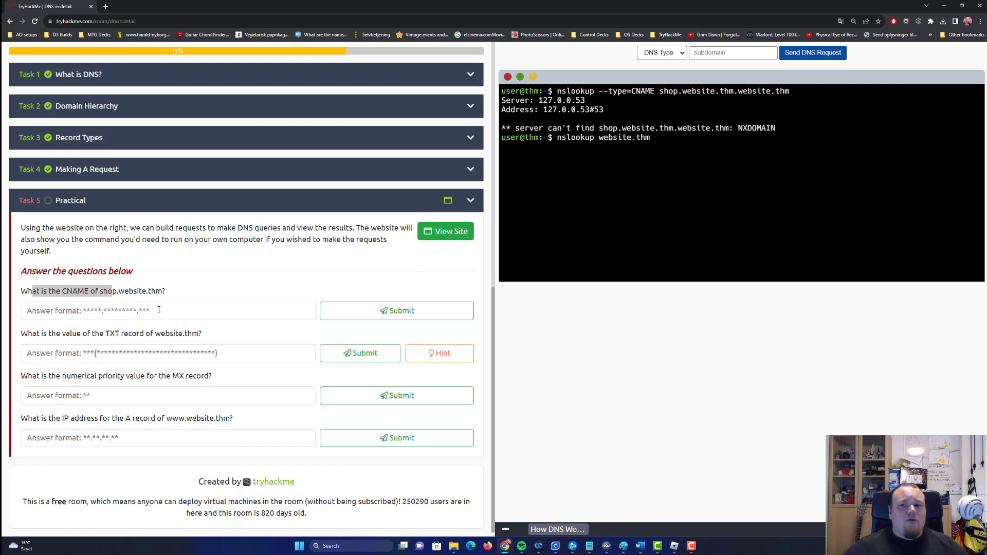
mouse_move(687, 171)
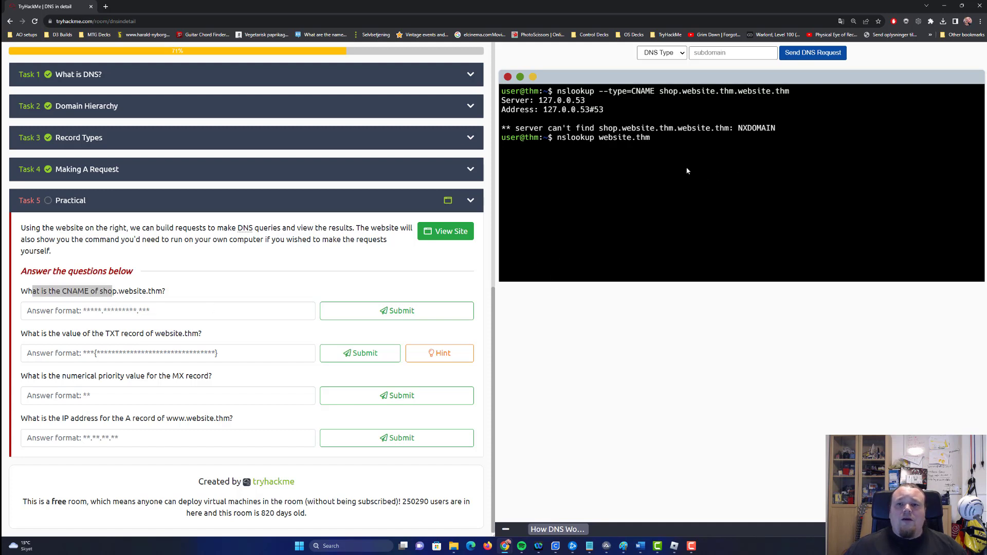
mouse_move(626, 158)
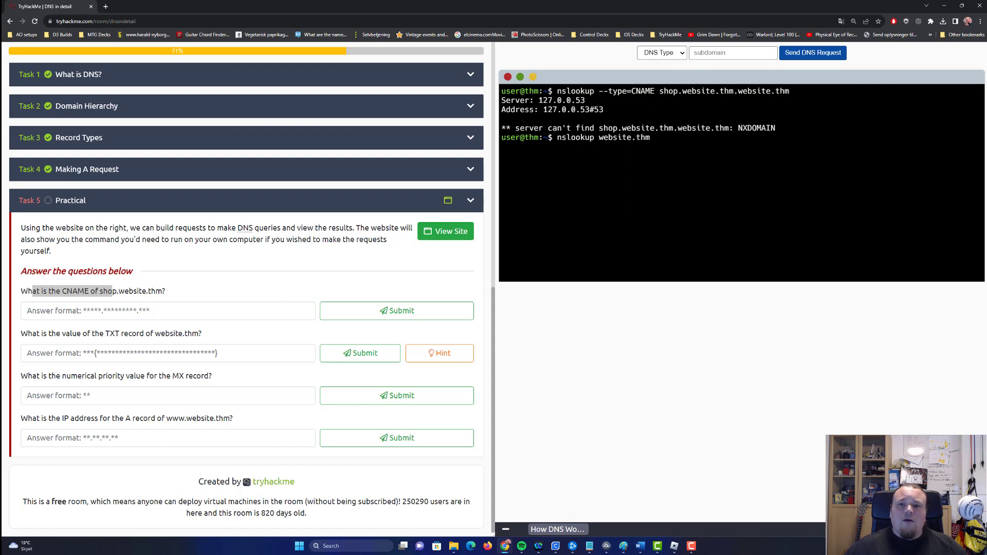
text(shop.website.thm)
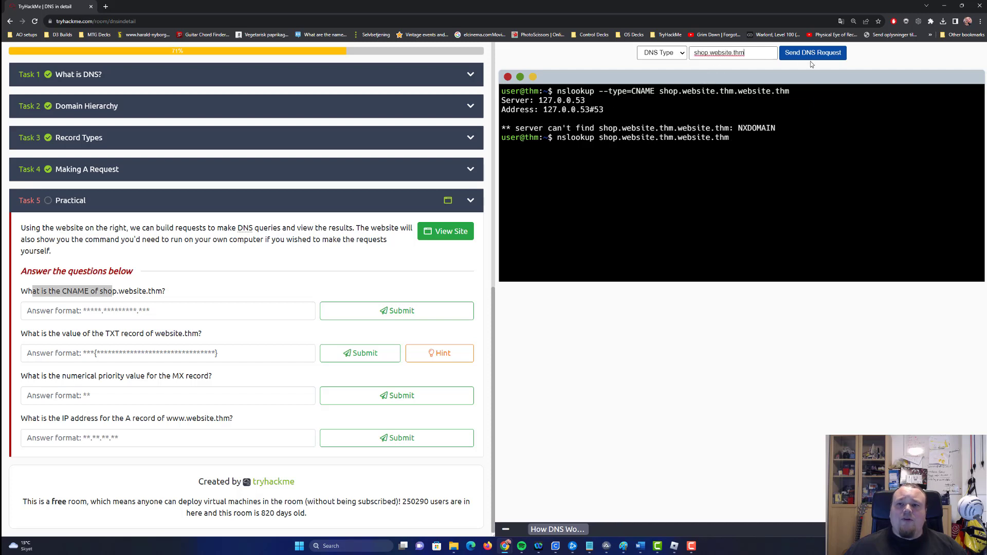
mouse_move(786, 63)
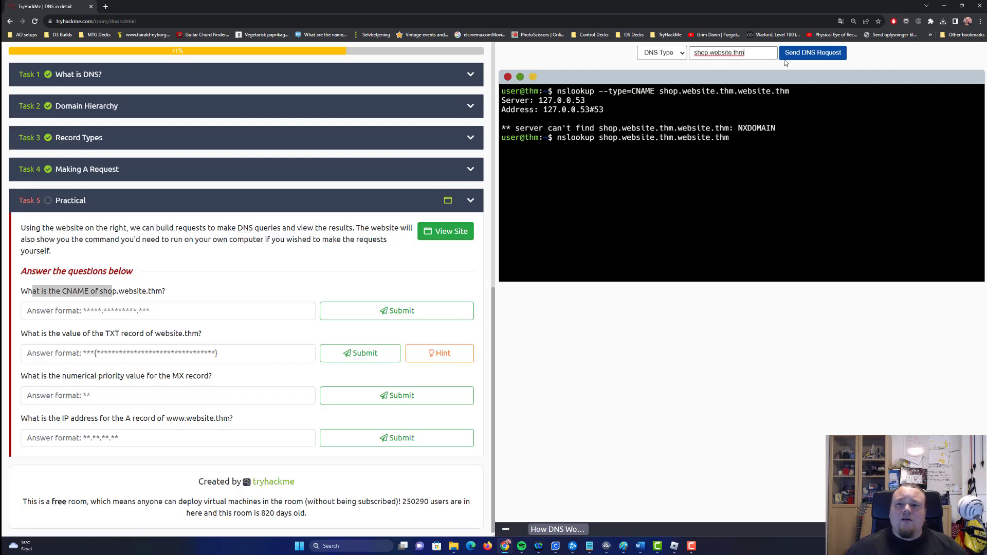
click(812, 52)
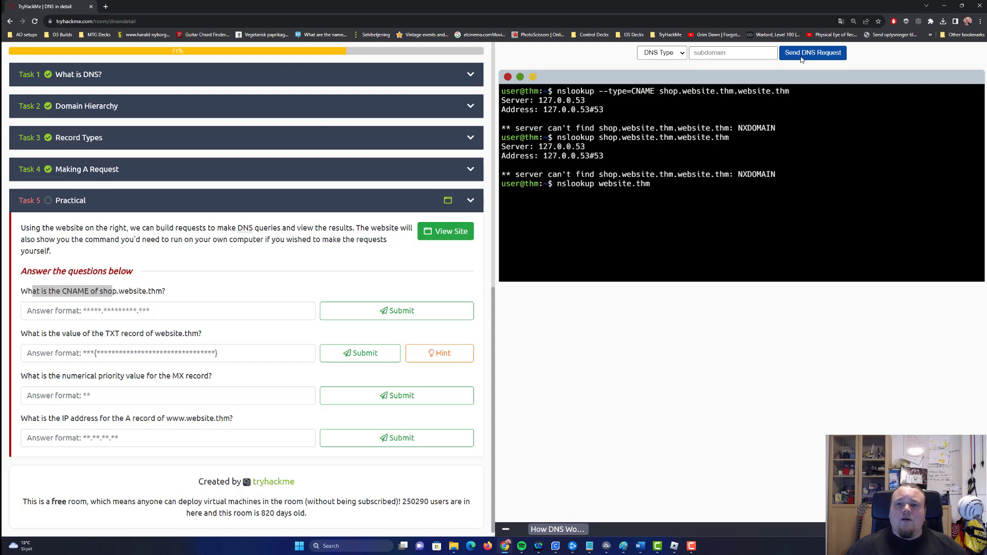
mouse_move(458, 192)
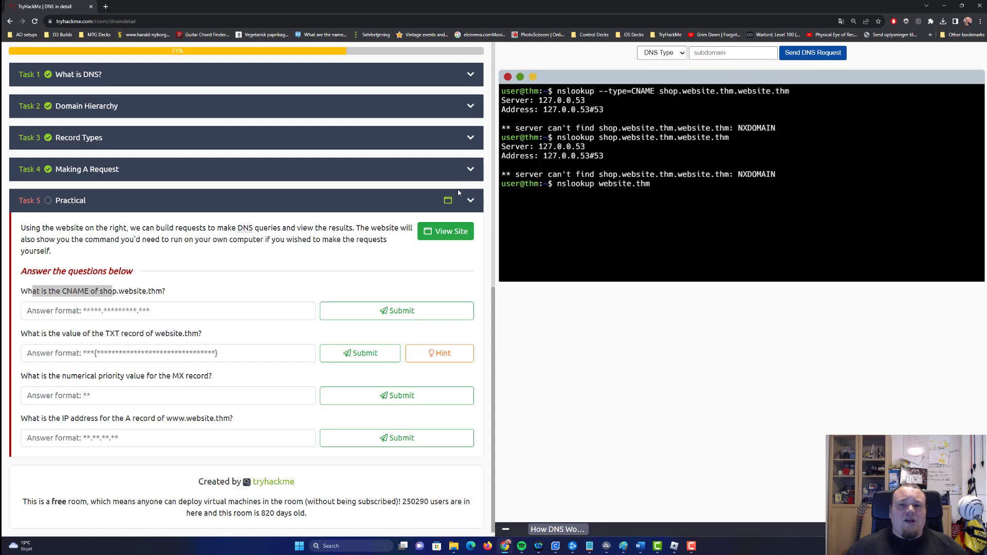
mouse_move(469, 290)
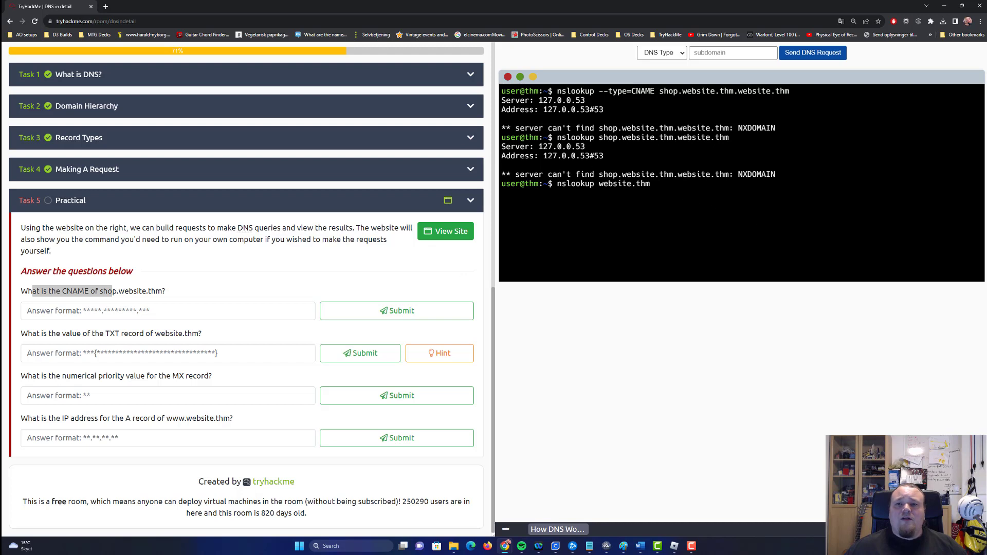
mouse_move(139, 327)
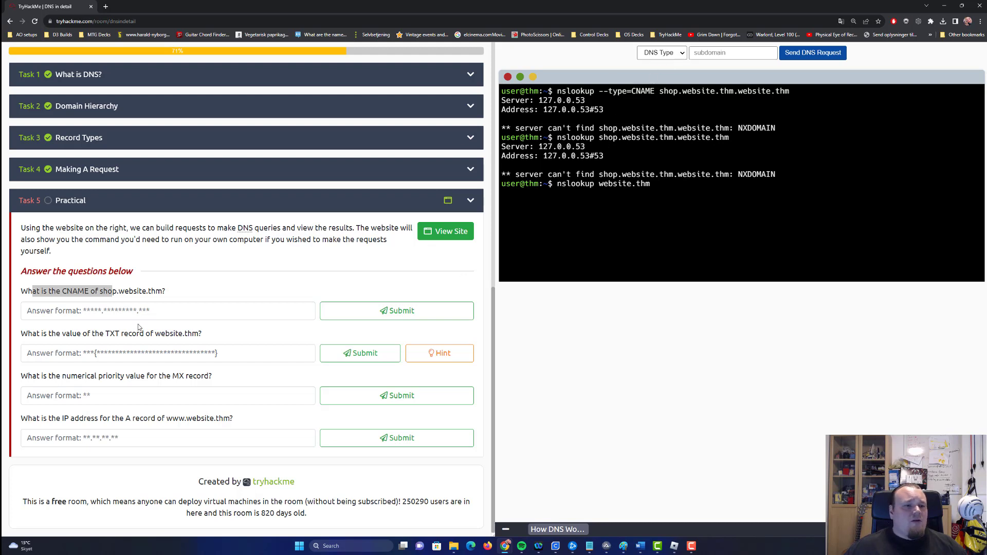
mouse_move(308, 310)
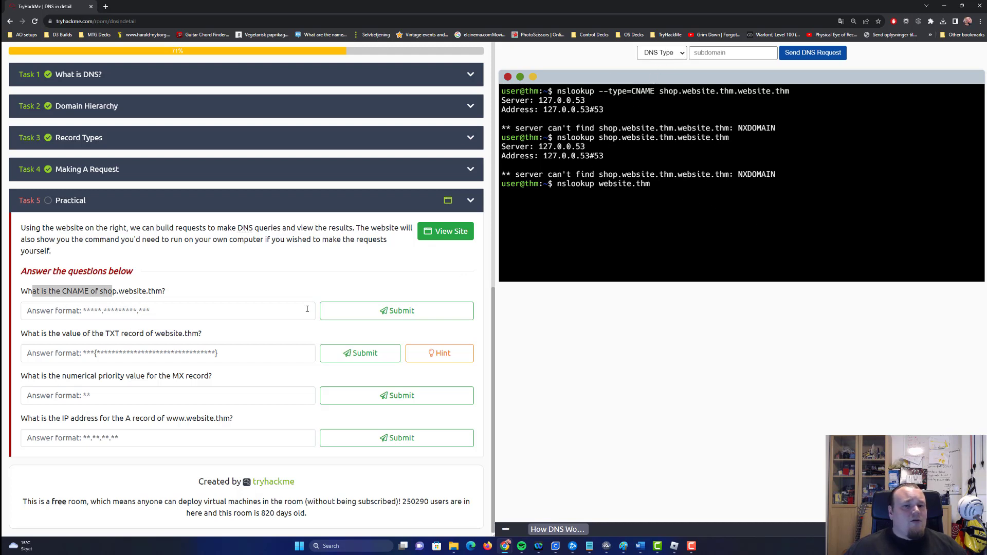
Step: Run CNAME lookups for website.thm that return no canonical name
click(661, 53)
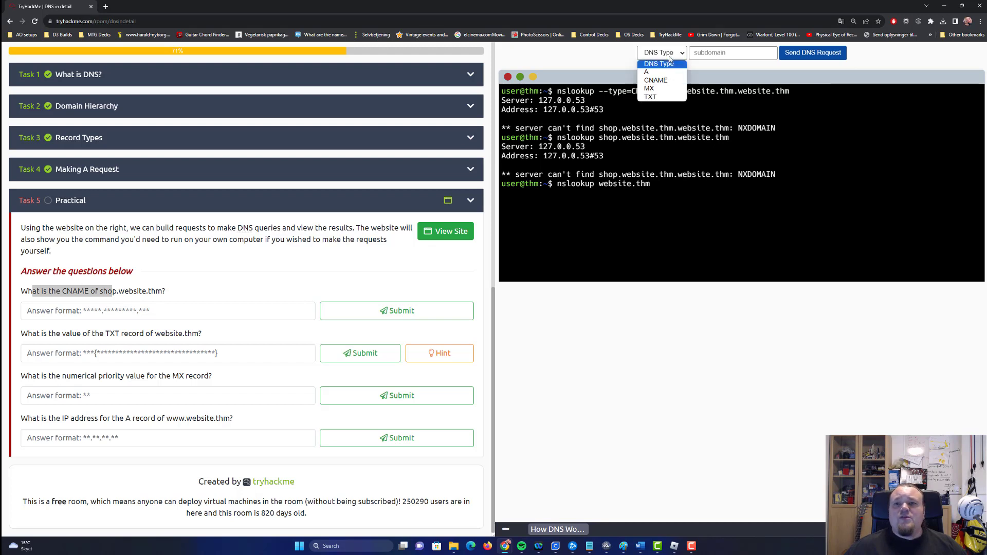
click(655, 81)
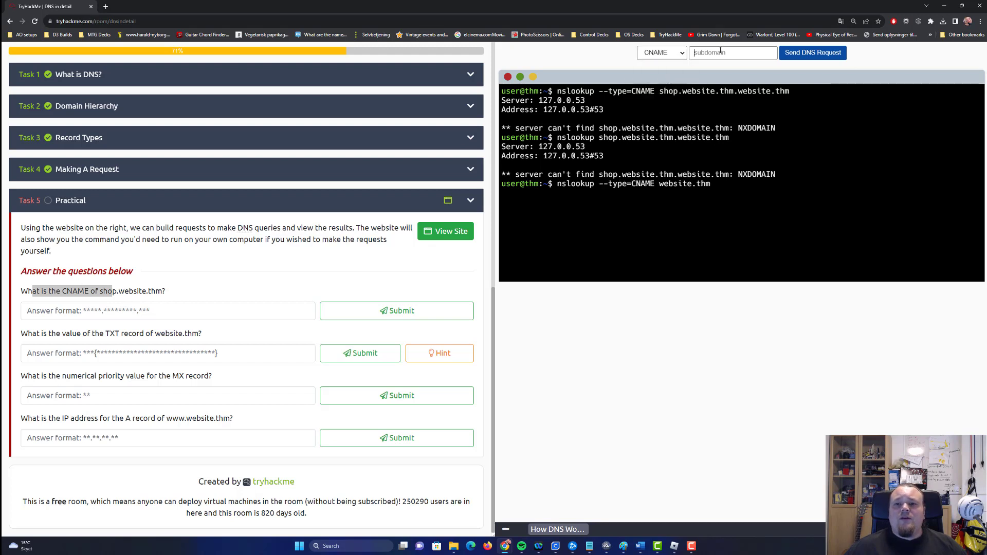
click(812, 52)
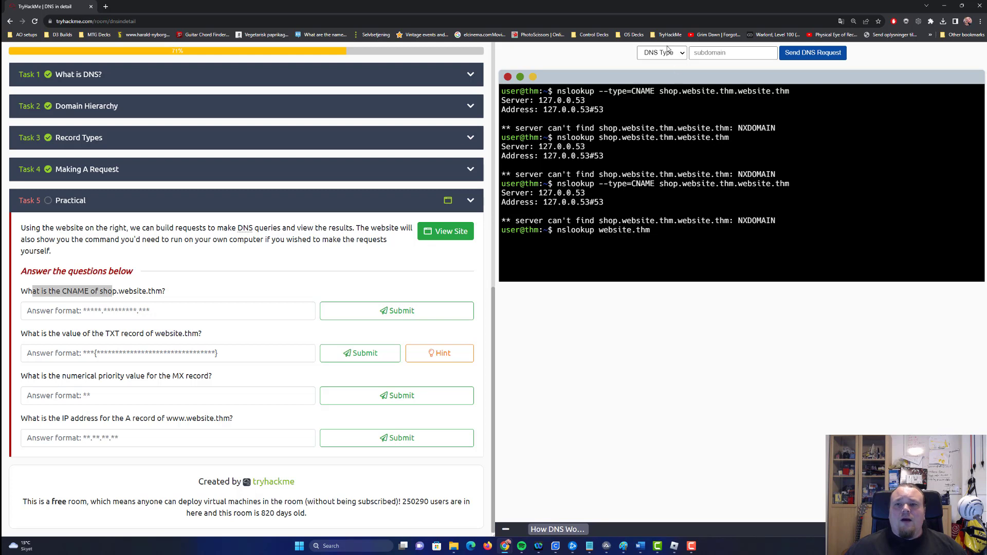
click(732, 53)
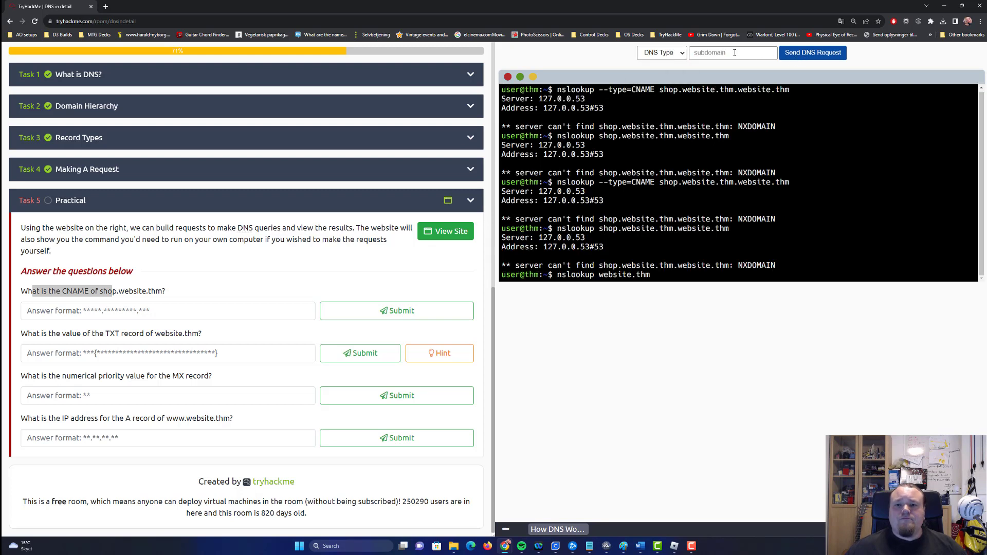
click(661, 53)
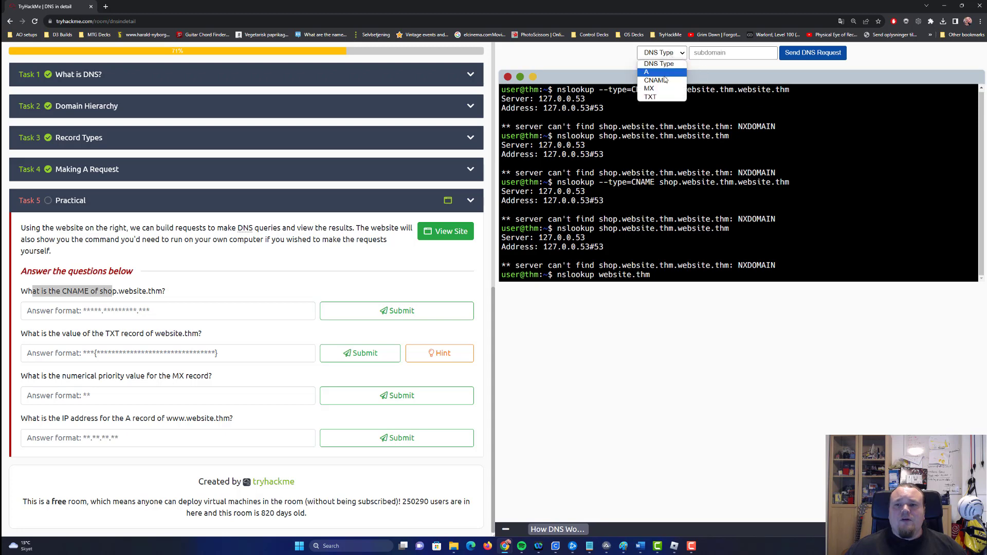
click(657, 80)
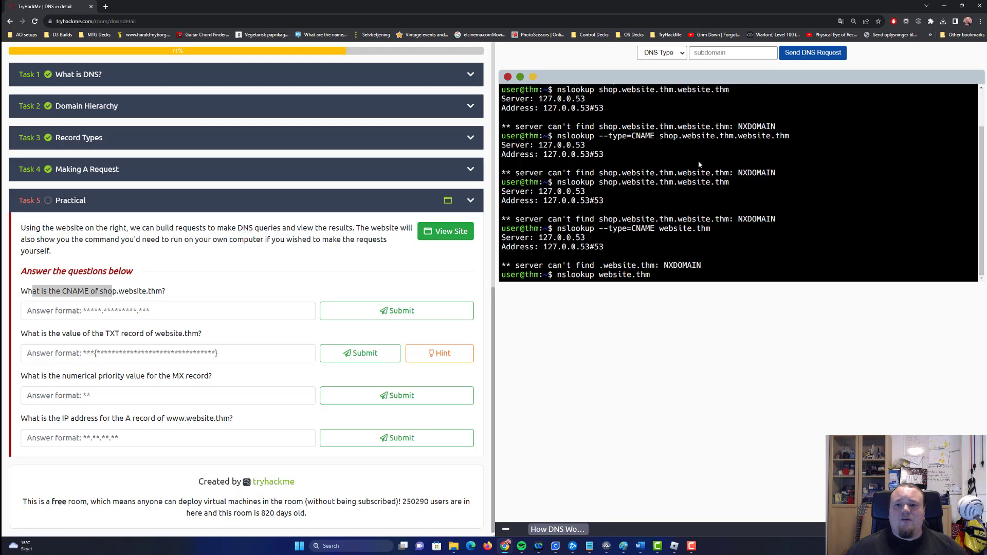
Step: Query the CNAME record of shop.website.thm, returning shops.myshopify.com
click(661, 52)
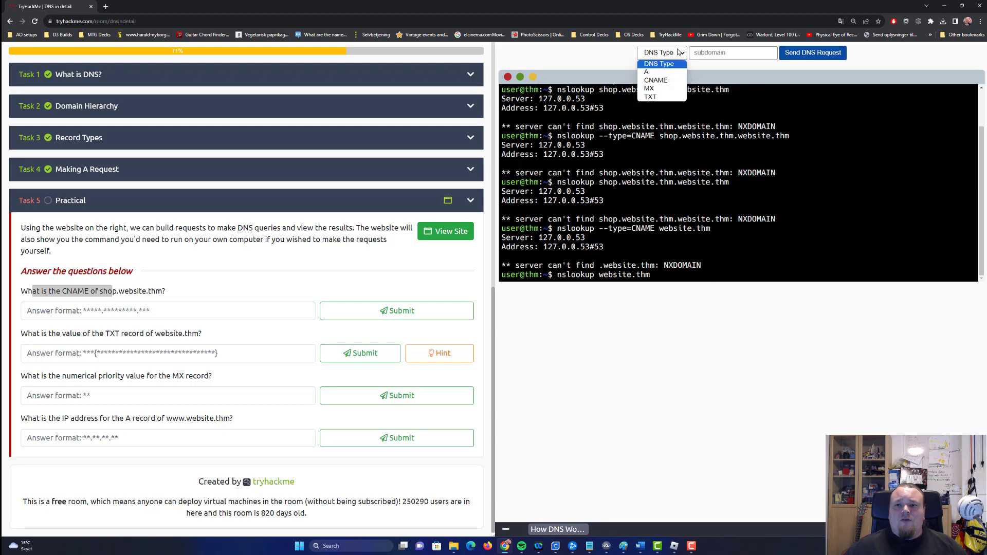
click(655, 80)
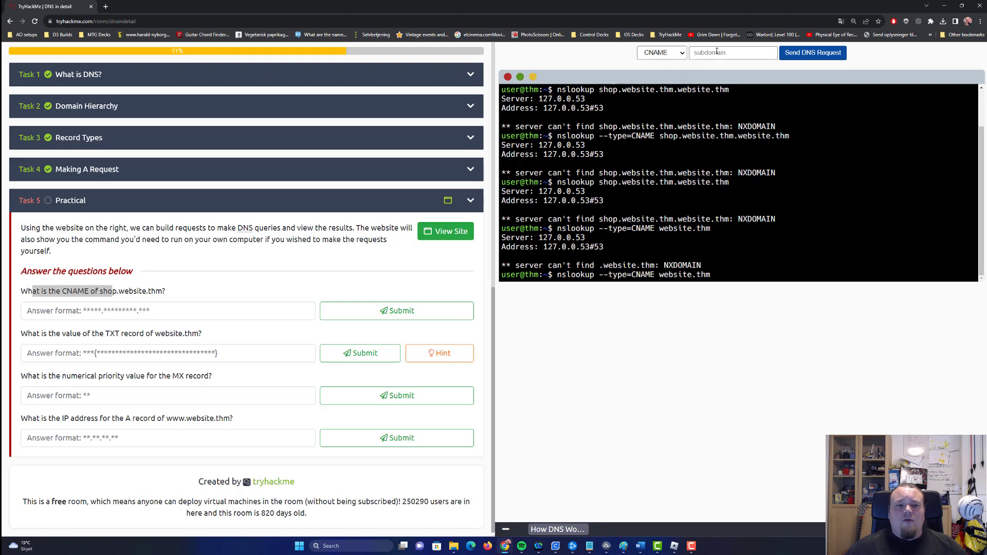
text(shop)
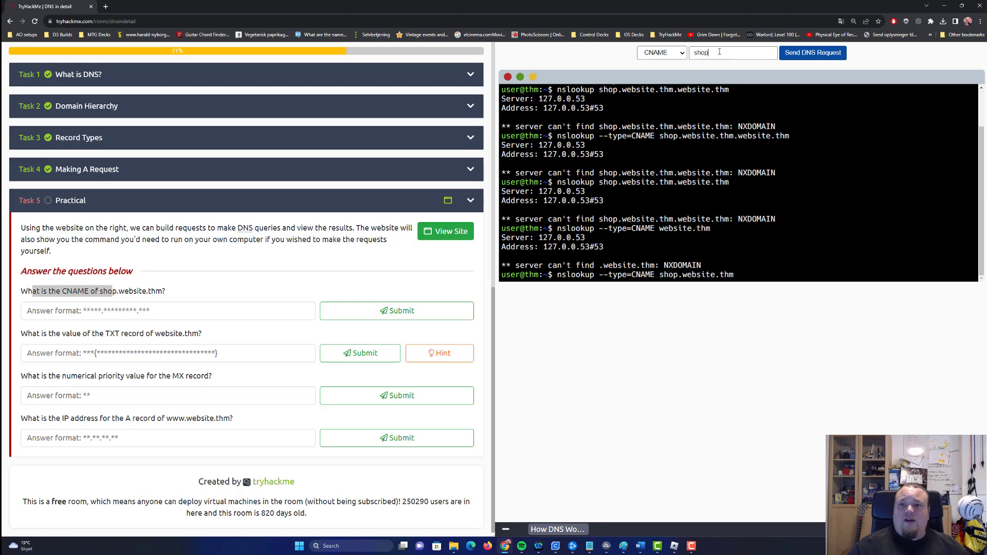
click(812, 52)
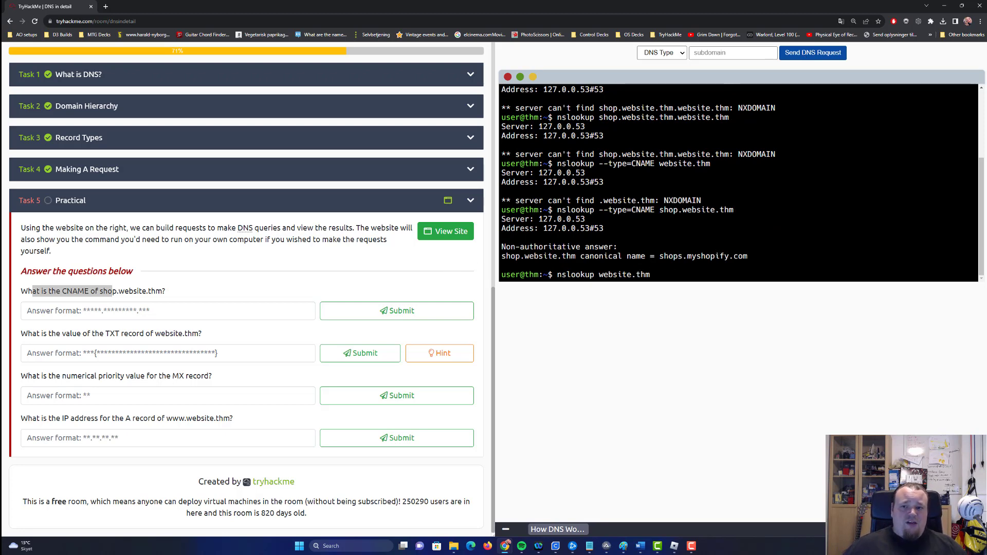
Step: Submit shops.myshopify.com as the CNAME answer and have it marked correct
double_click(702, 256)
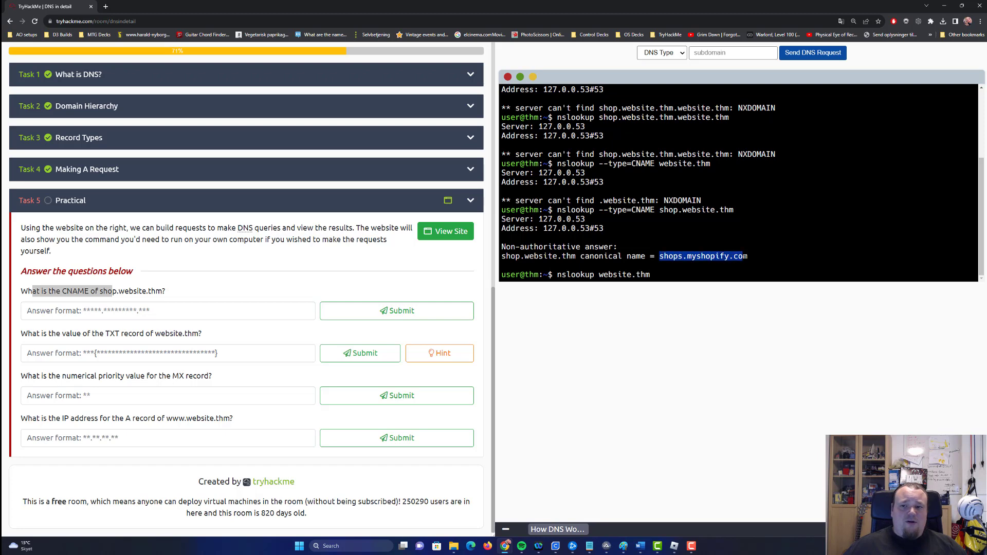
text(shops.myshopify.com)
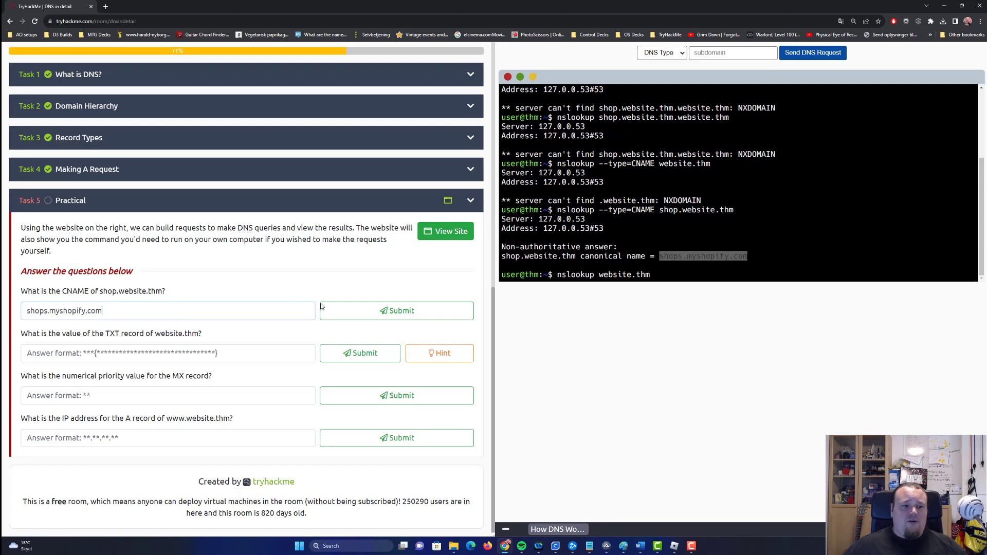
click(396, 310)
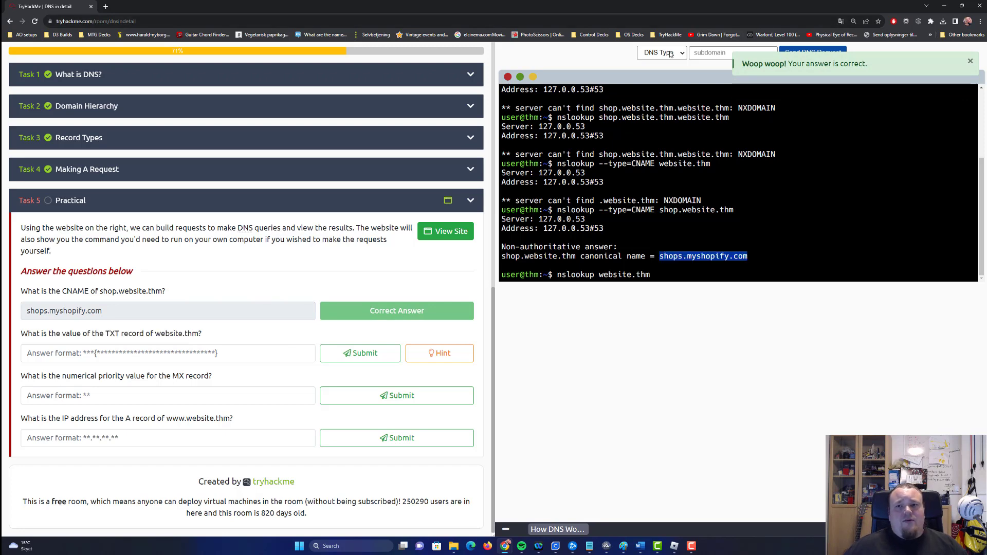
click(661, 52)
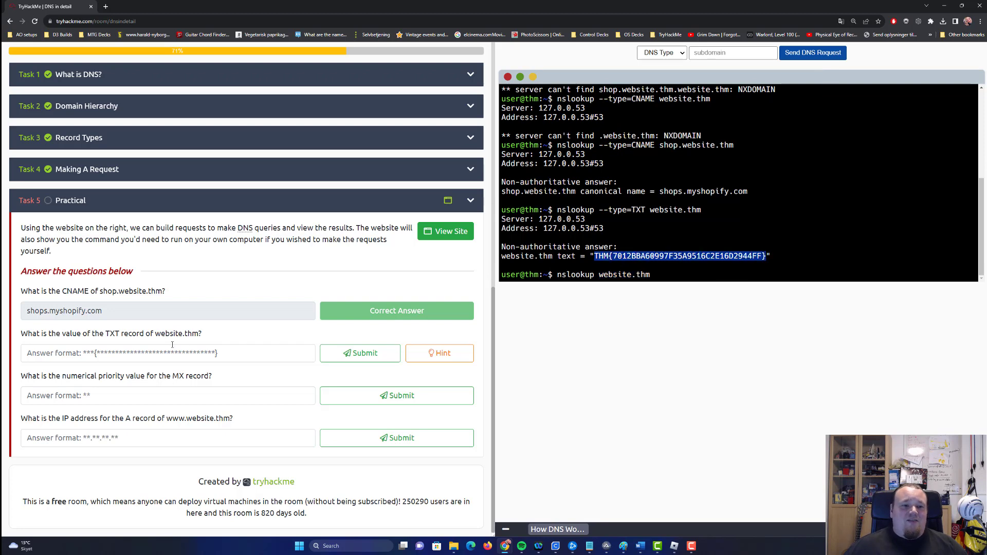
Step: Submit website.thm's THM flag text as the TXT record answer
click(360, 352)
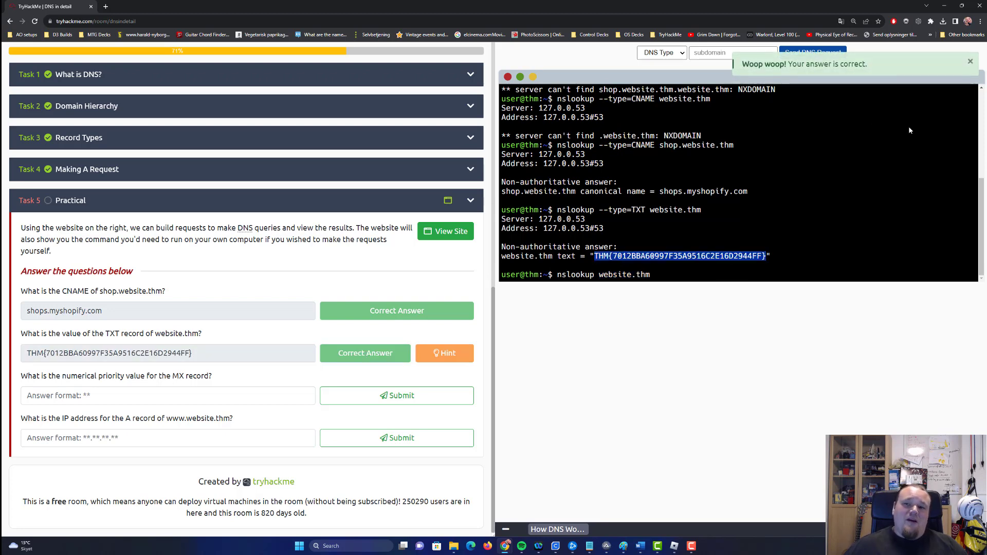
mouse_move(847, 129)
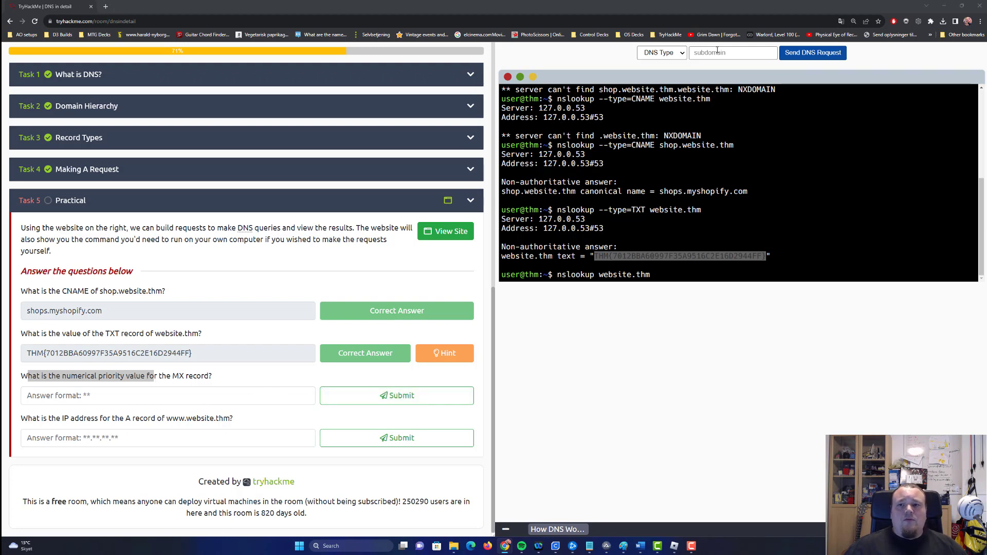
Step: Look up website.thm's MX record and submit its priority 30 as the answer
click(661, 53)
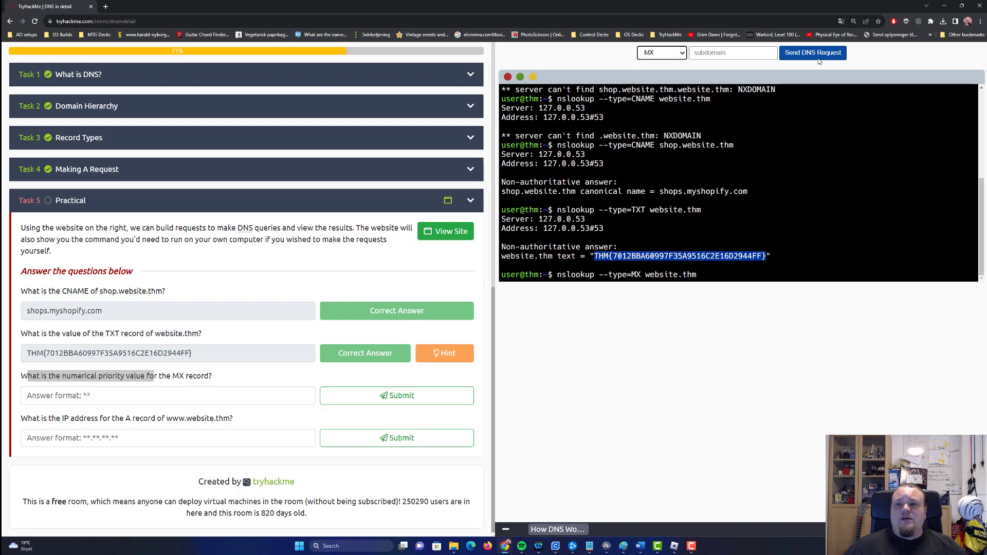
click(812, 52)
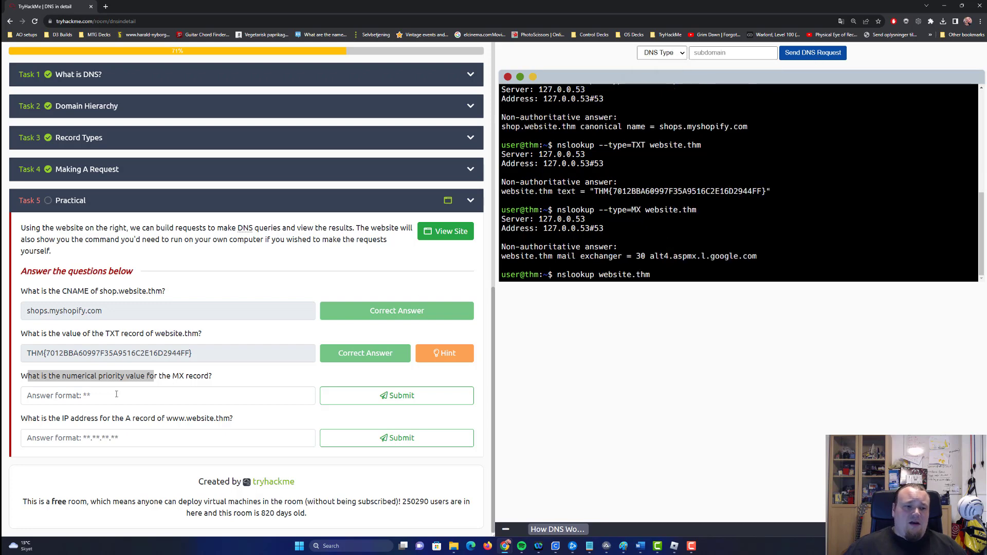
text(30)
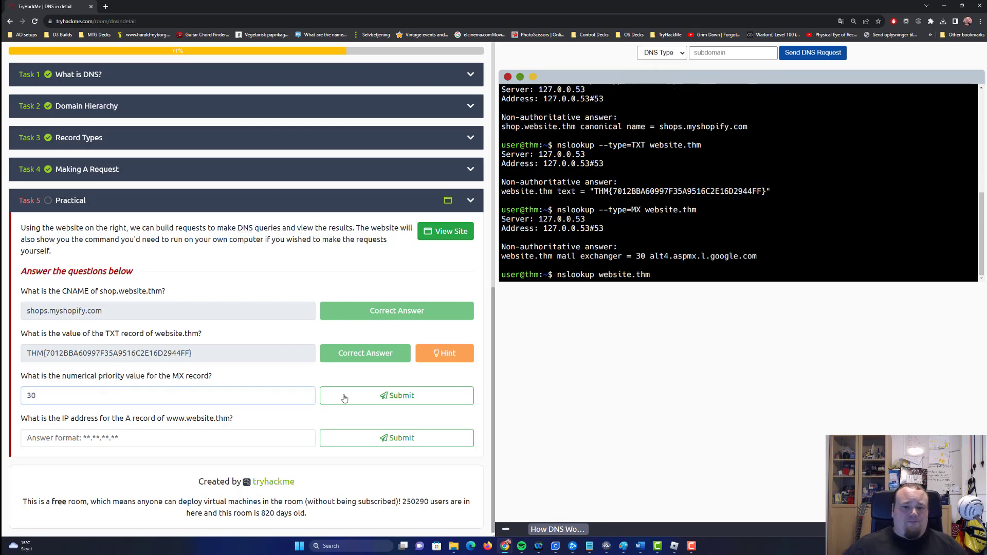
click(397, 395)
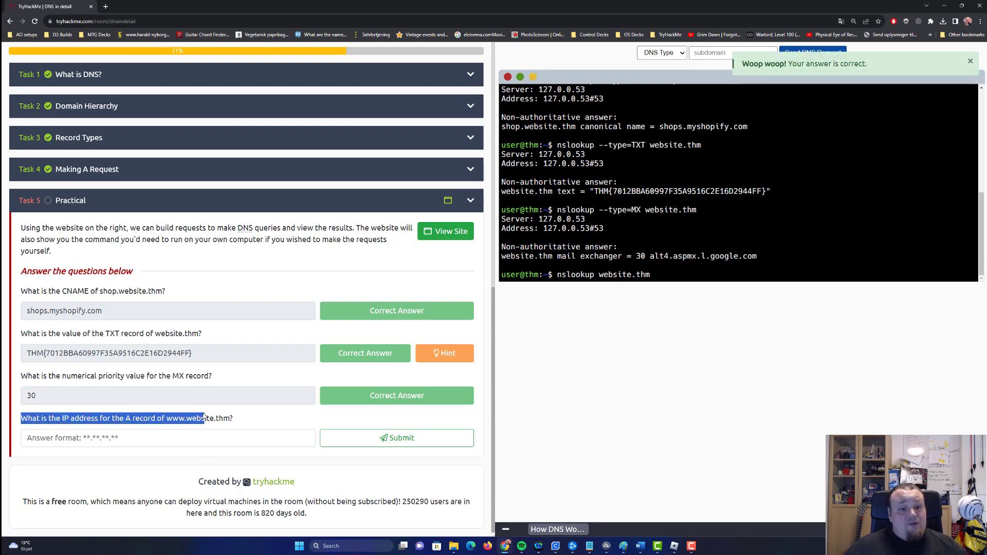
click(661, 52)
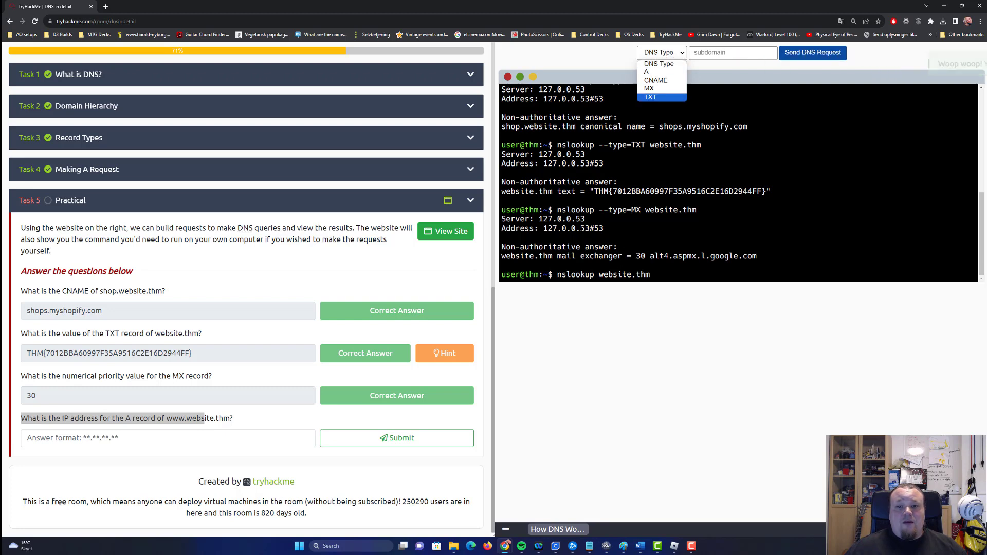
mouse_move(568, 238)
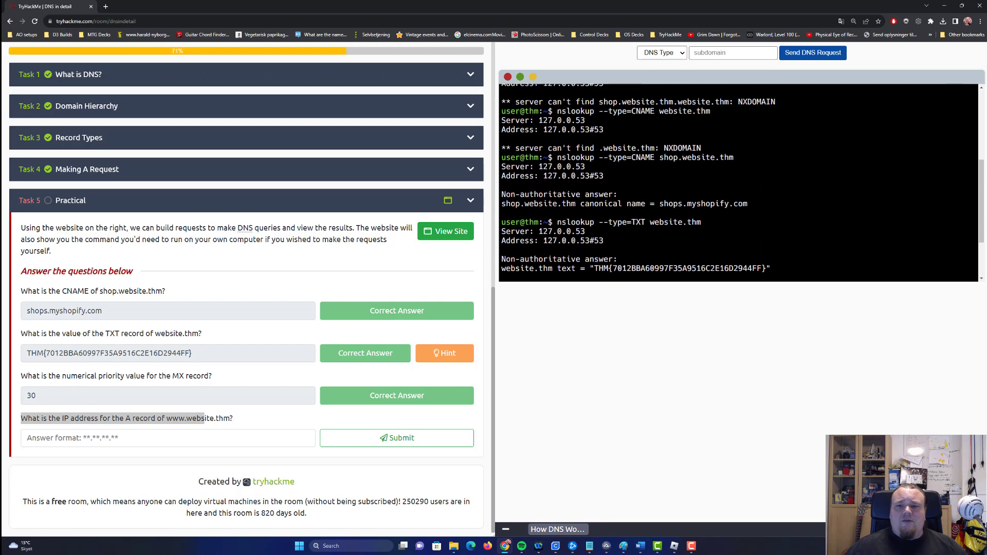
scroll(up, 3)
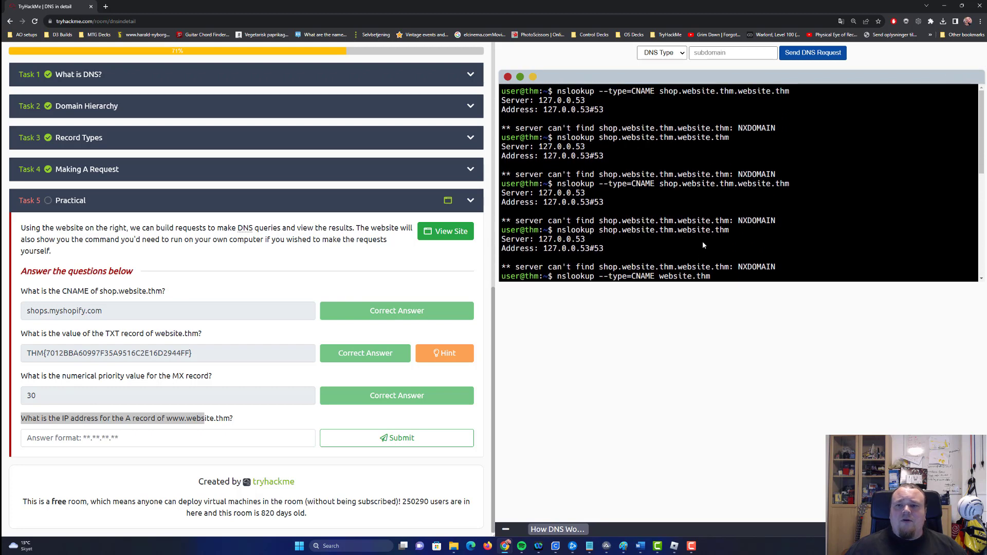
click(660, 53)
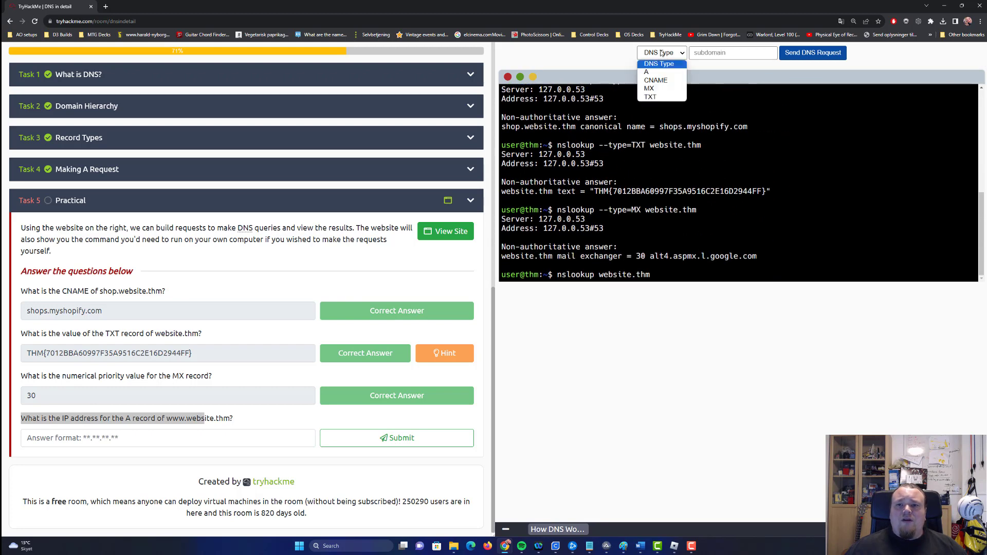
mouse_move(655, 72)
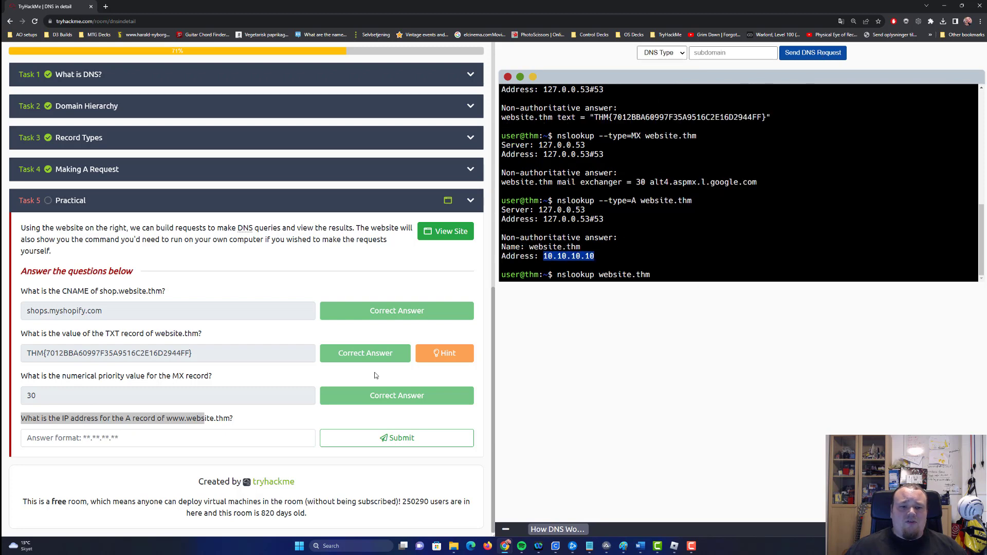
click(396, 438)
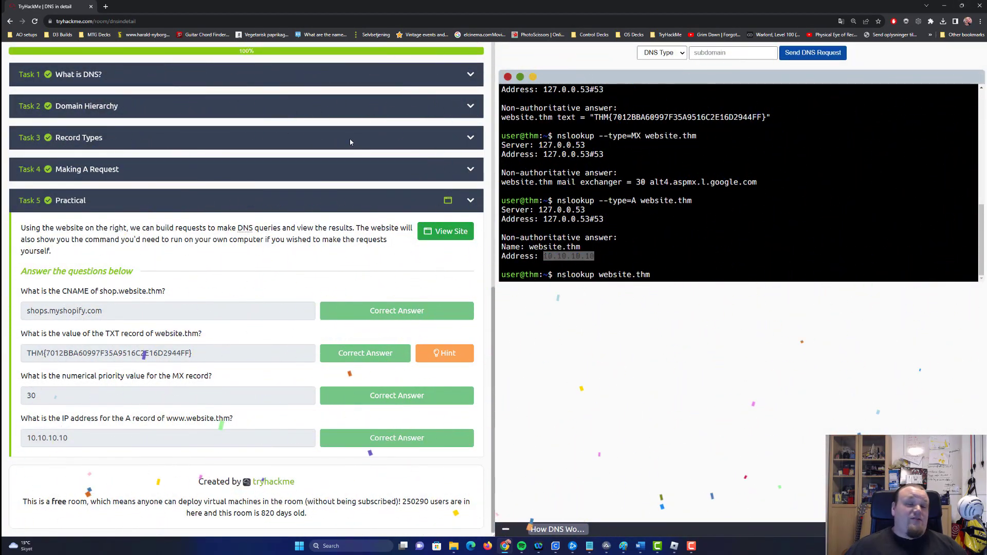
mouse_move(421, 235)
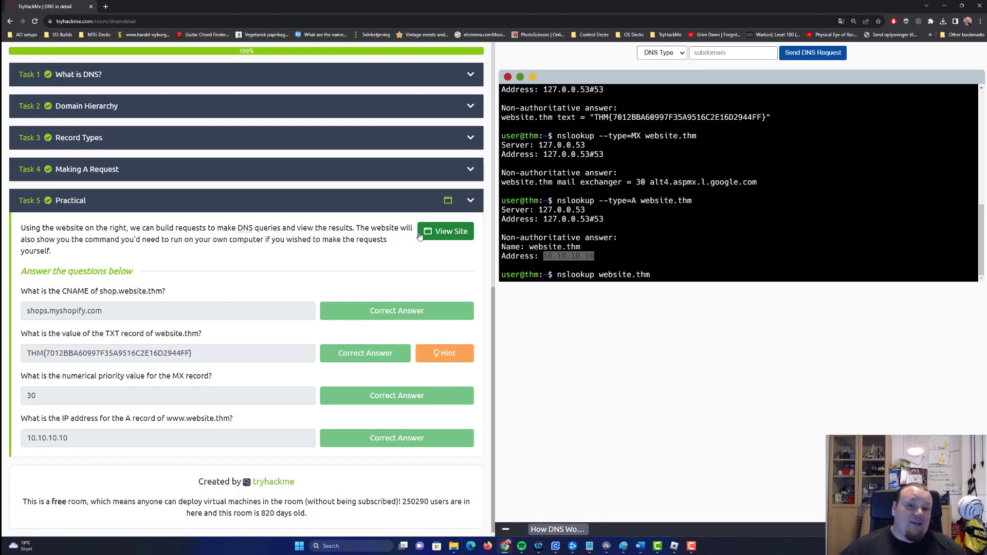
Step: Collapse the tasks so all five sit completed under the 100% bar
scroll(up, 3)
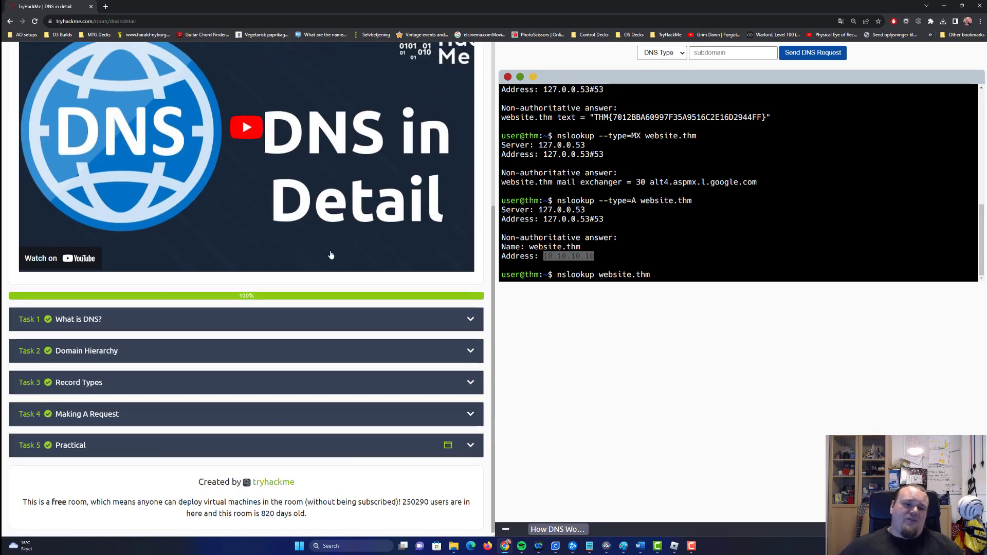
double_click(567, 255)
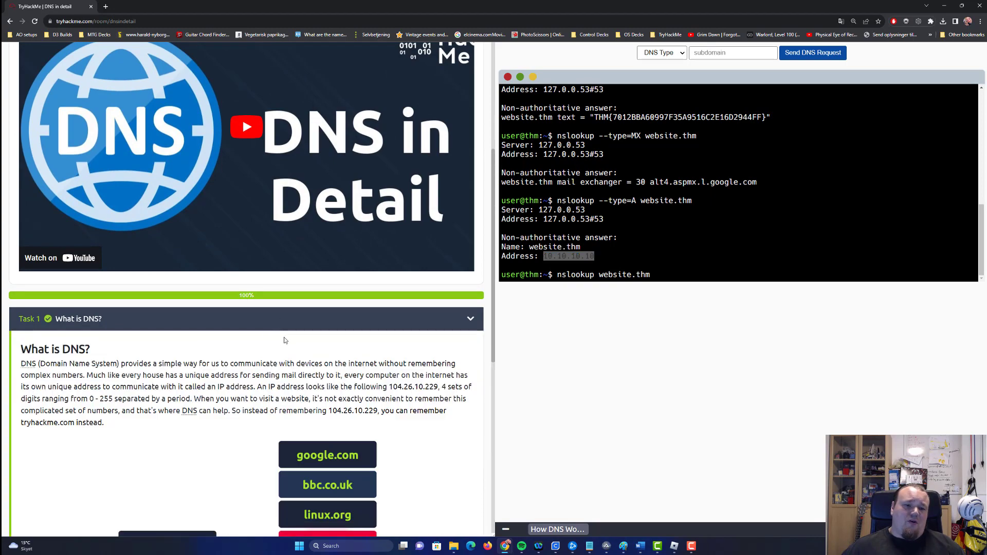
scroll(down, 3)
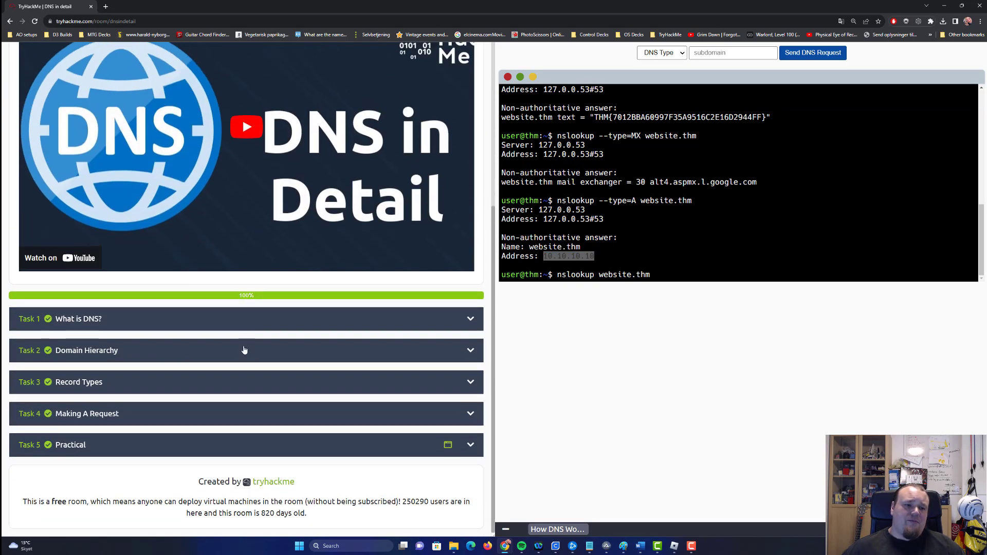
mouse_move(278, 325)
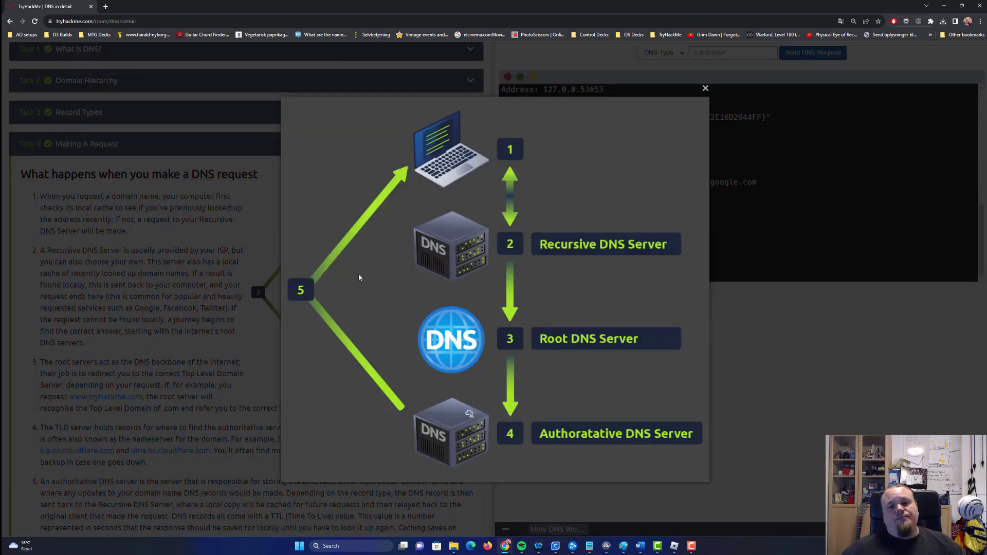
mouse_move(635, 240)
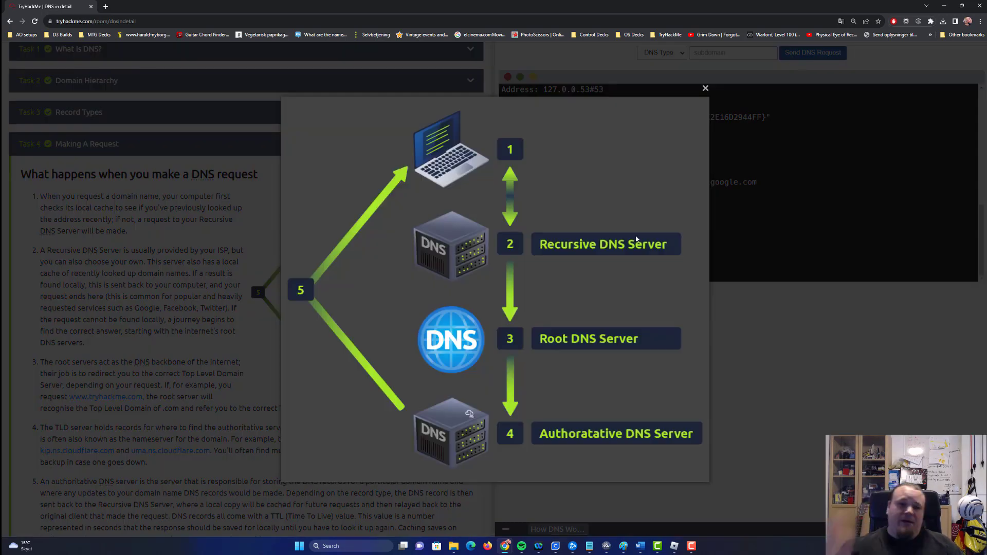
mouse_move(627, 138)
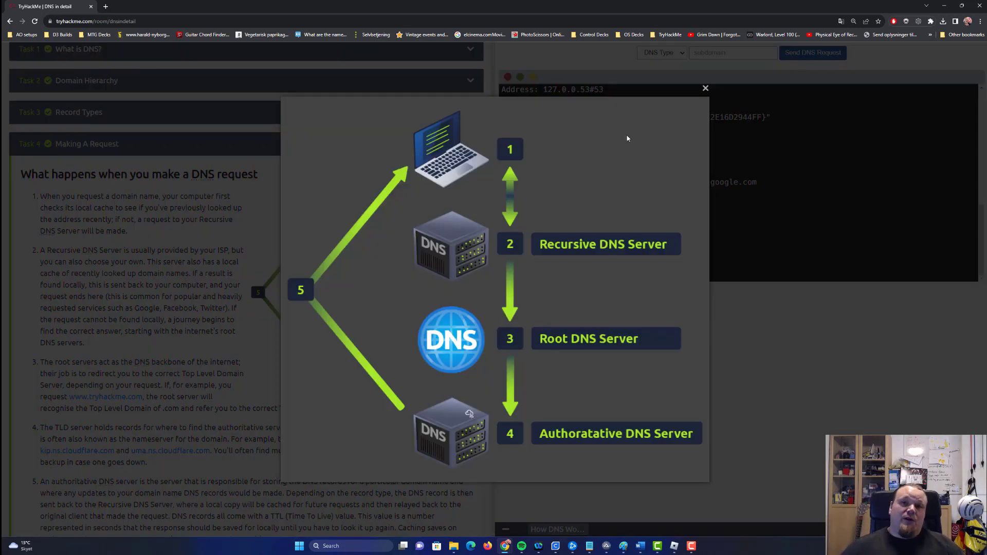
mouse_move(444, 257)
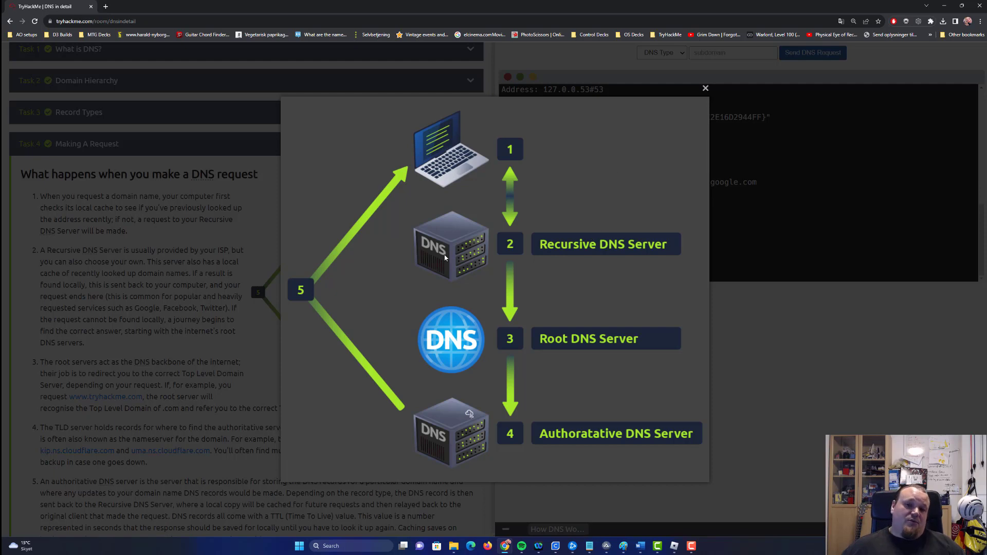
mouse_move(495, 287)
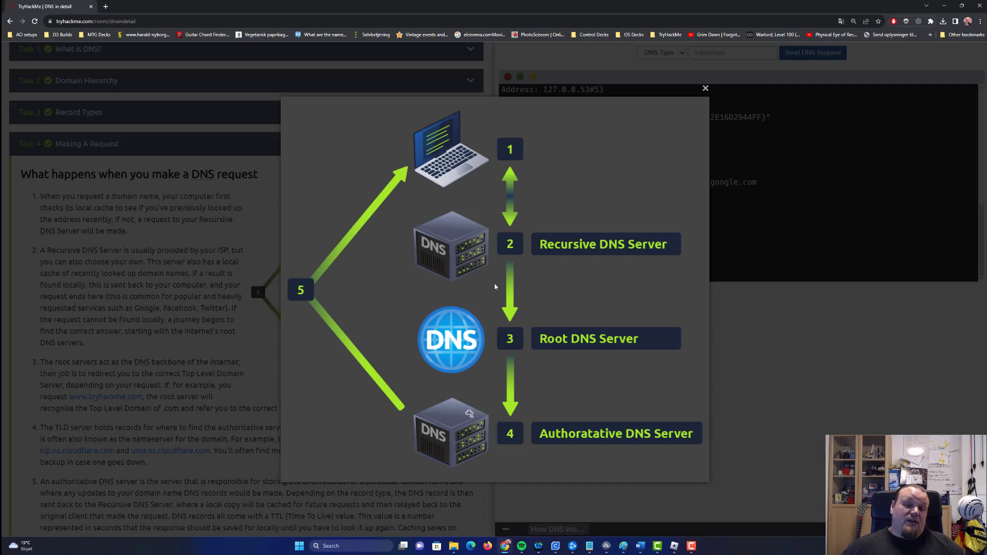
mouse_move(459, 260)
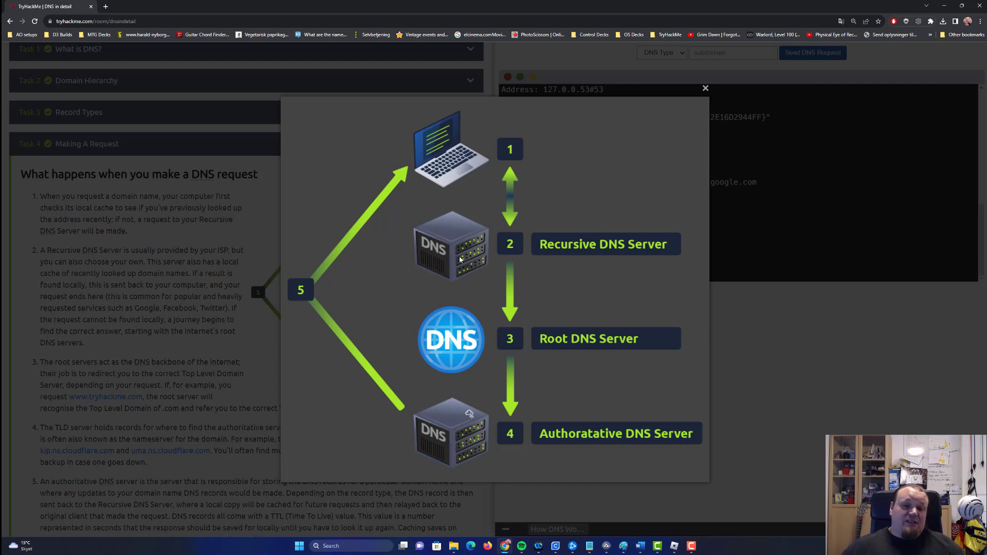
mouse_move(469, 270)
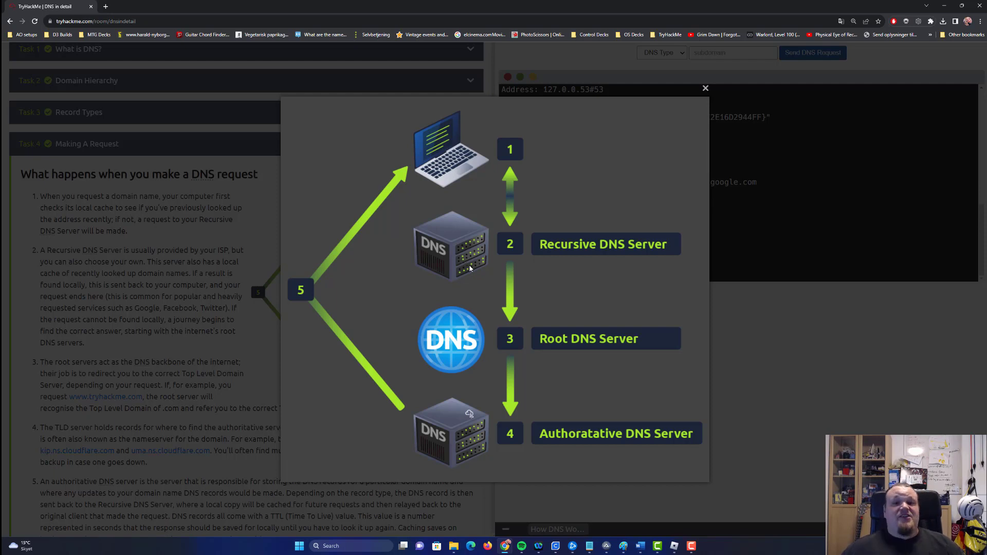
mouse_move(747, 291)
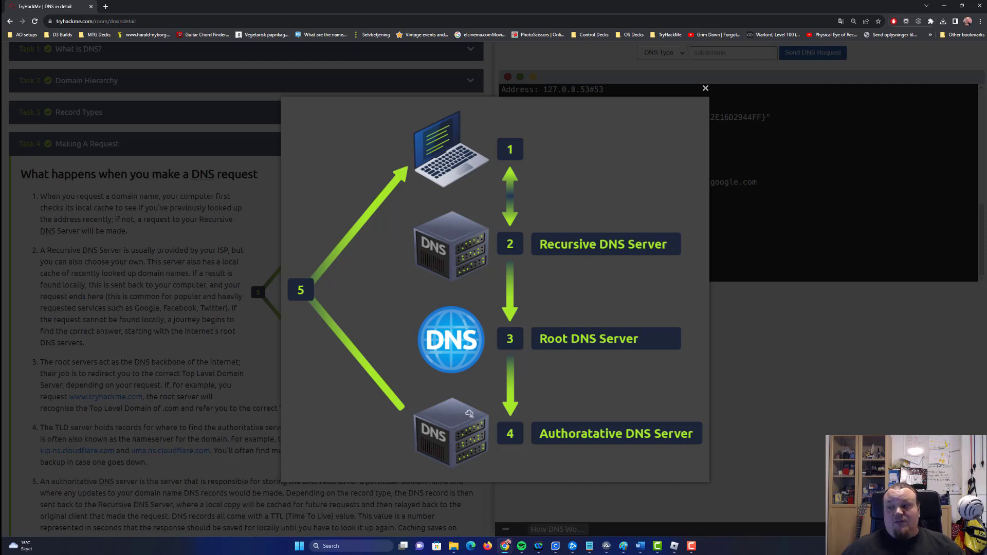
mouse_move(864, 229)
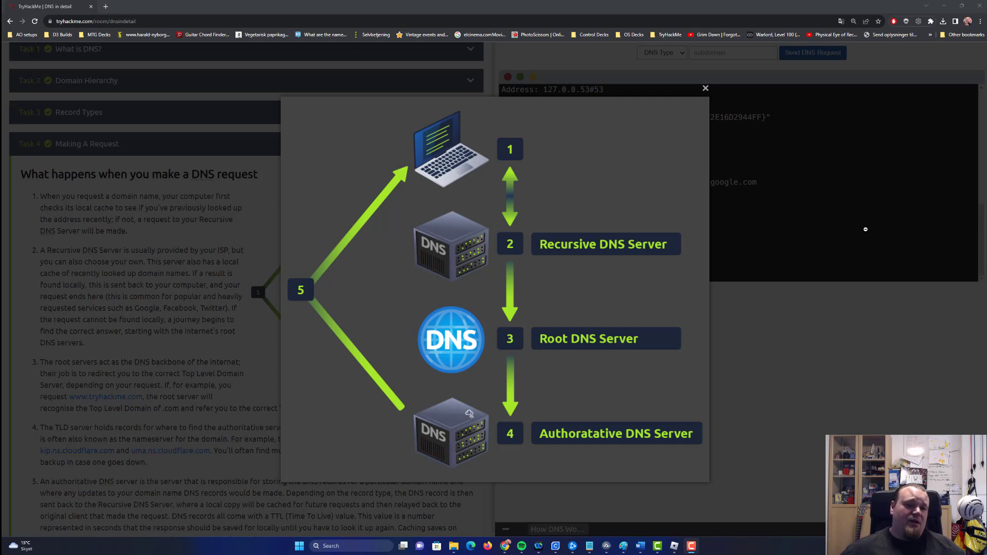
mouse_move(418, 179)
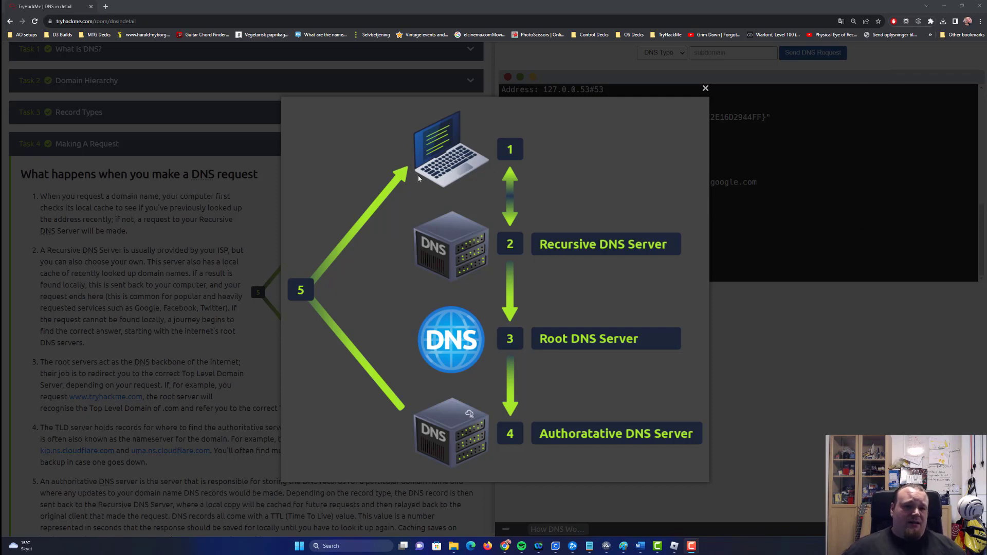
mouse_move(587, 259)
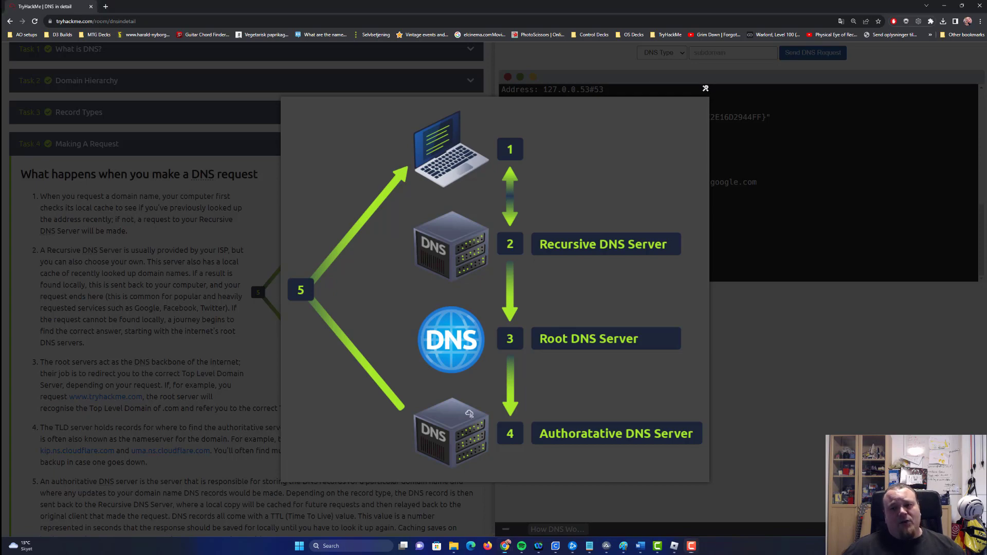
Step: Close the enlarged DNS request flow diagram in Task 4
click(705, 88)
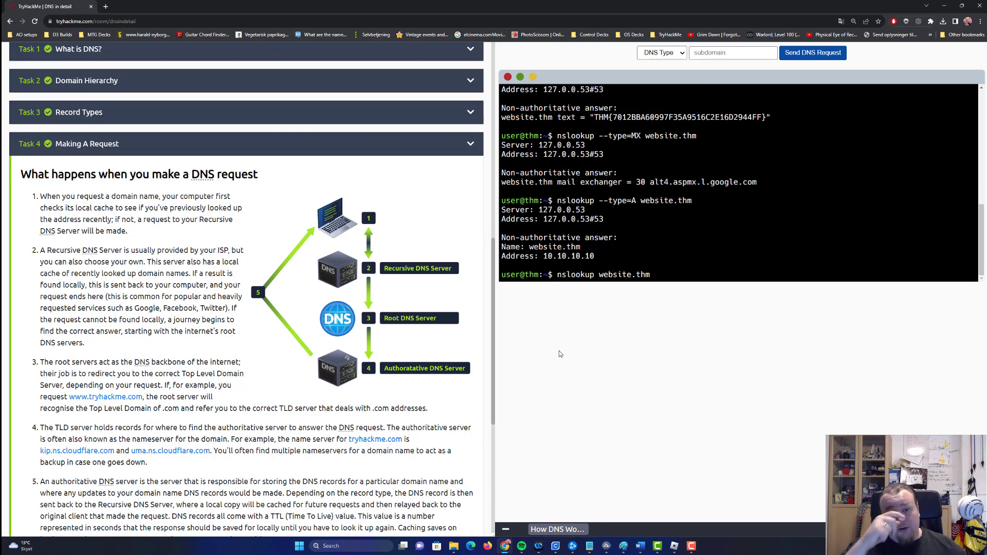
mouse_move(579, 358)
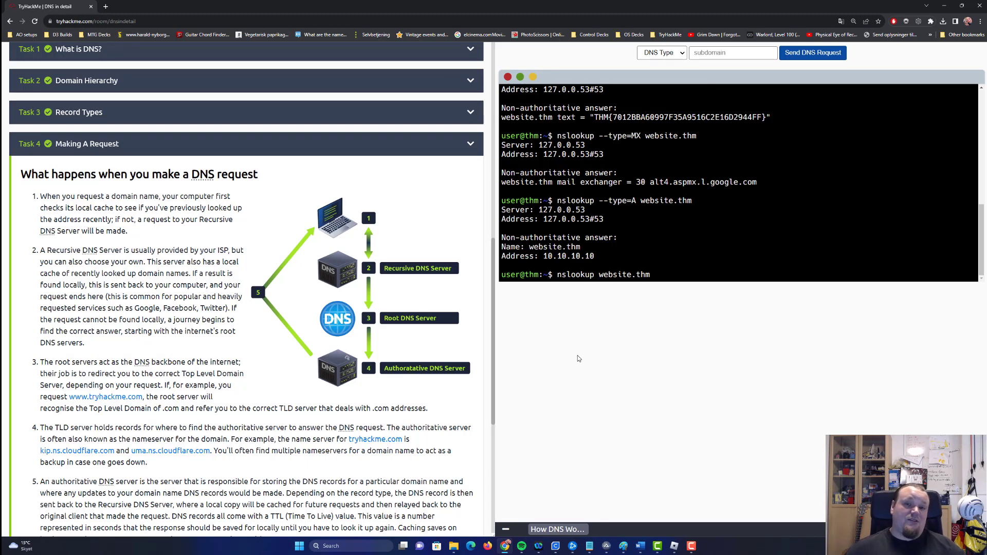
Step: Scroll back to the room header with Task 4 collapsed and all tasks complete
scroll(up, 3)
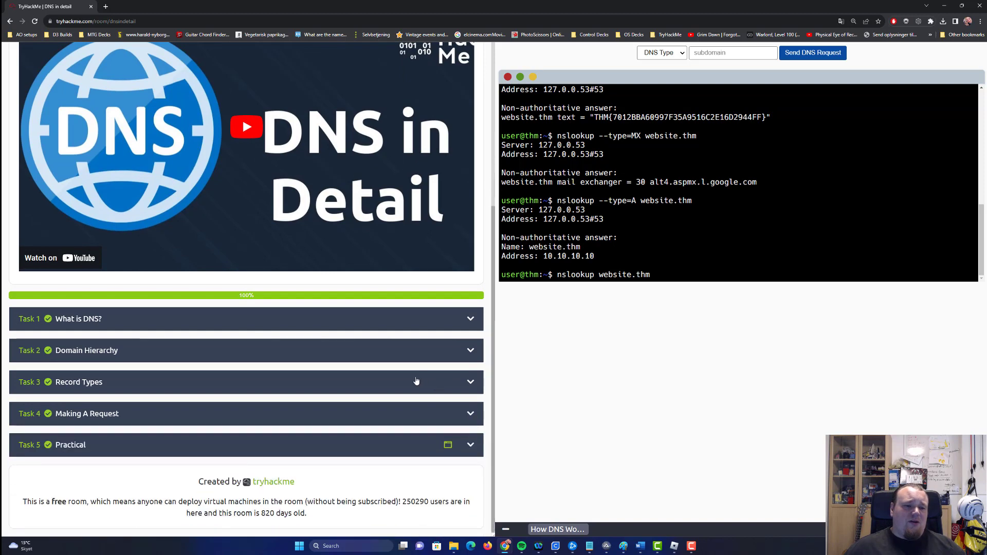
scroll(up, 3)
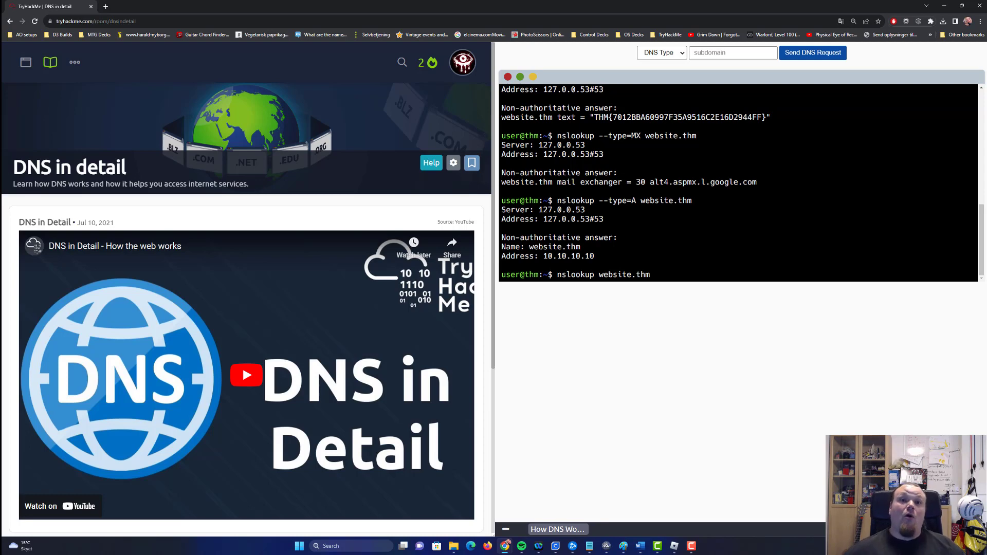
mouse_move(634, 329)
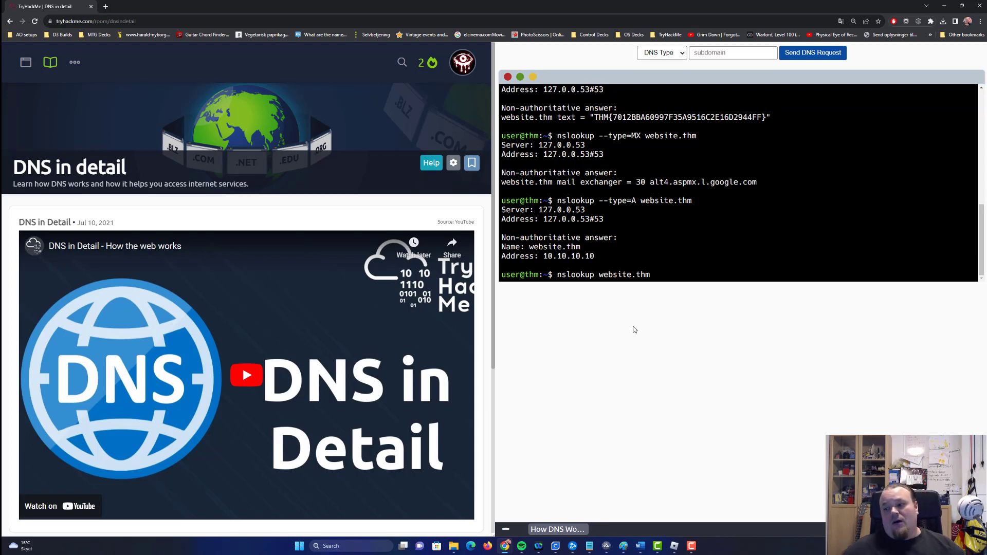
mouse_move(628, 326)
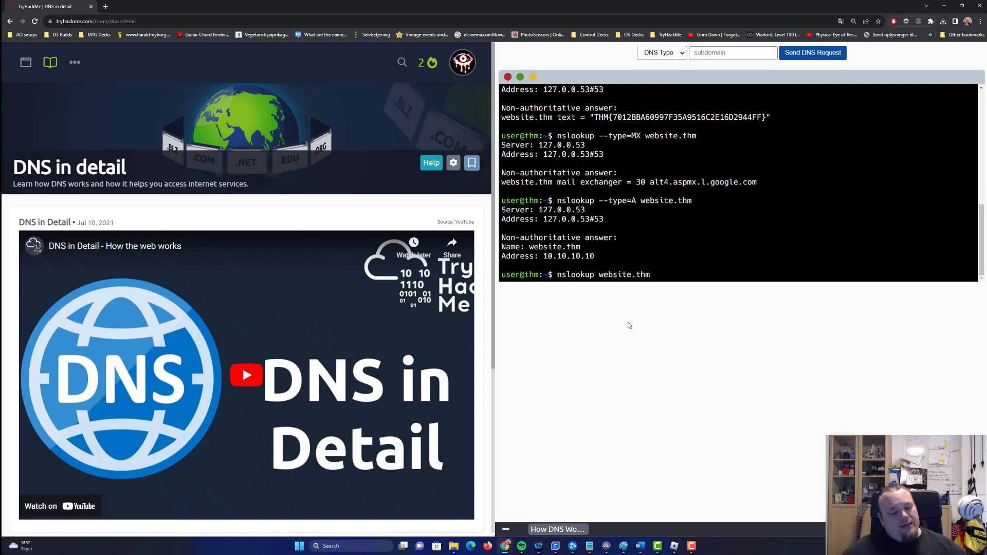
mouse_move(256, 337)
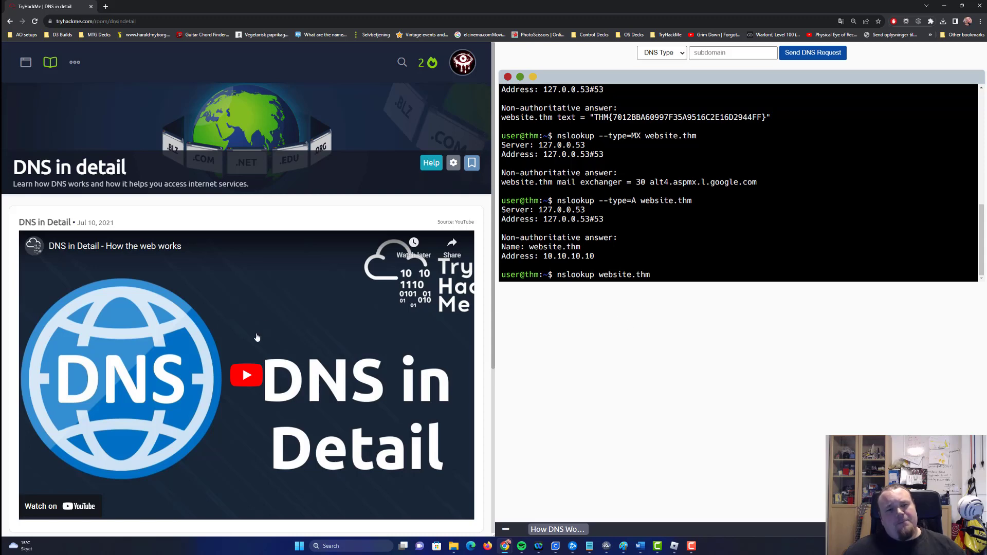
mouse_move(251, 210)
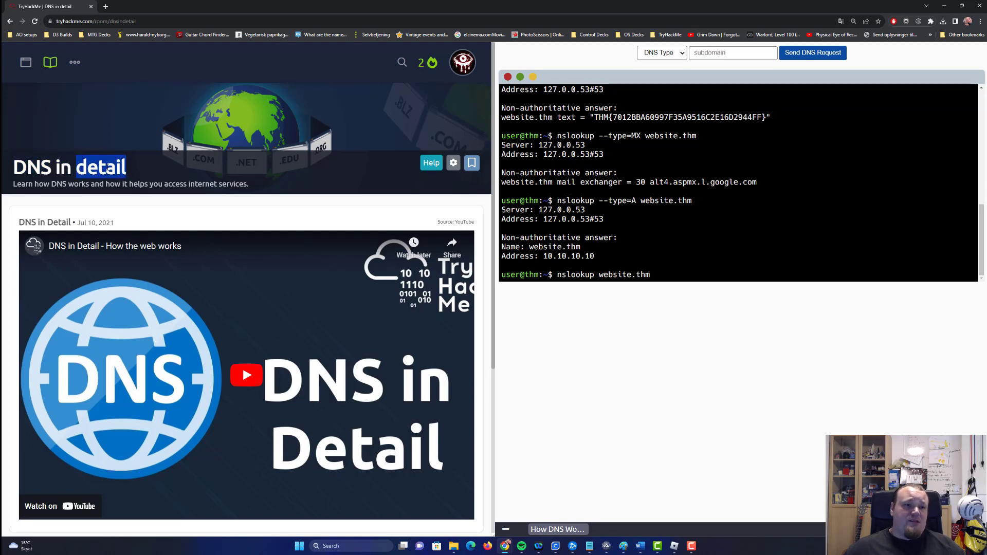
mouse_move(256, 191)
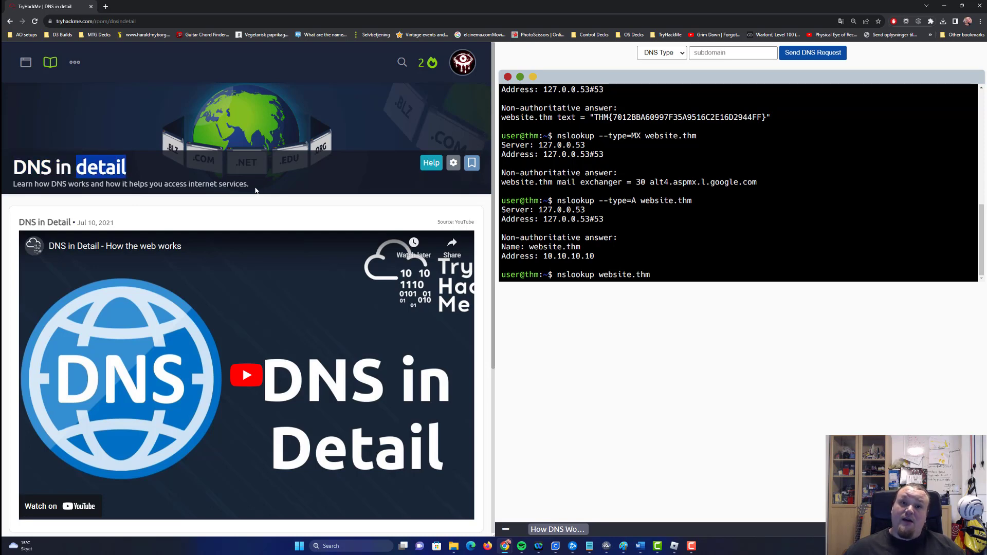